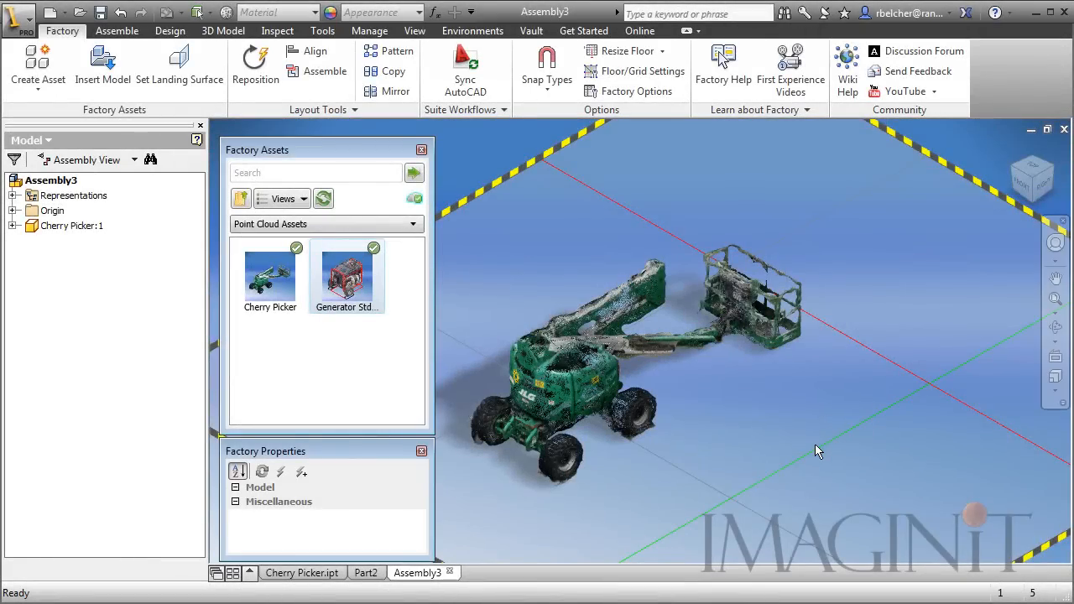
Orbit the Cherry Picker point cloud to view the lift from different angles
drag(819, 451, 759, 474)
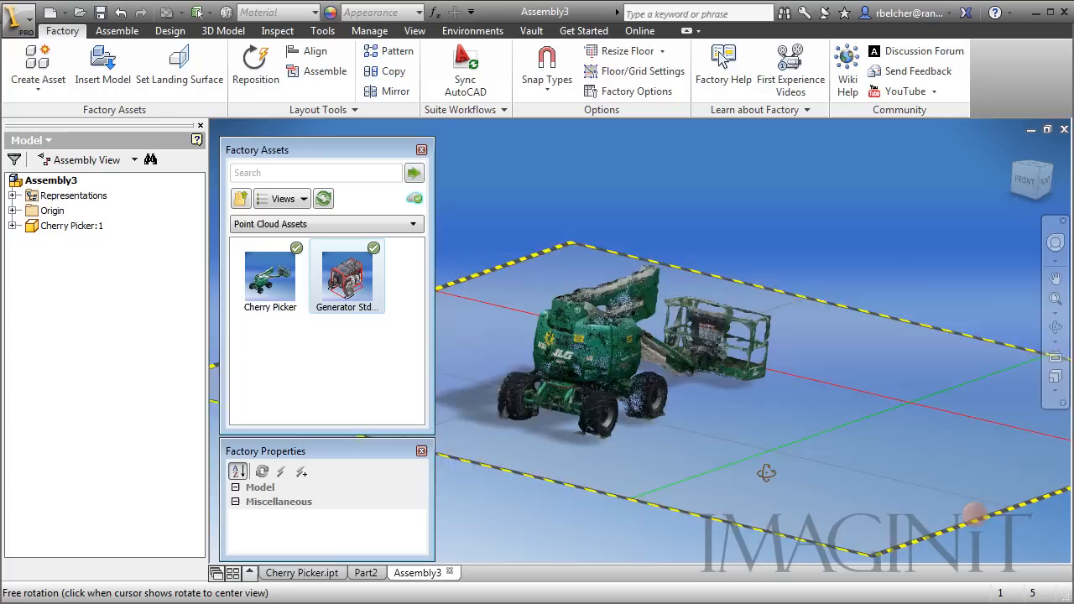
drag(765, 473, 751, 493)
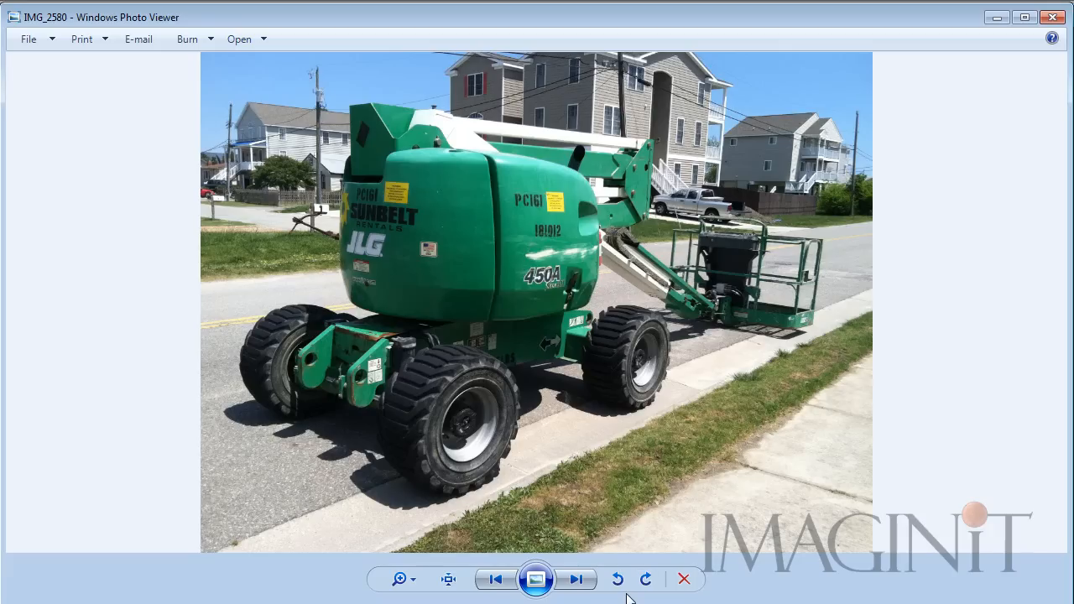
Return to the Cherry Picker photo folder and scroll through the lift photo thumbnails
click(683, 577)
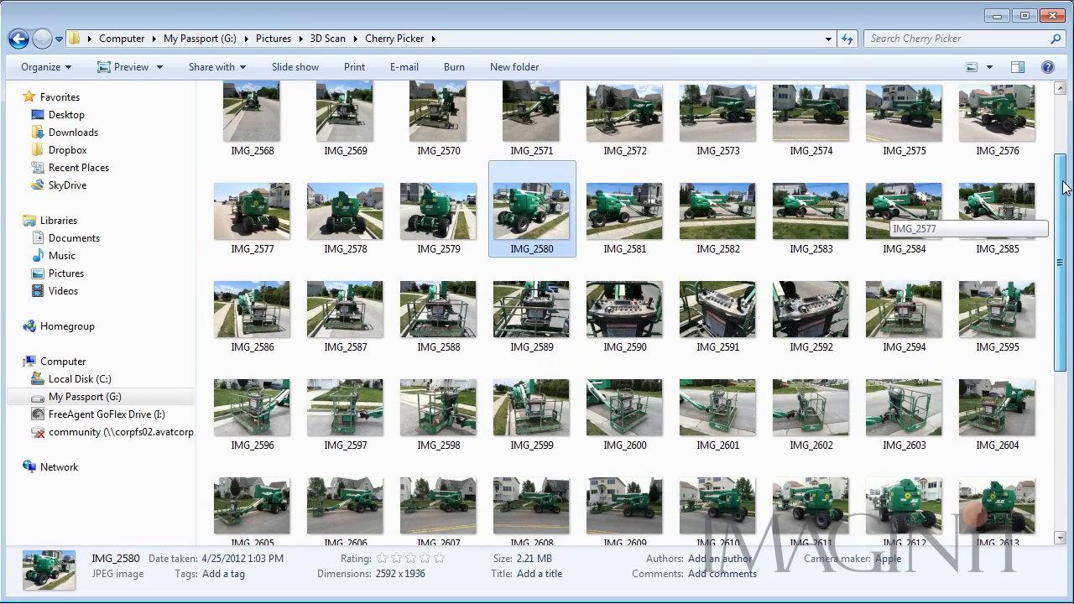
scroll(down, 3)
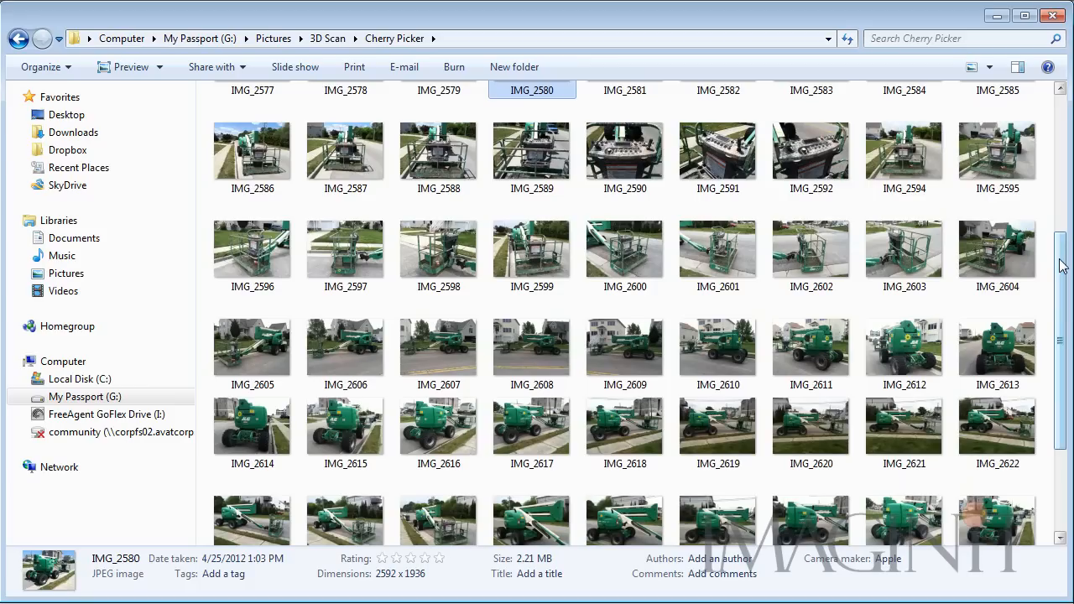
mouse_move(904, 344)
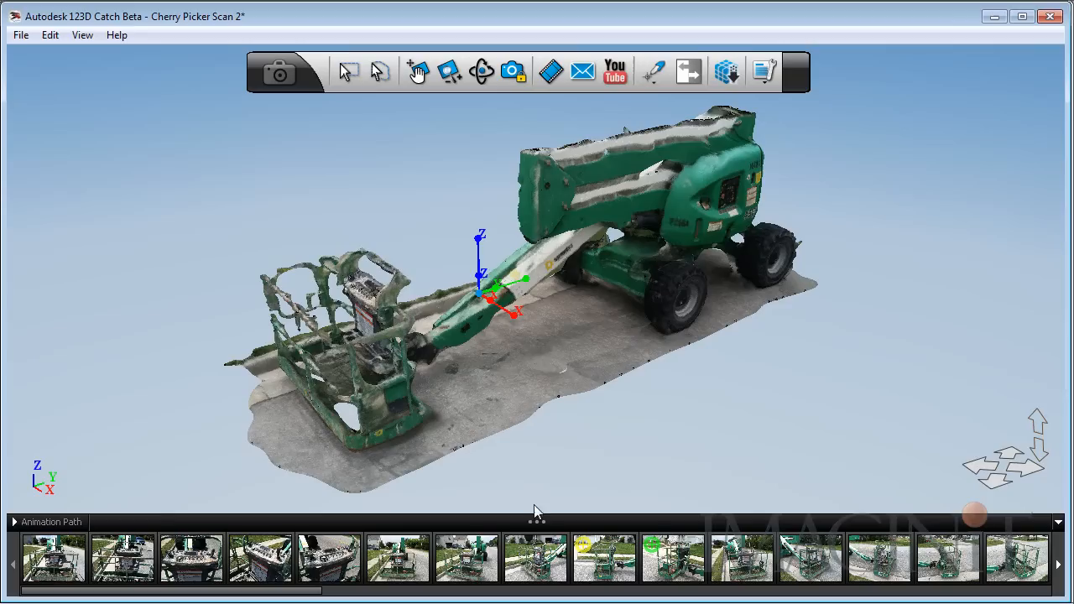
mouse_move(597, 399)
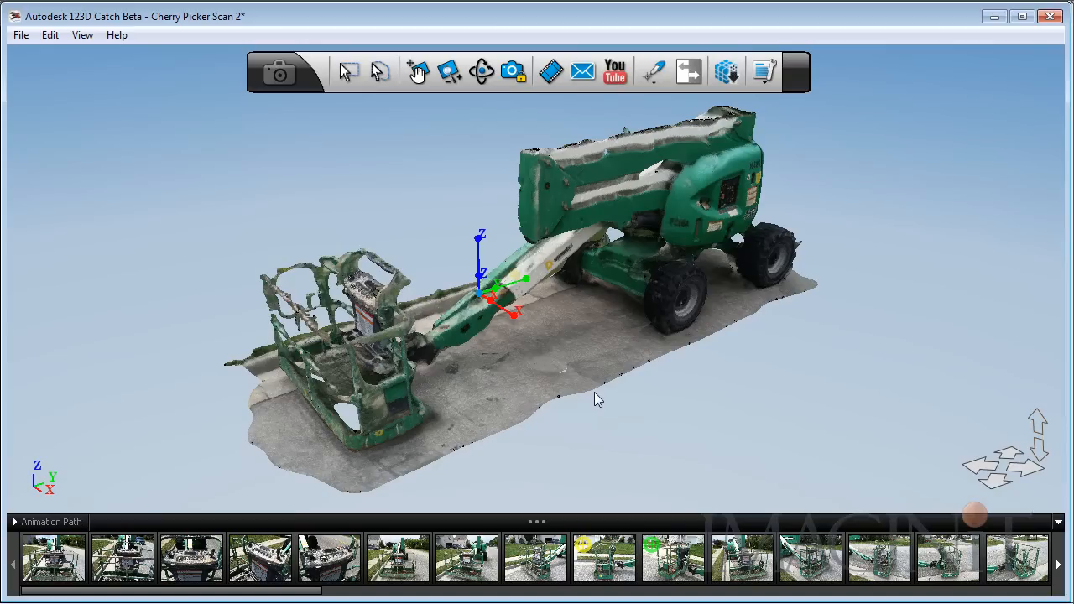
mouse_move(818, 396)
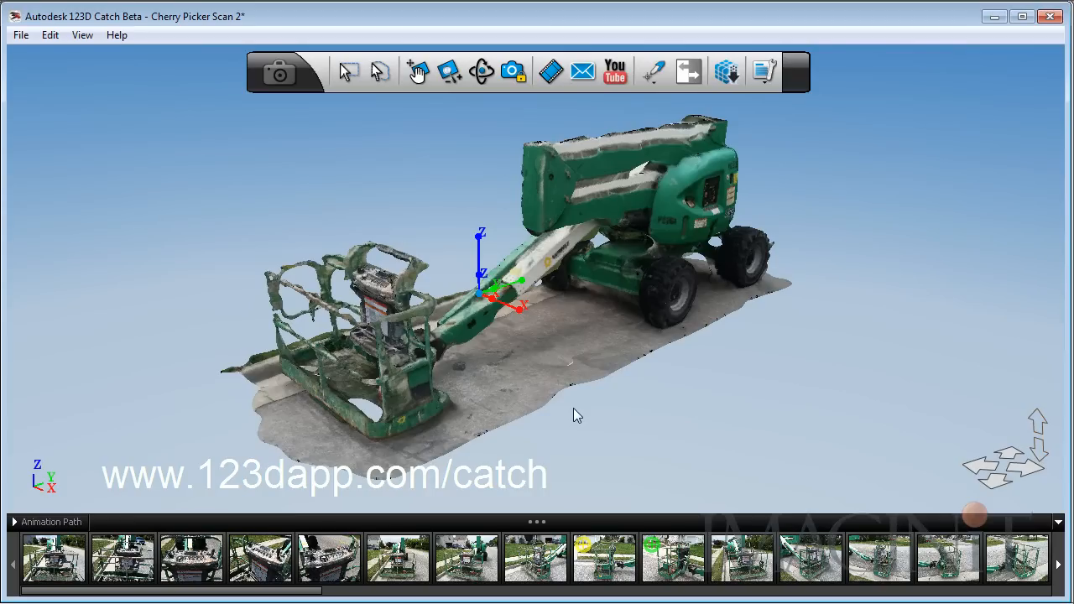
mouse_move(735, 407)
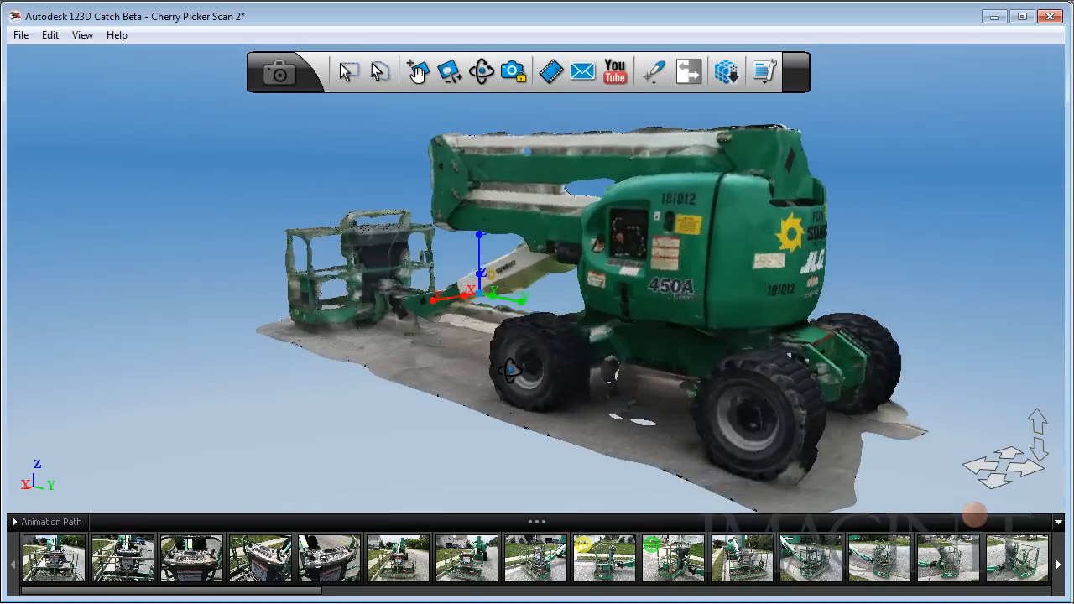
Orbit the scanned lift model to its side view and bring up the File menu
drag(529, 294, 738, 393)
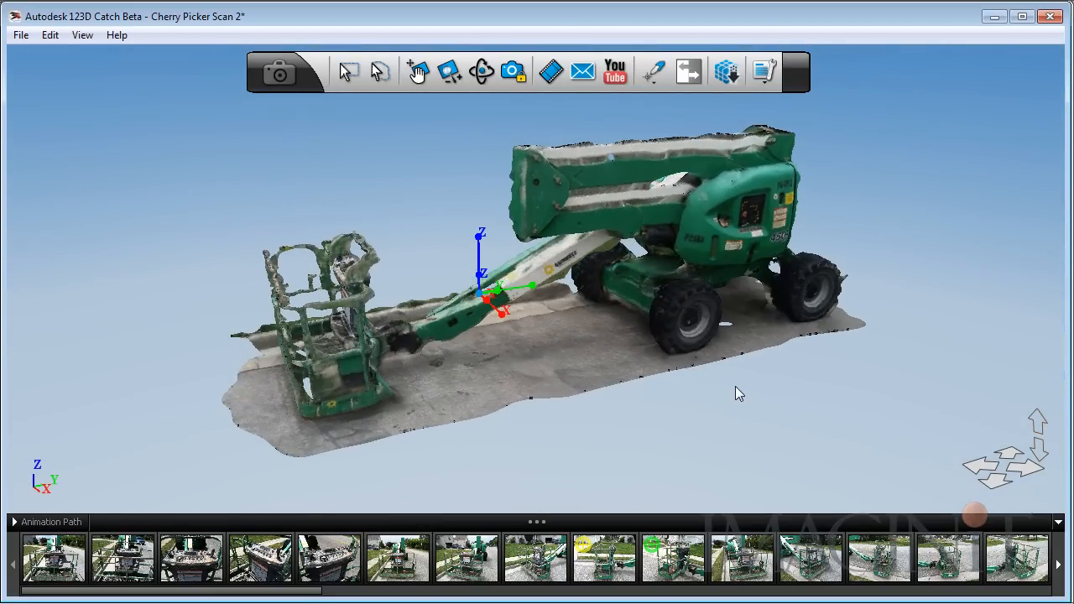
click(21, 34)
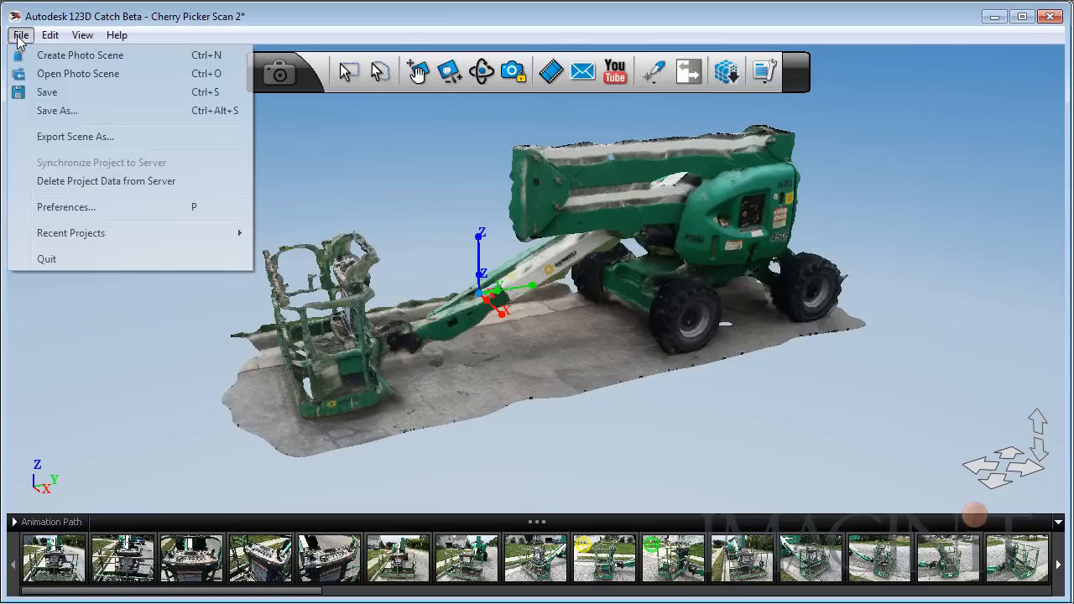
Start exporting the Cherry Picker Scan 2 scene via Export Scene As
click(74, 136)
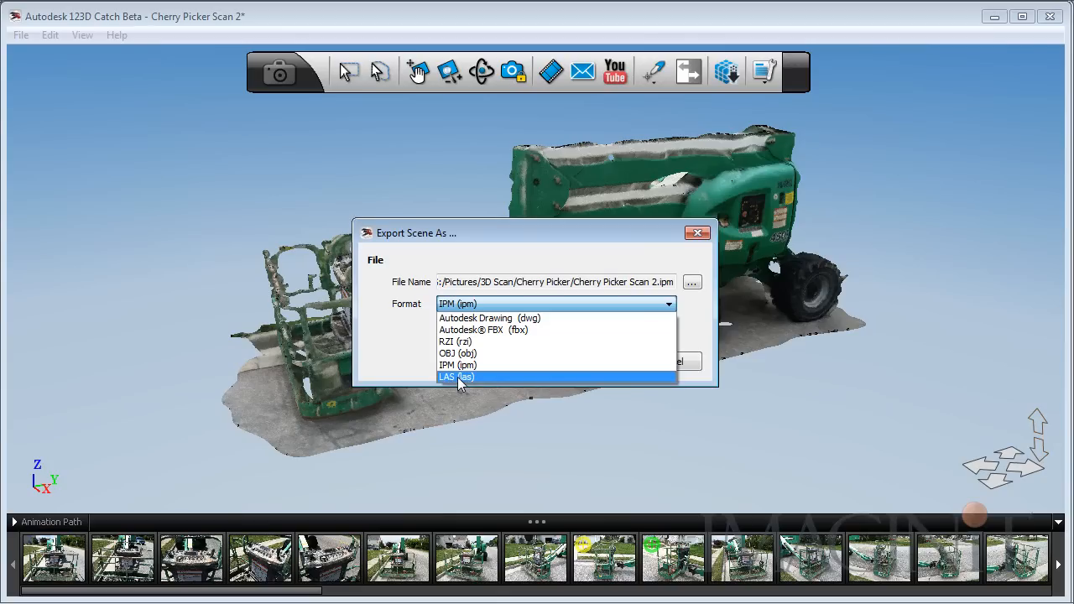
mouse_move(653, 240)
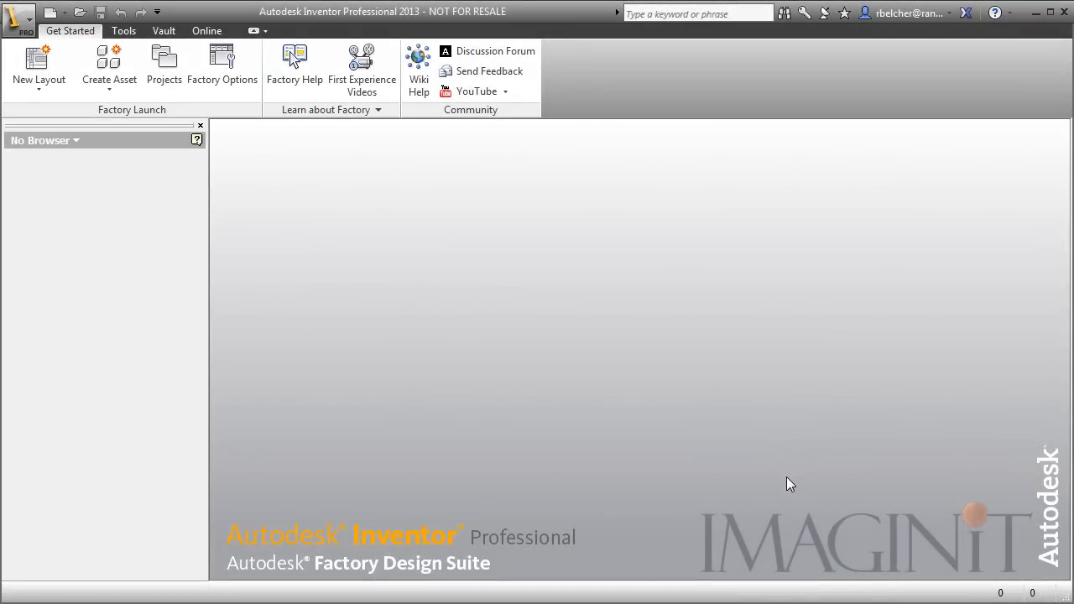
mouse_move(568, 403)
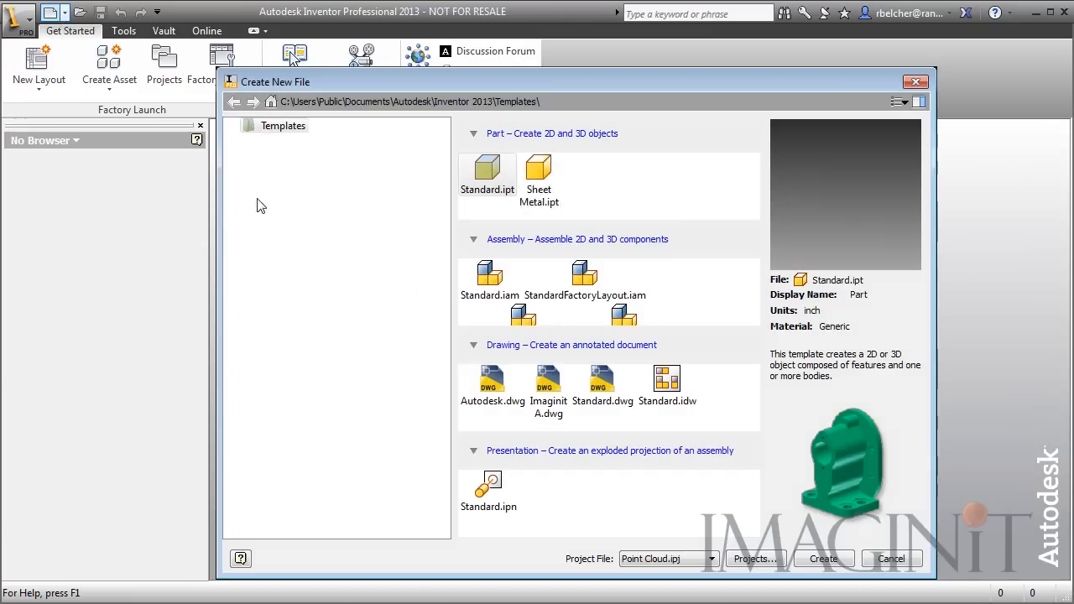
Create a new part from the Standard.ipt template
click(237, 124)
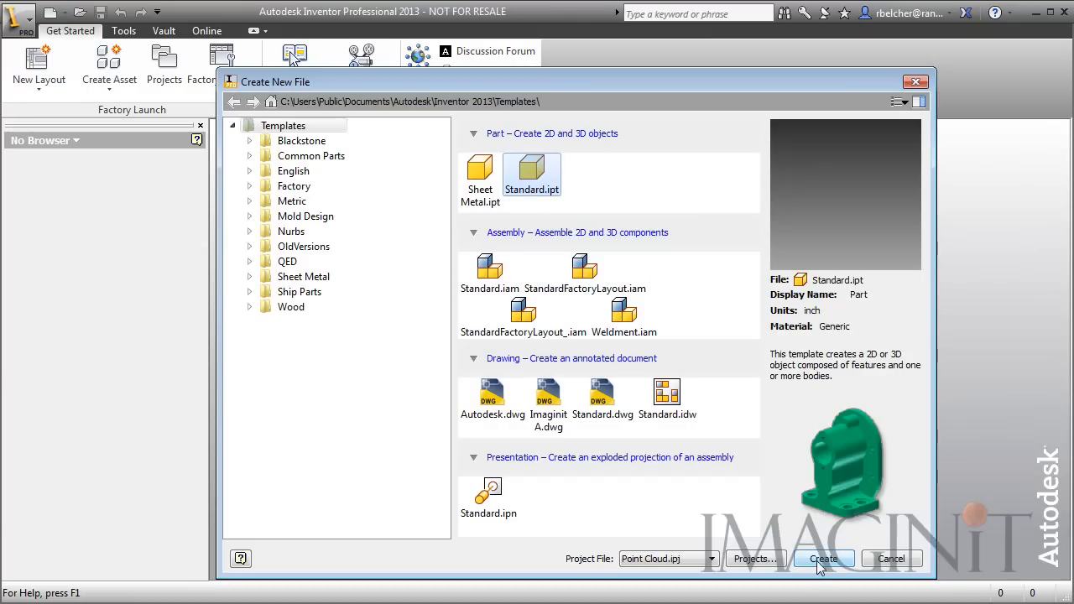
click(822, 557)
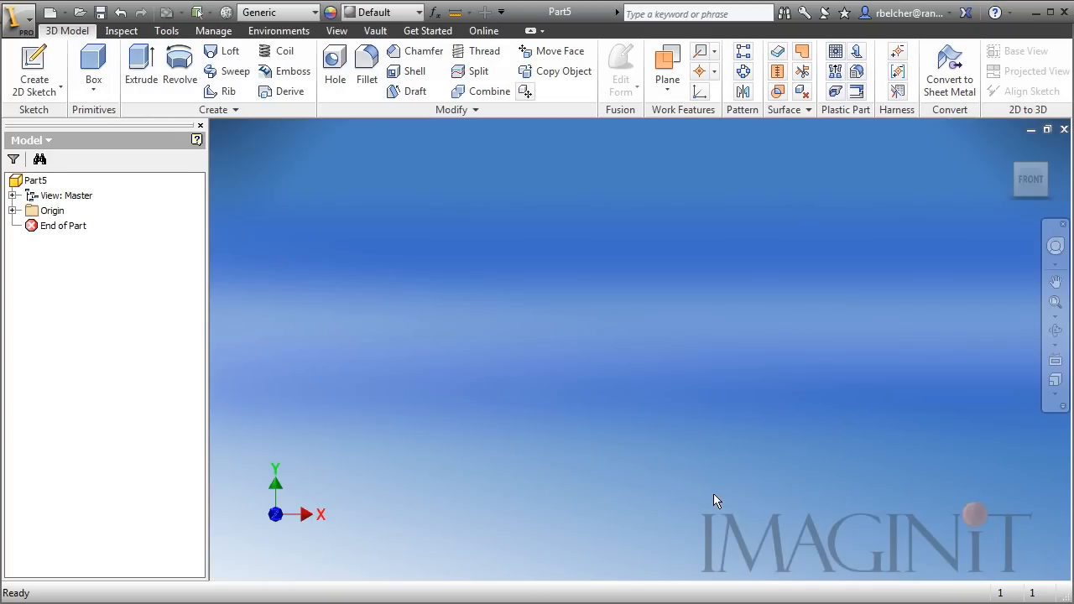
Index the Cherry Picker point cloud data file from the Manage point cloud tools
click(213, 31)
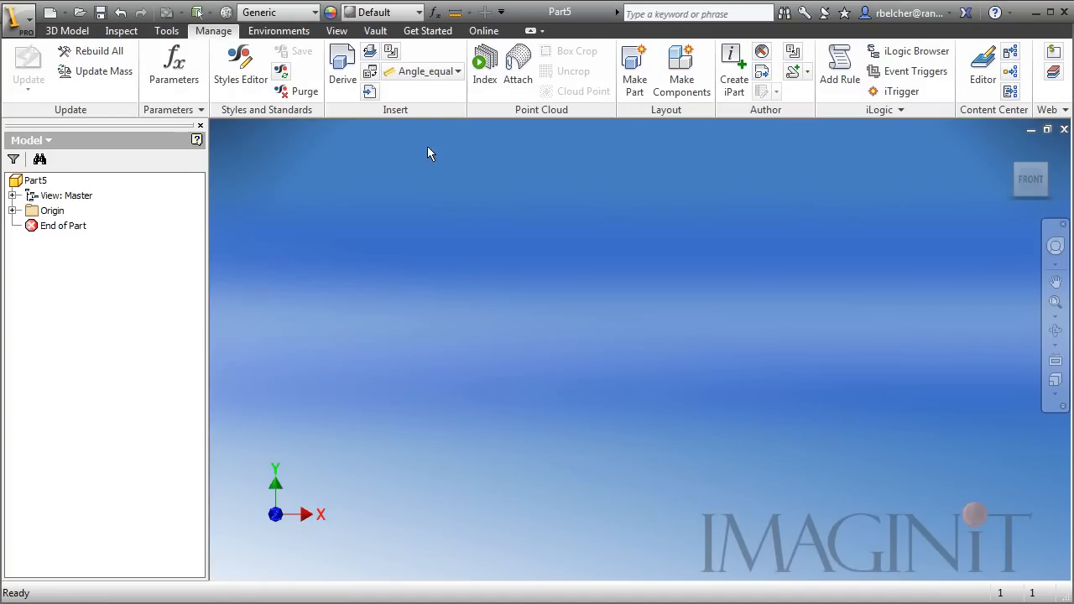
mouse_move(568, 161)
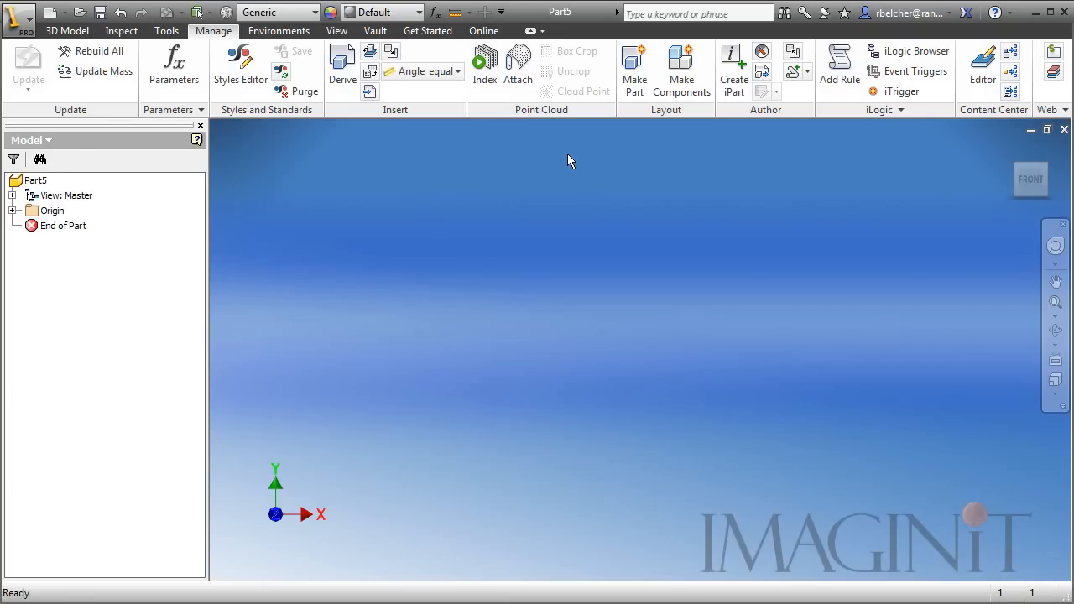
click(483, 64)
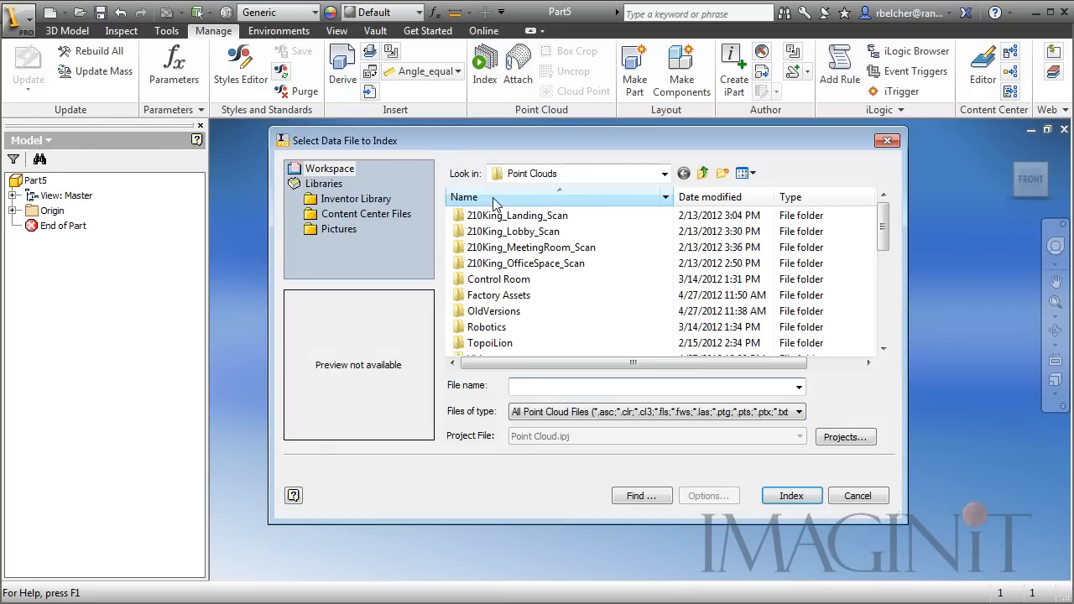
scroll(down, 3)
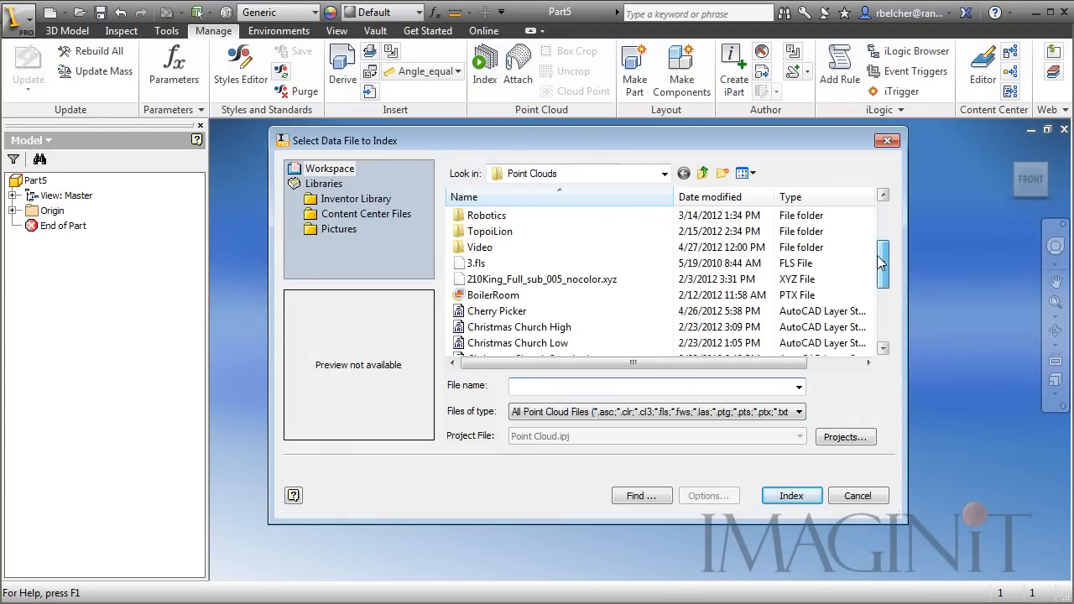
click(497, 295)
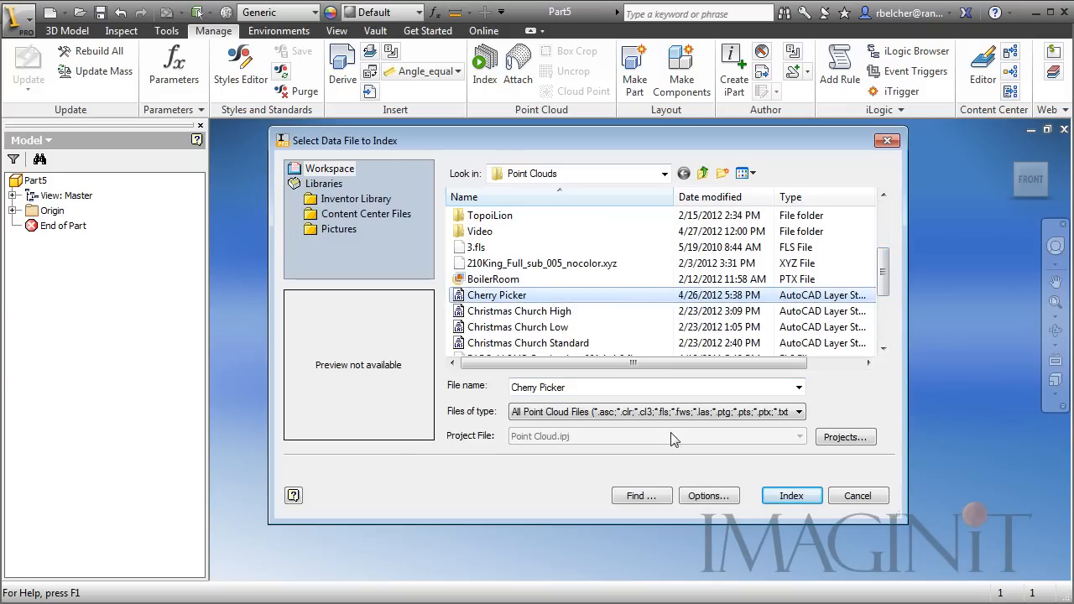
click(790, 495)
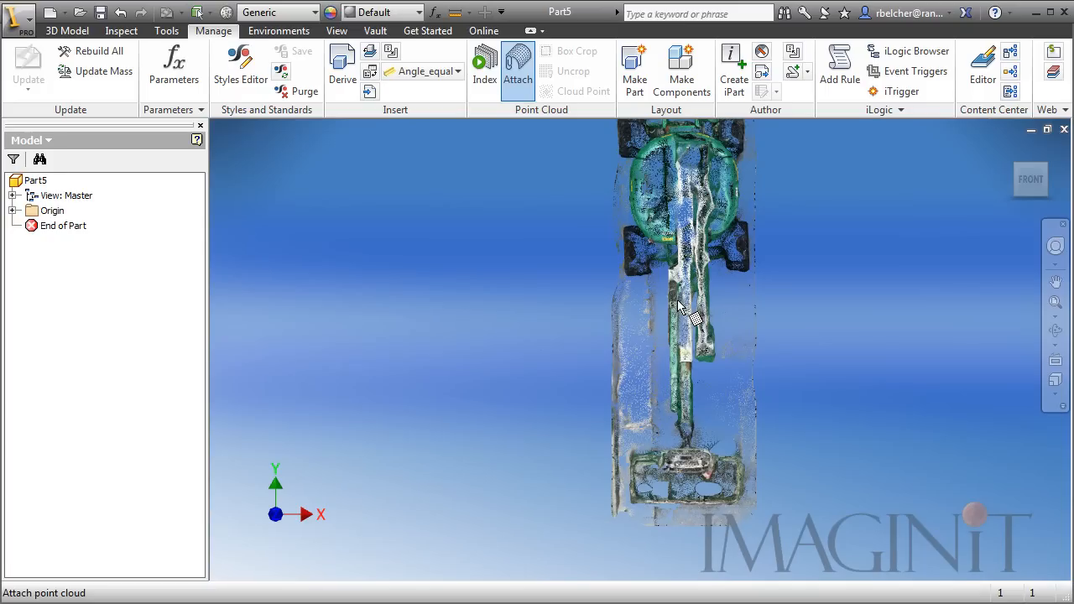
Attach the point cloud with 0 offsets, X angle -90 and manually adjusted density of 100
click(517, 64)
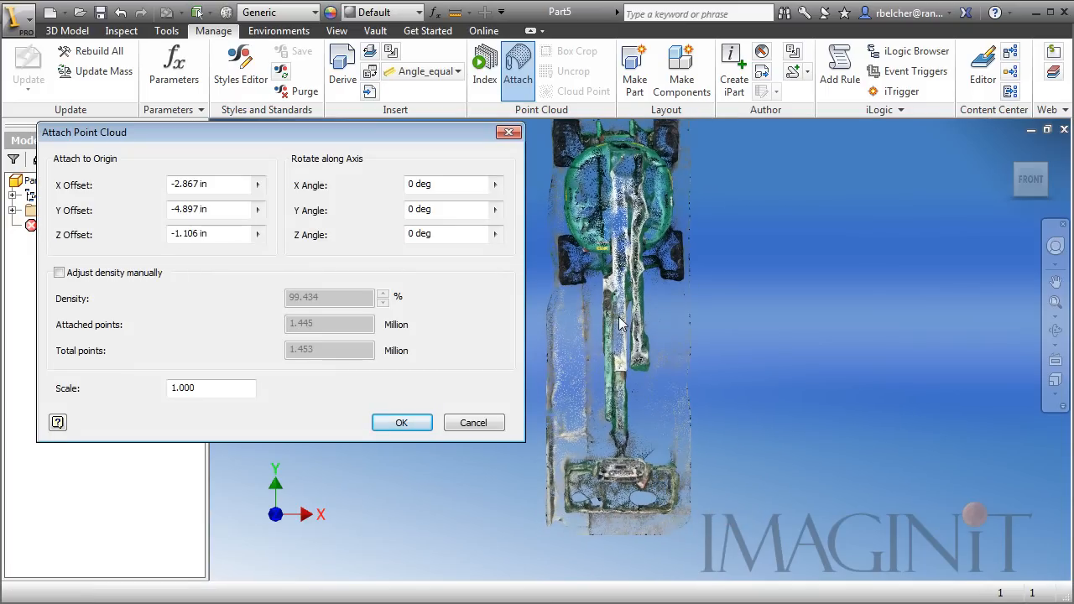
click(215, 184)
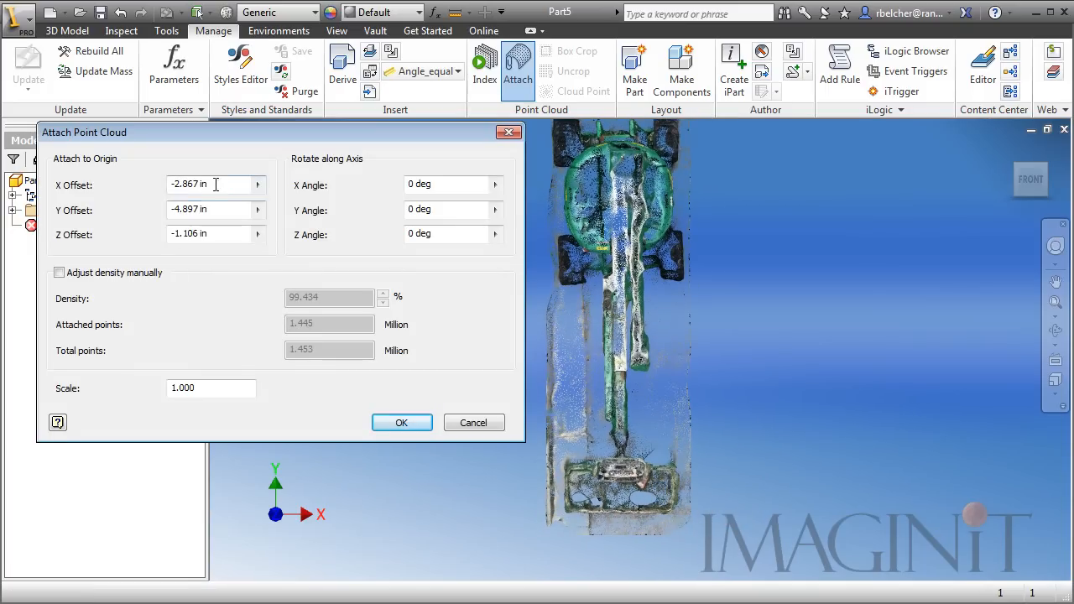
text(0)
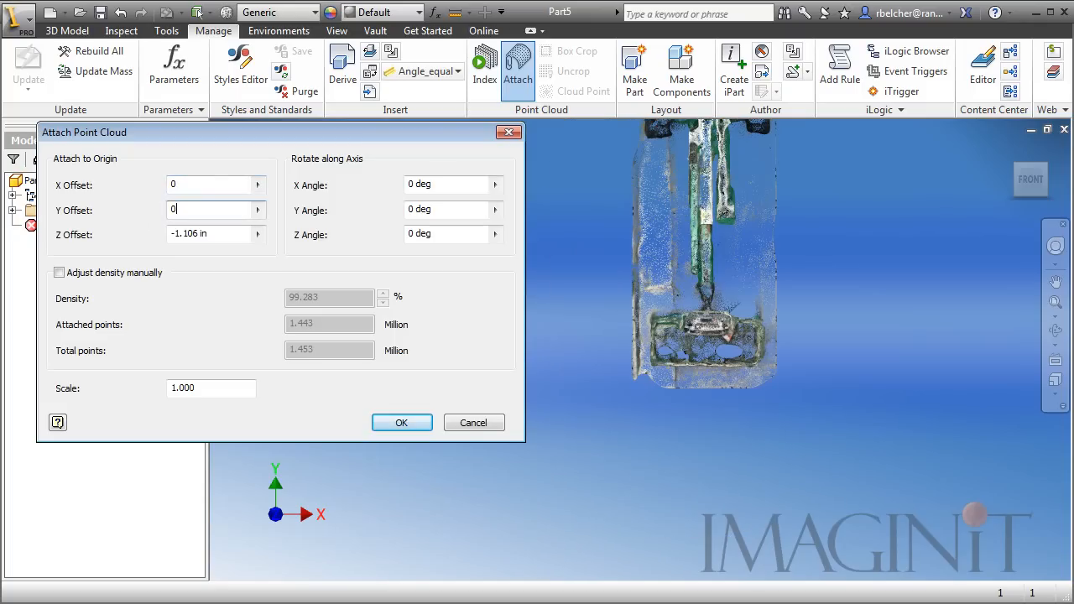
click(210, 233)
text(0)
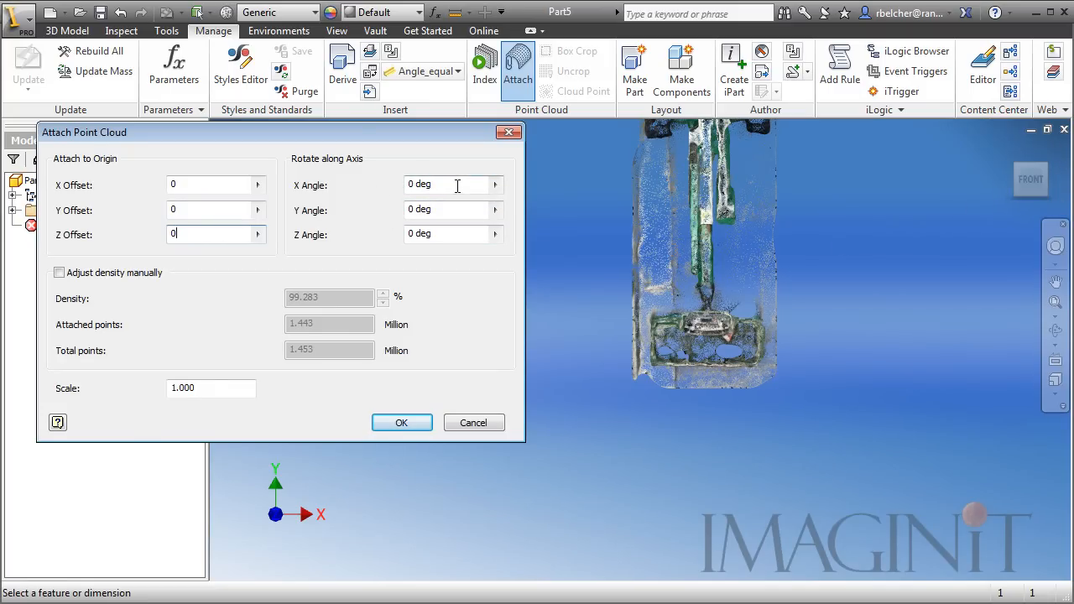
click(450, 185)
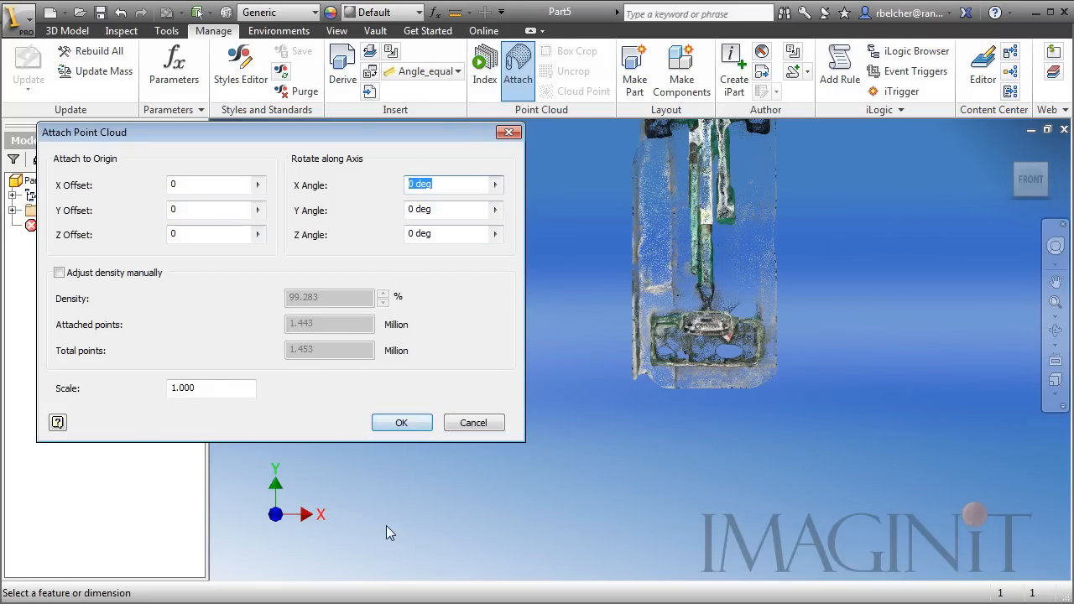
text(-90)
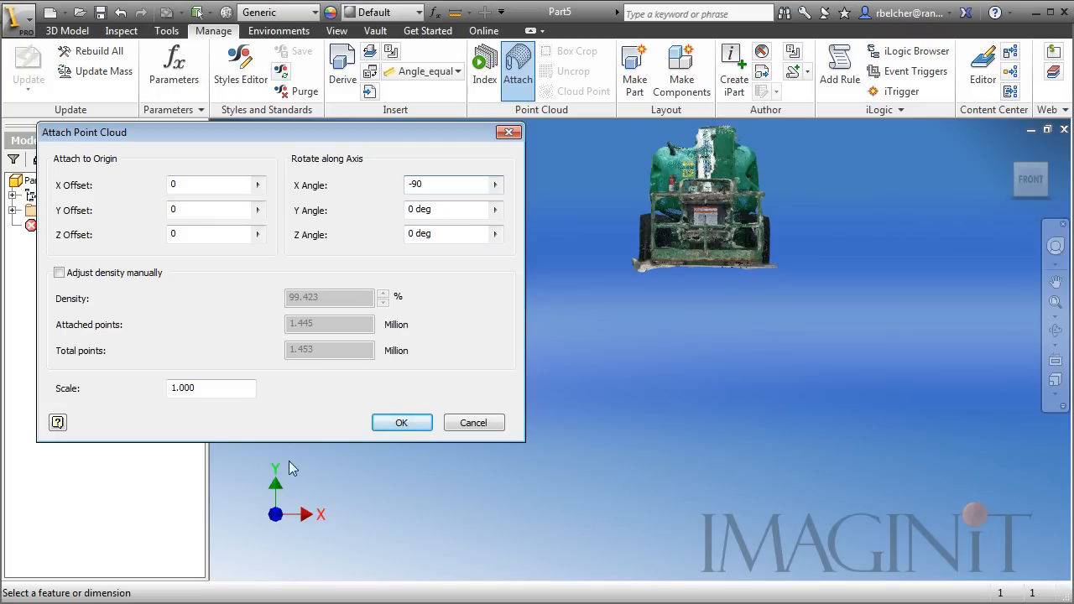
click(59, 272)
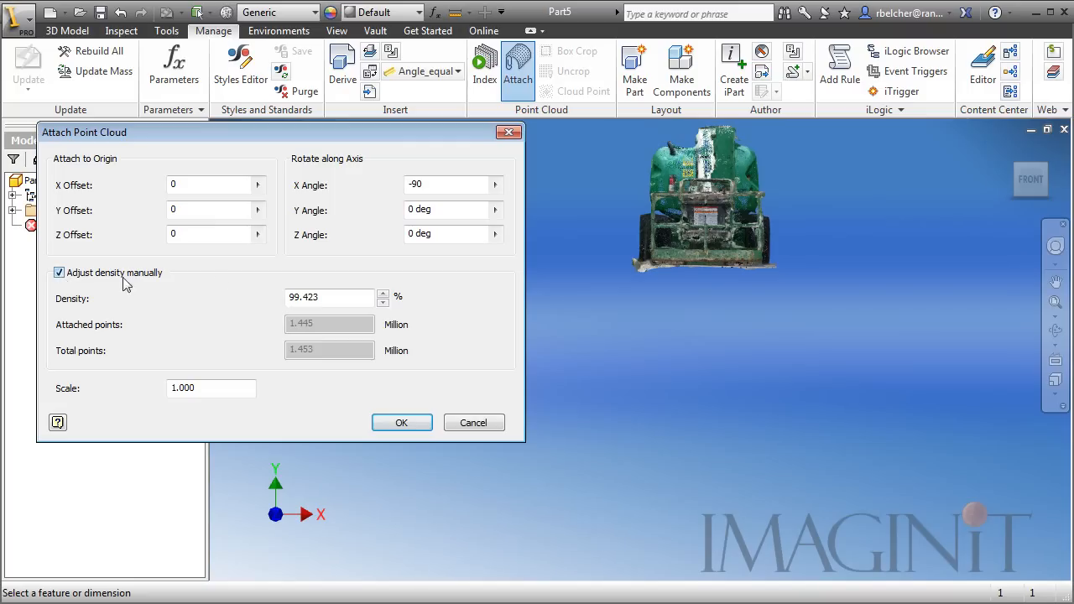
text(1)
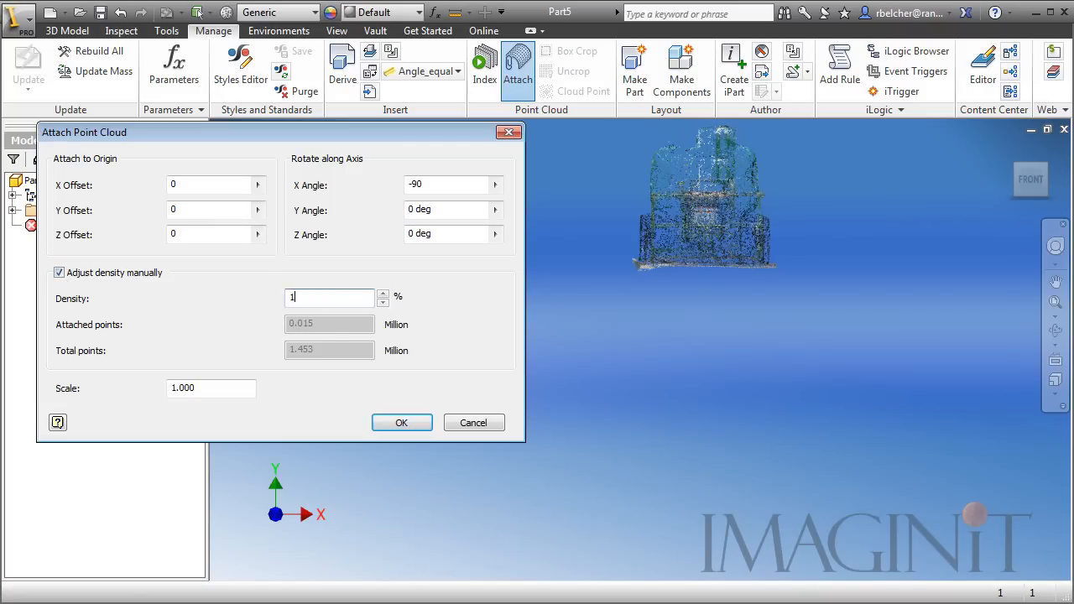
text(100)
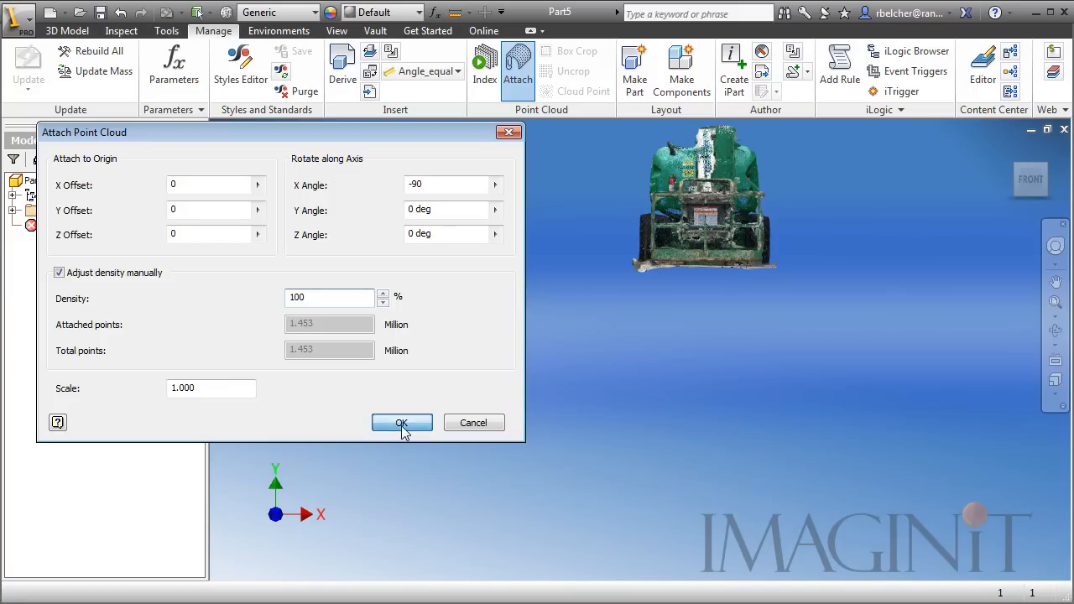
click(401, 422)
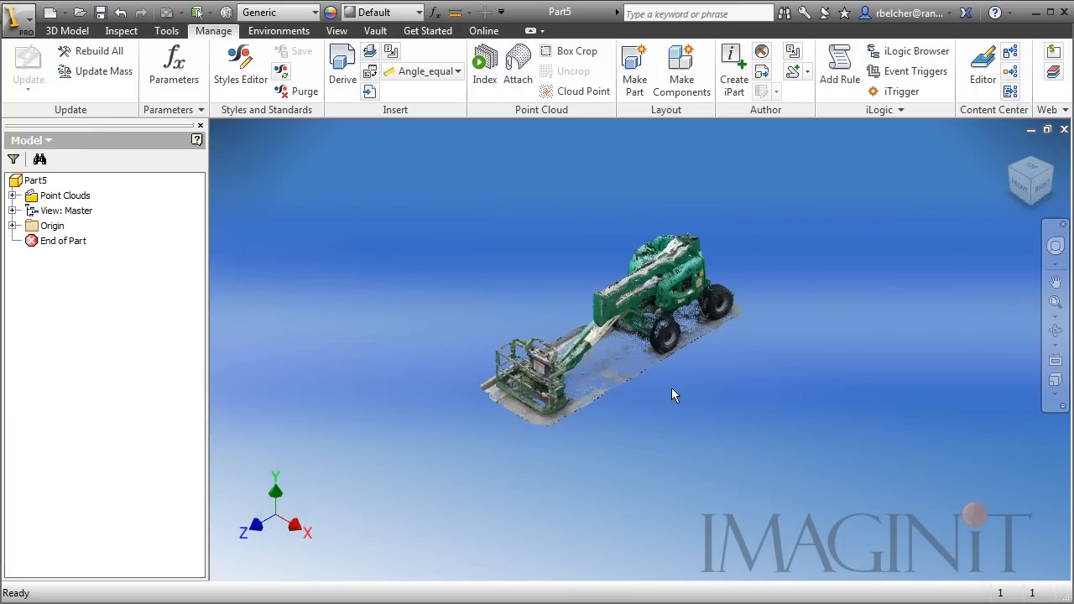
drag(671, 394, 646, 408)
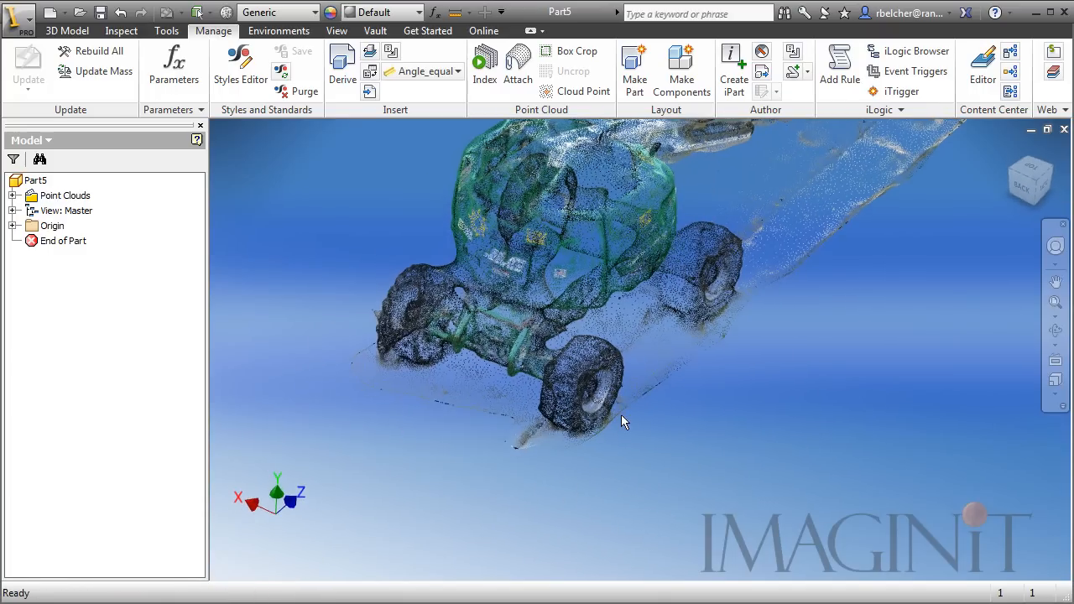
mouse_move(646, 443)
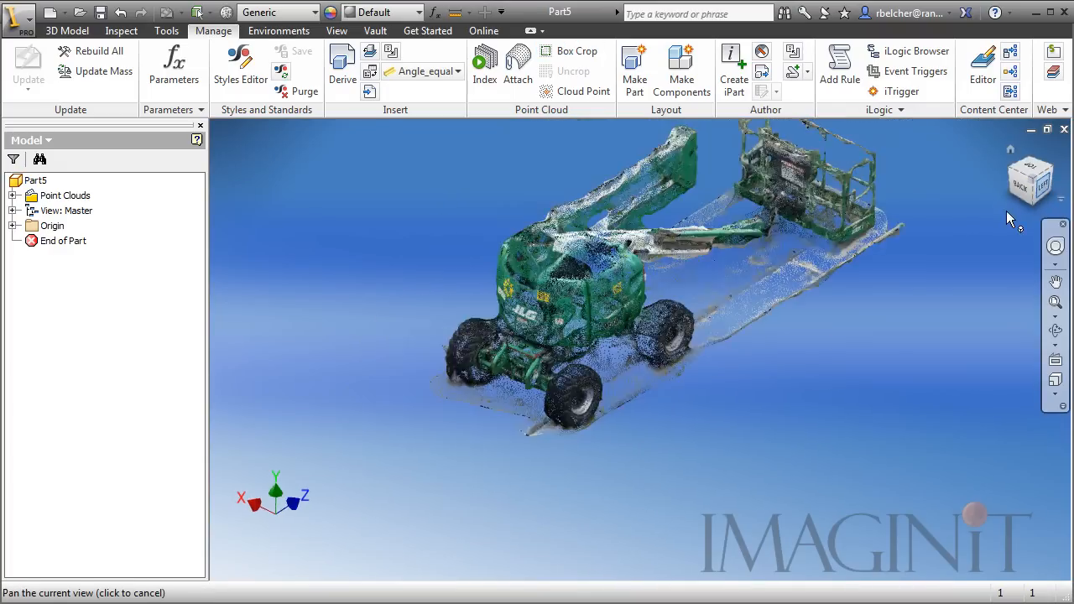
click(1031, 178)
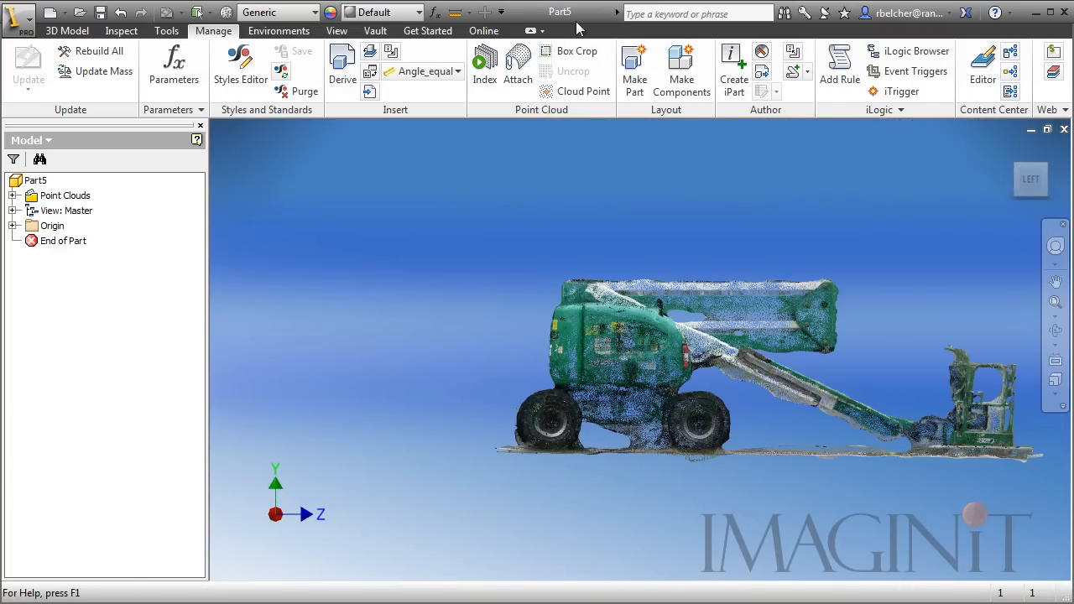
Box-crop the point cloud down to the lift's front wheel
click(577, 51)
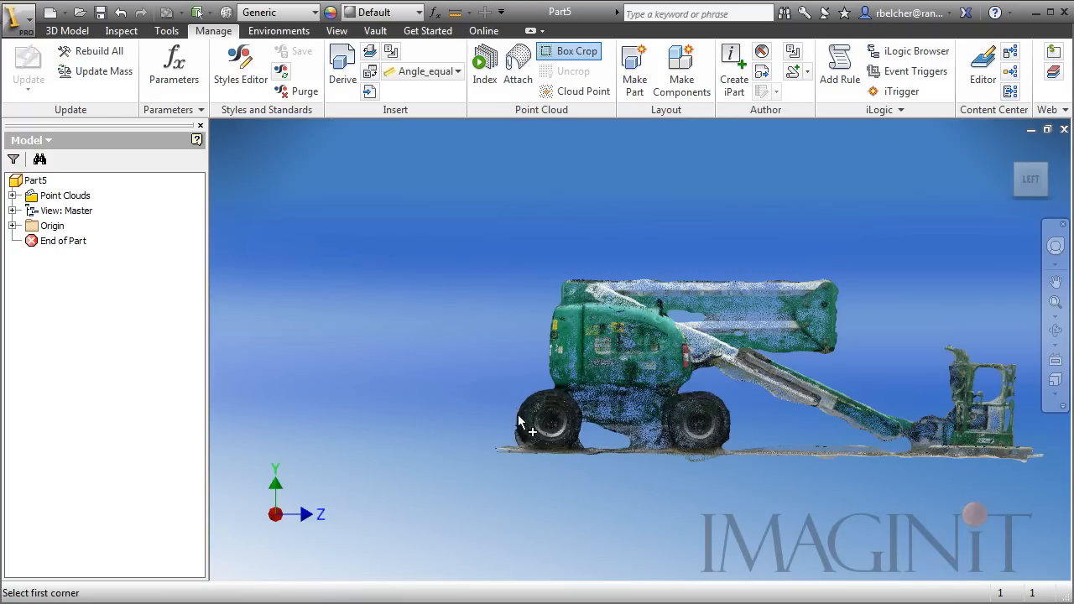
mouse_move(495, 467)
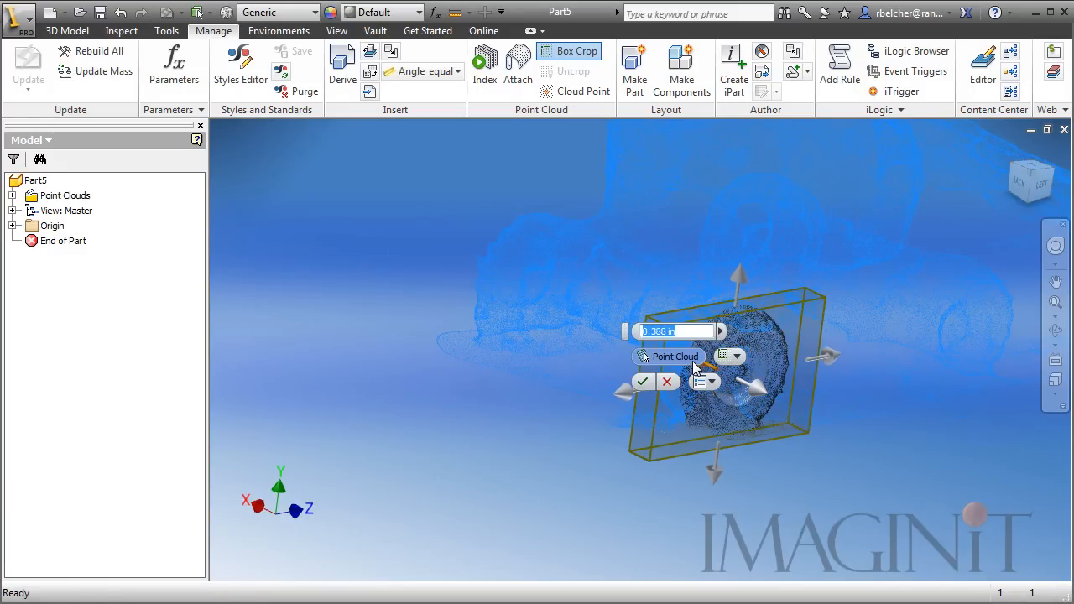
click(642, 383)
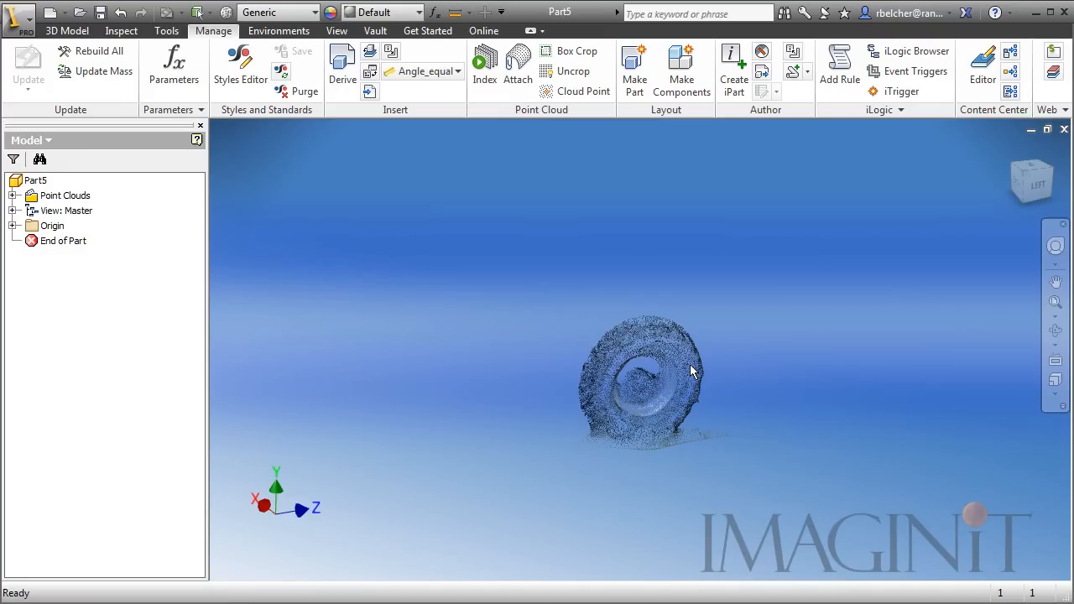
mouse_move(678, 259)
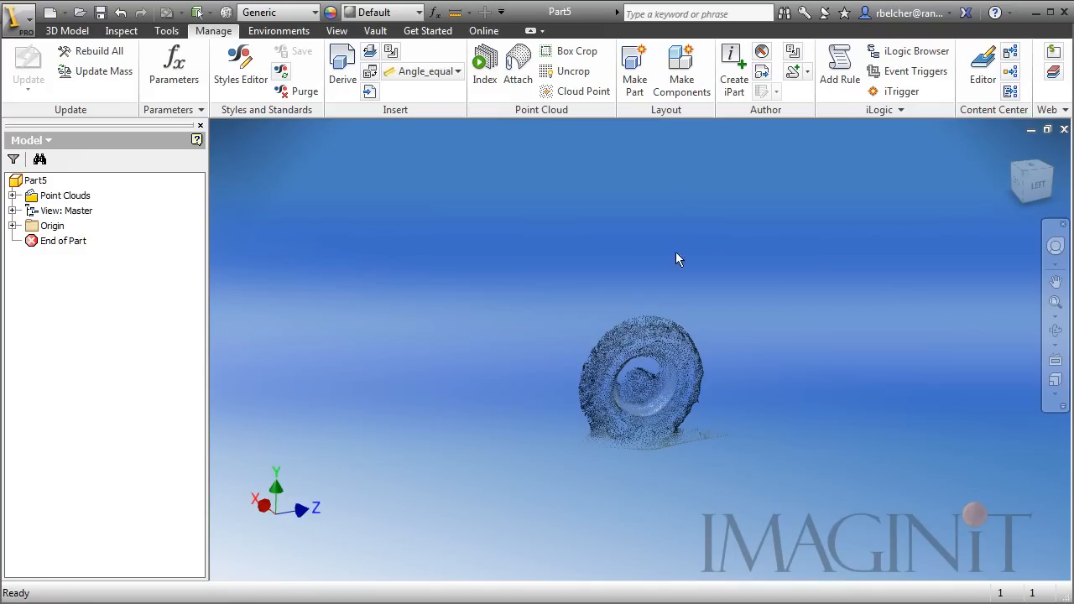
mouse_move(574, 91)
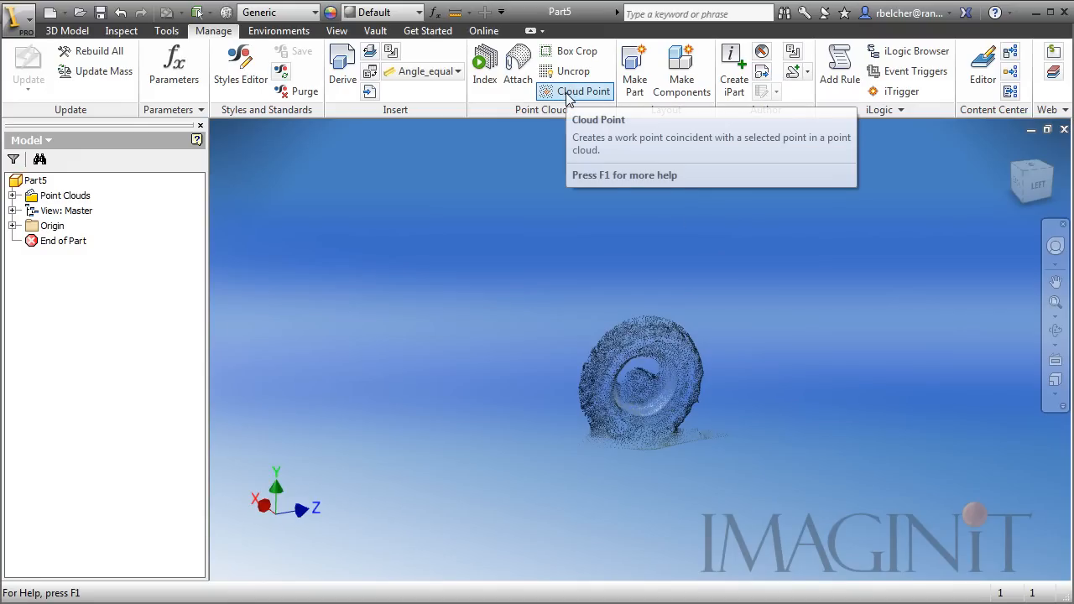
mouse_move(582, 90)
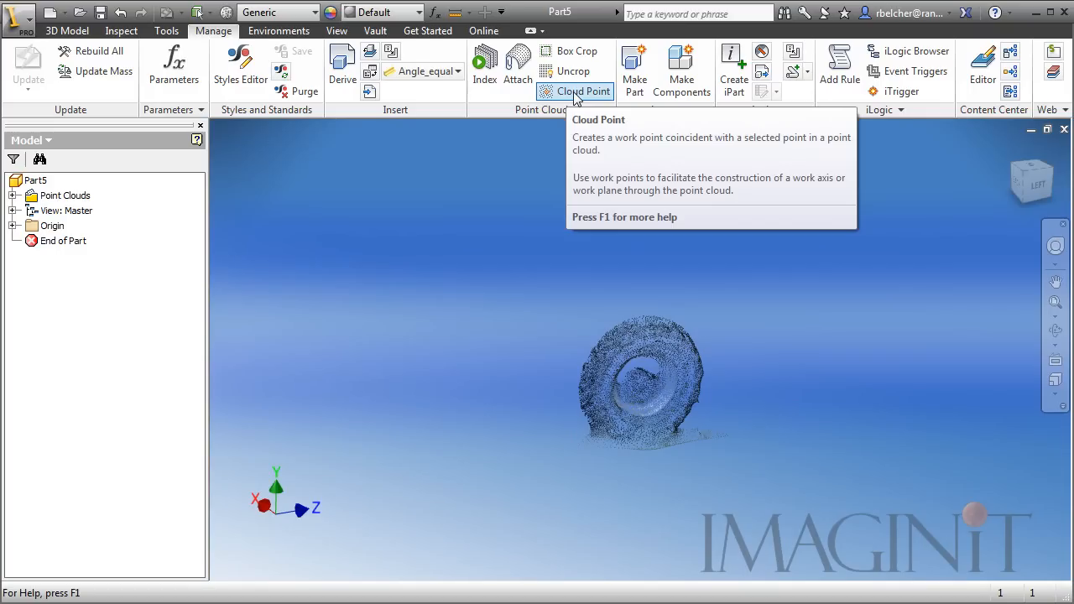
Place cloud work points on opposite edges of the wheel rim
click(582, 90)
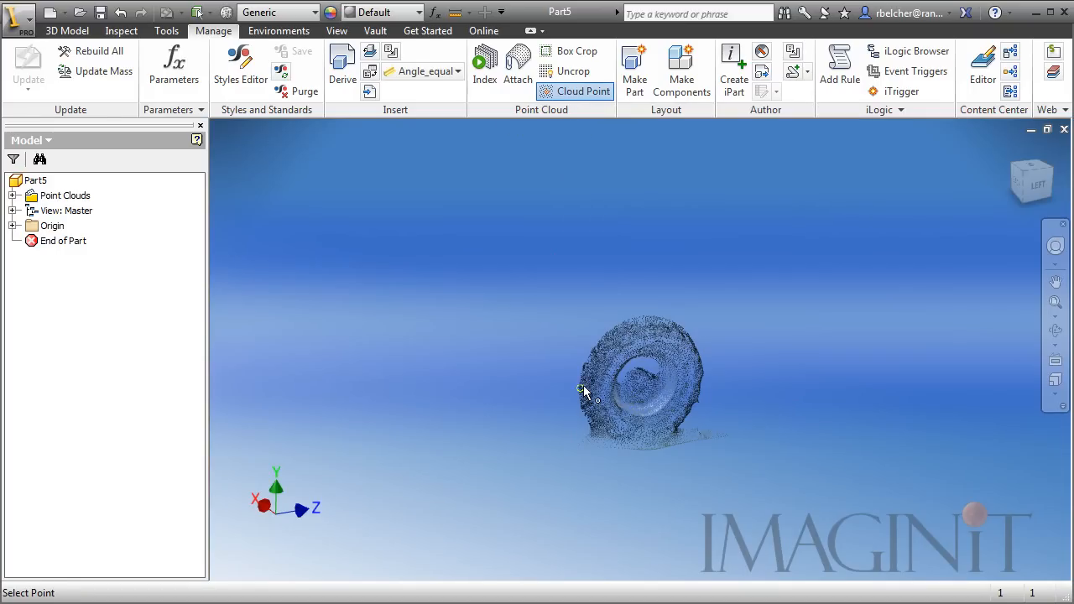
click(580, 384)
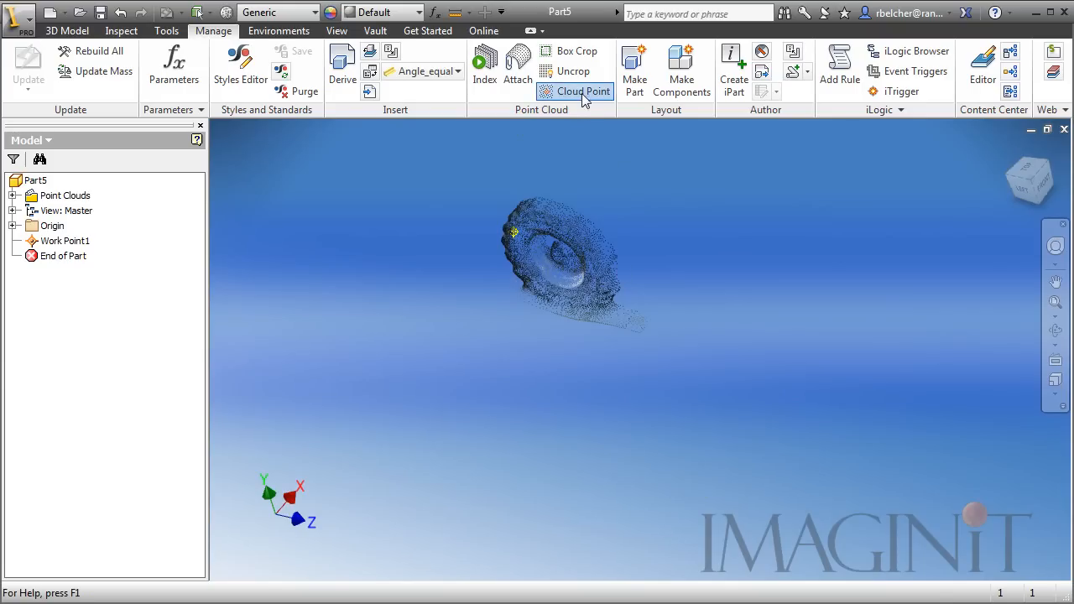
click(618, 268)
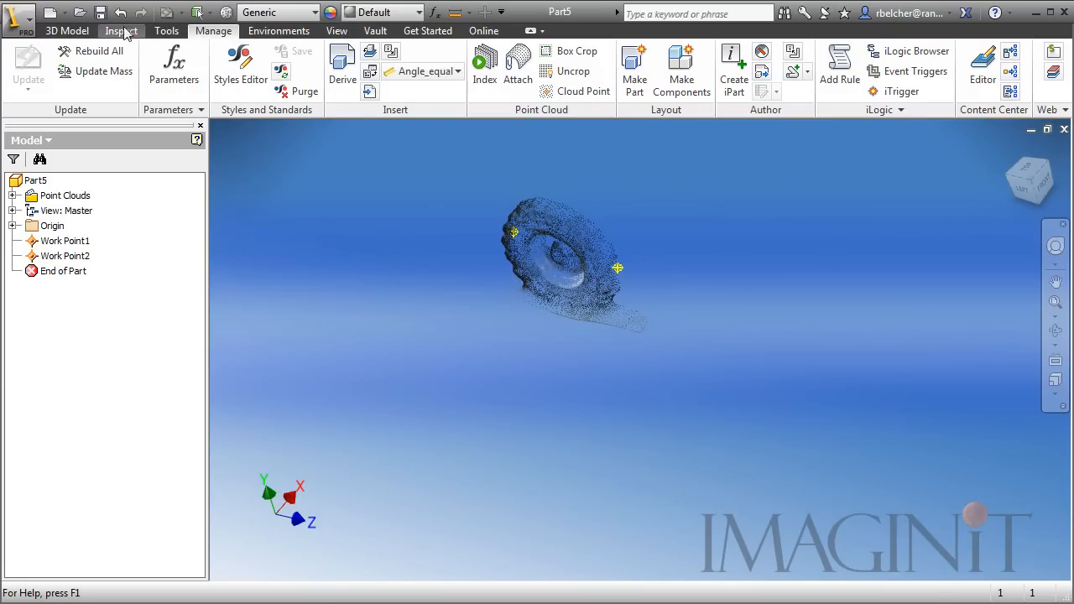
Measure the distance between Work Point1 and Work Point2 using Inspect Distance
click(121, 30)
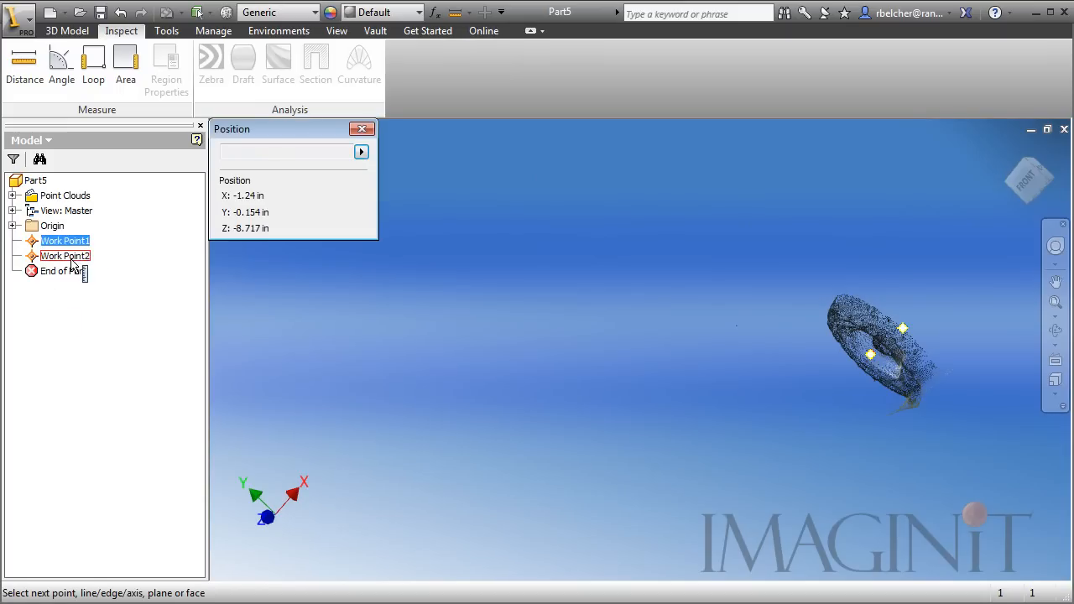
click(65, 256)
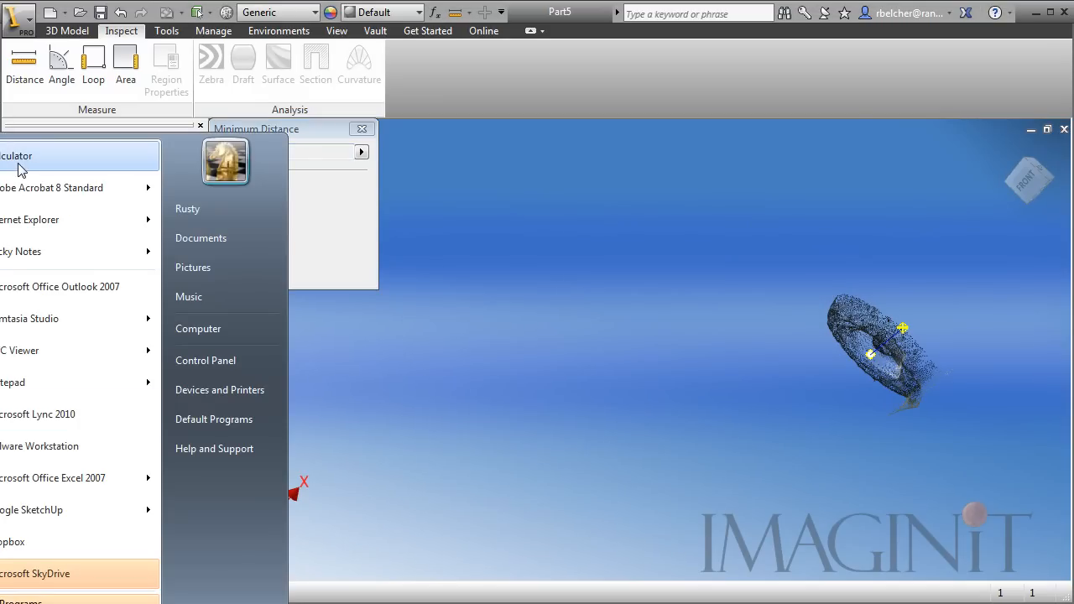
Compute 32 divided by the measured 1.621 in wheel distance in Calculator, giving 19.74090067859346
click(17, 155)
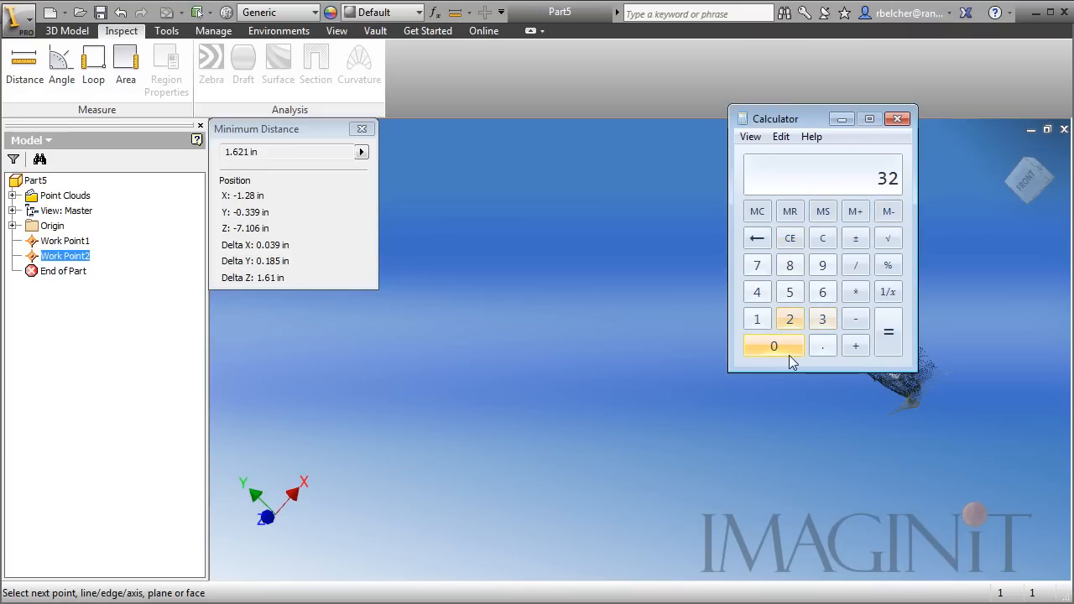
click(856, 265)
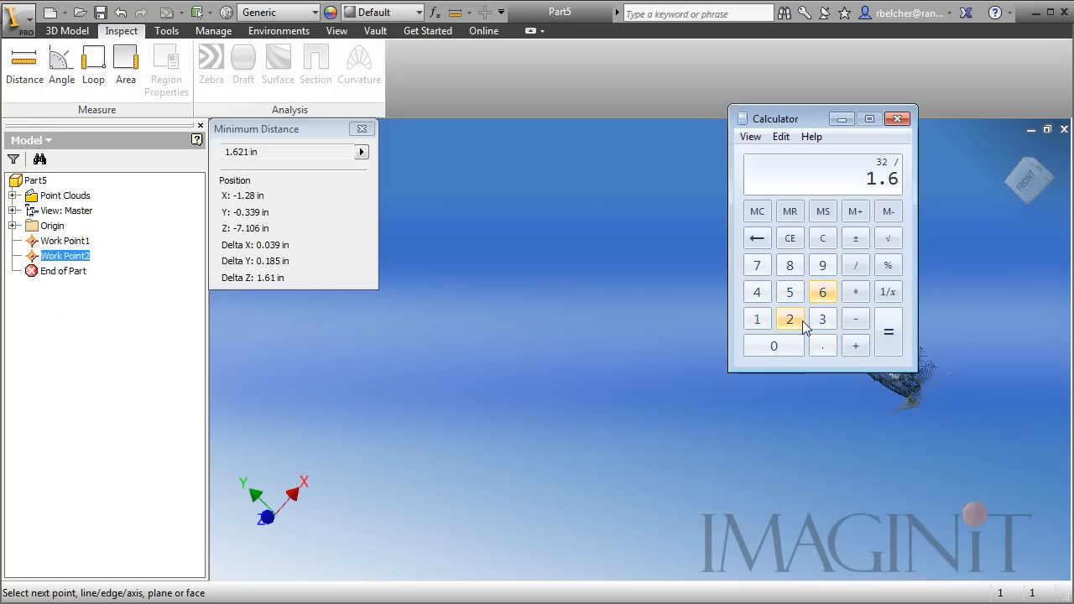
click(888, 332)
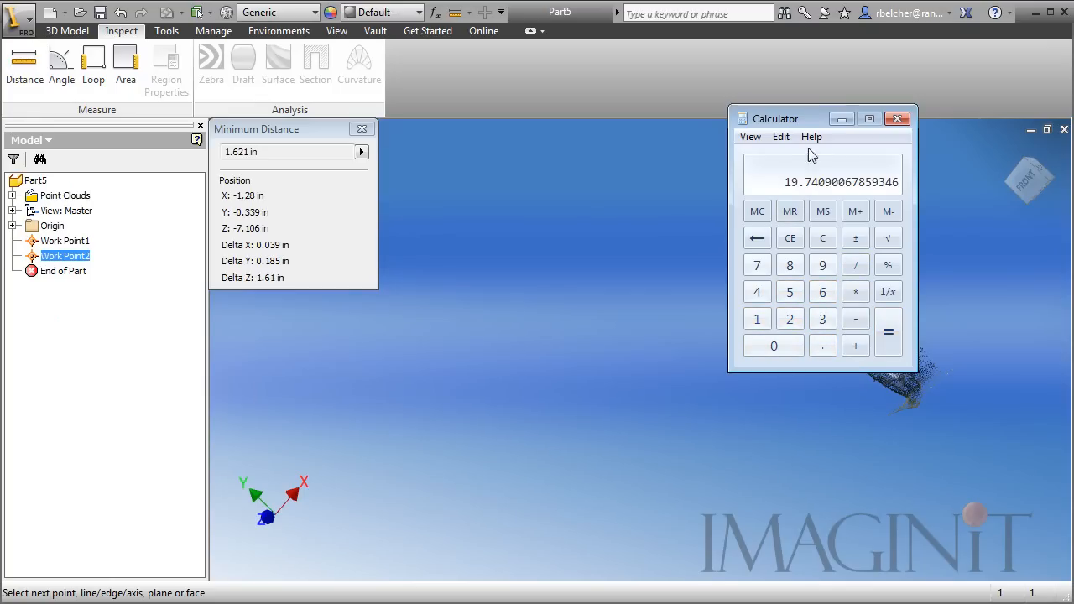
mouse_move(611, 317)
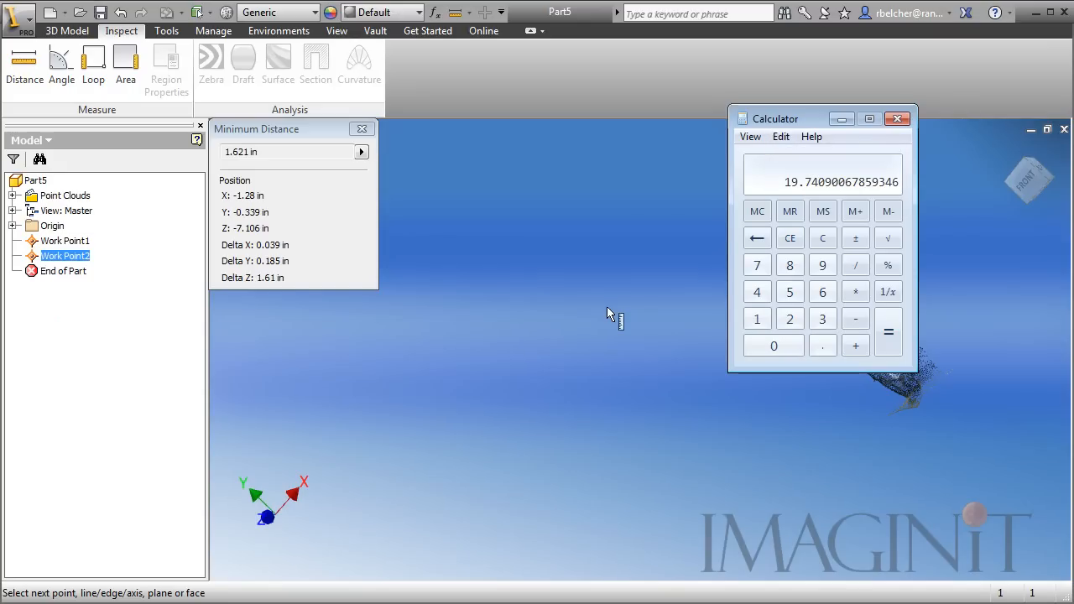
Return to the Inventor model and close the Minimum Distance readout
click(896, 117)
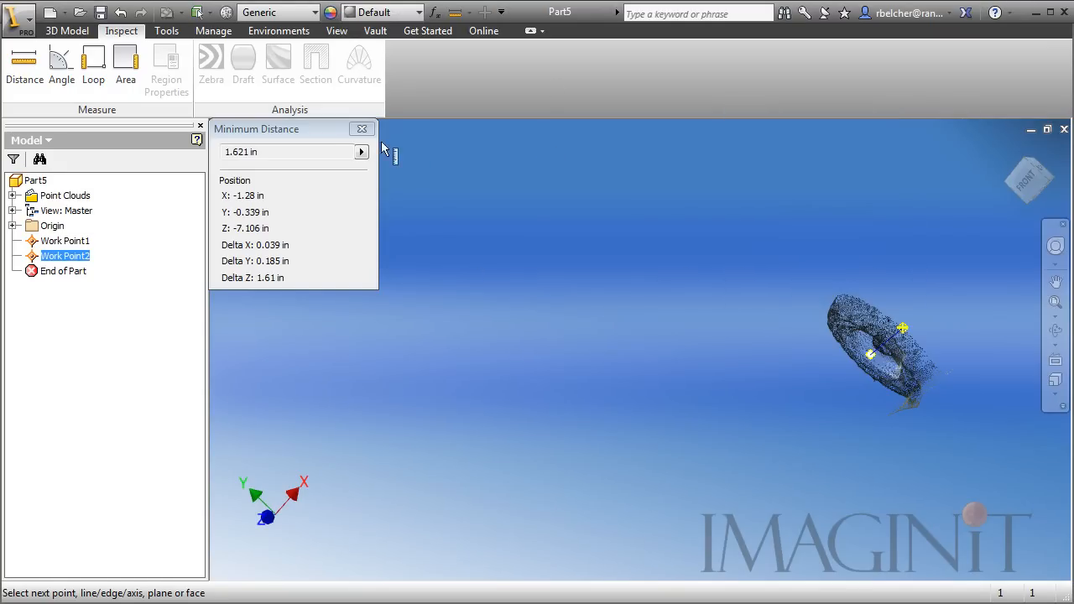
click(362, 128)
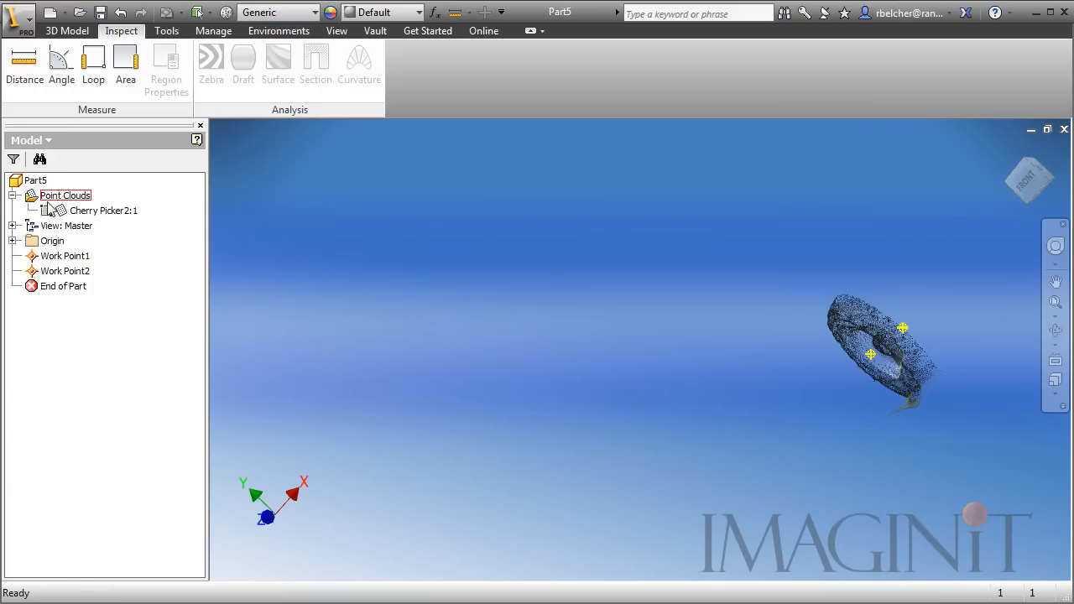
Uncrop the point cloud so the whole lift is restored
right_click(104, 212)
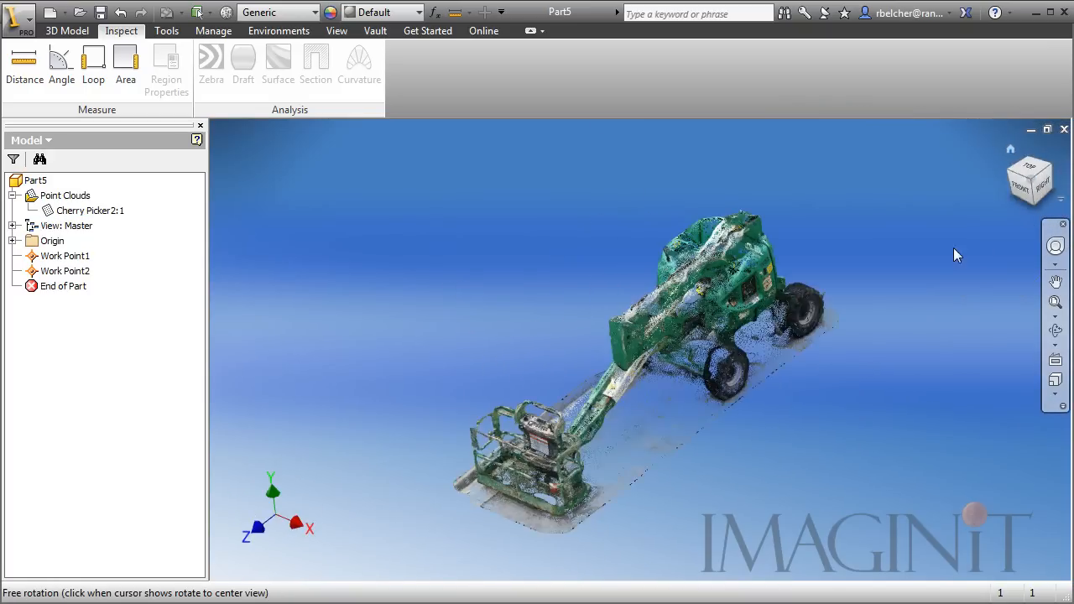
drag(960, 255, 803, 444)
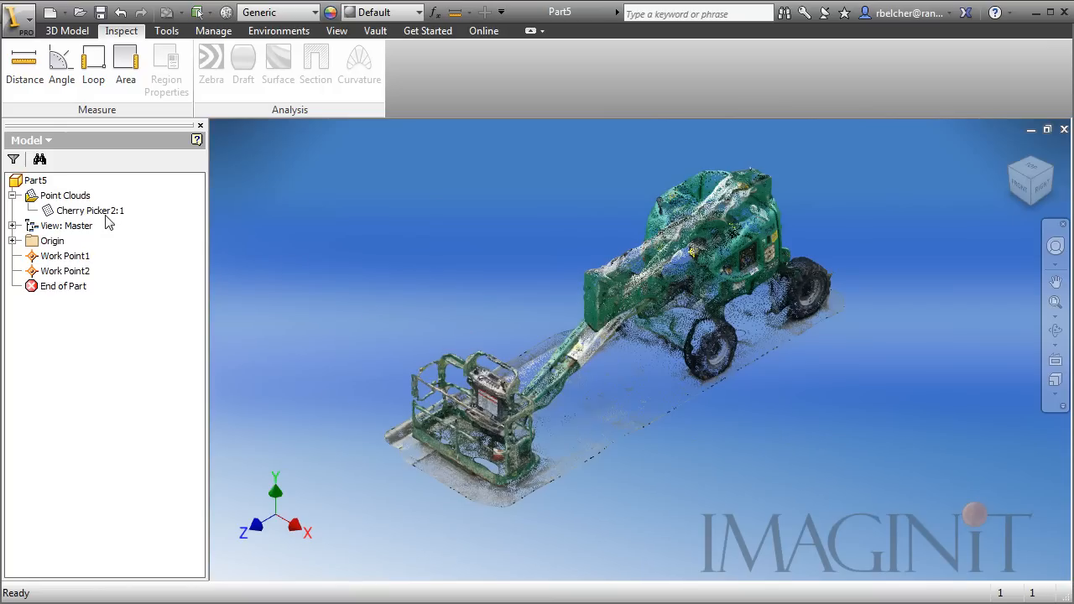
Edit Cherry Picker2:1's attached data and enter the scale factor 19.740900067859346
right_click(88, 212)
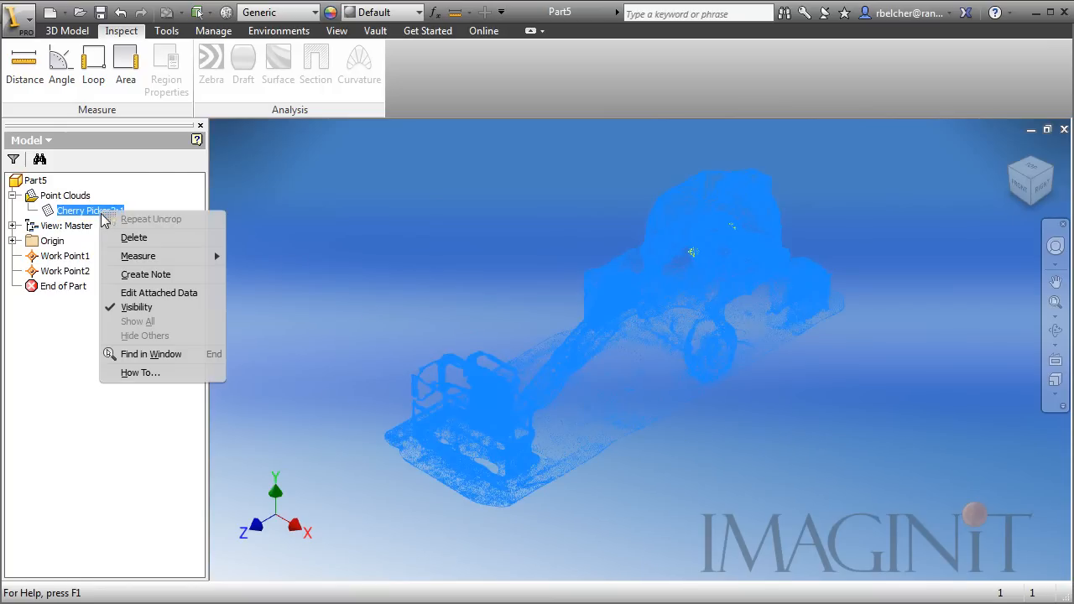
mouse_move(138, 301)
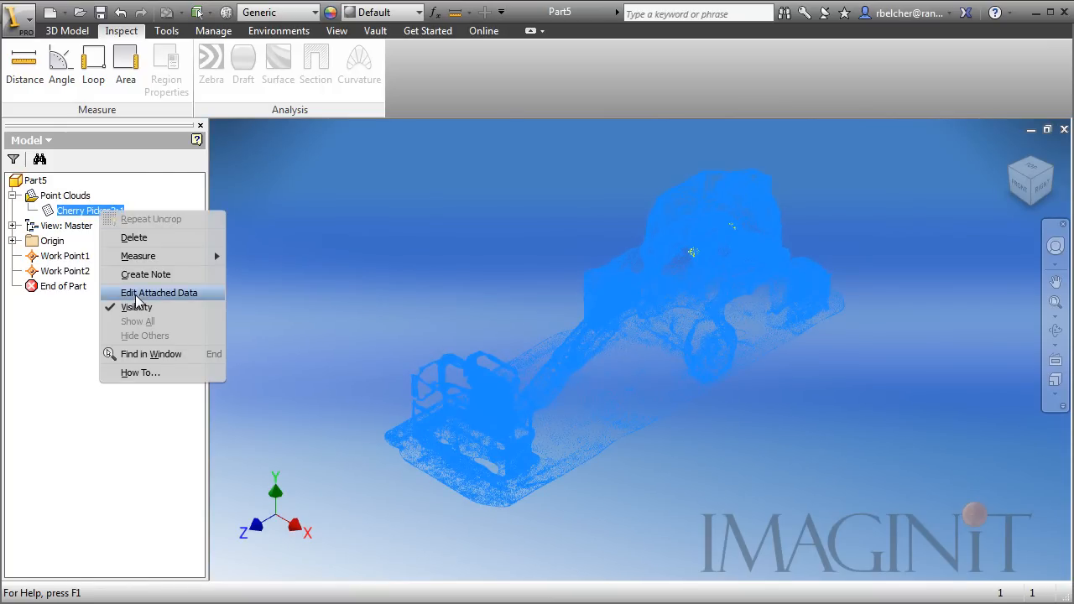
click(157, 292)
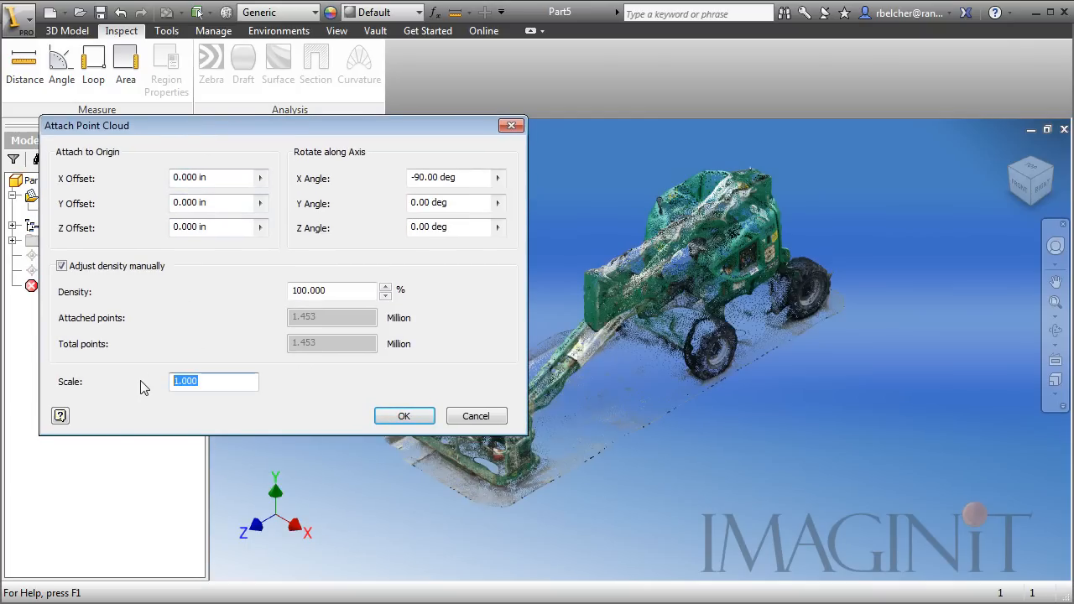
text(.9740900067859346)
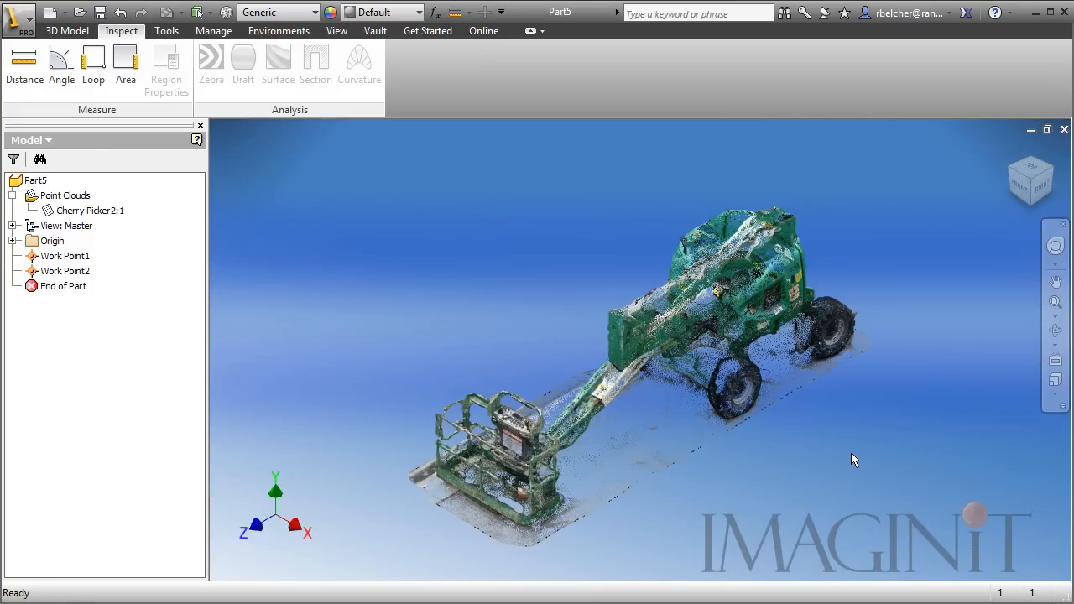
mouse_move(23, 63)
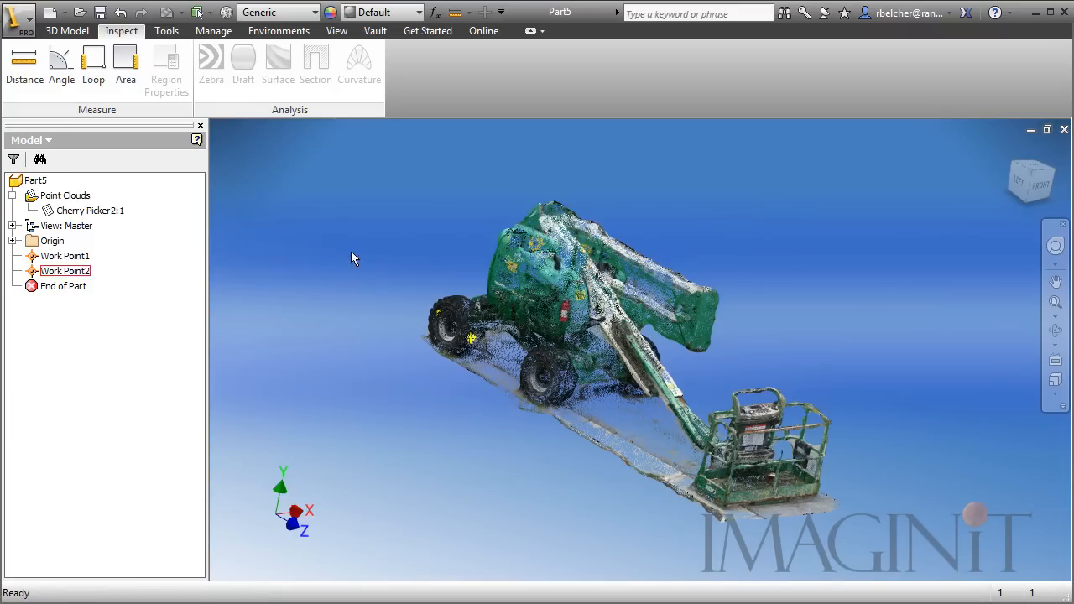
Measure 32.006 in between the work points, close the result, then delete both work points
click(24, 64)
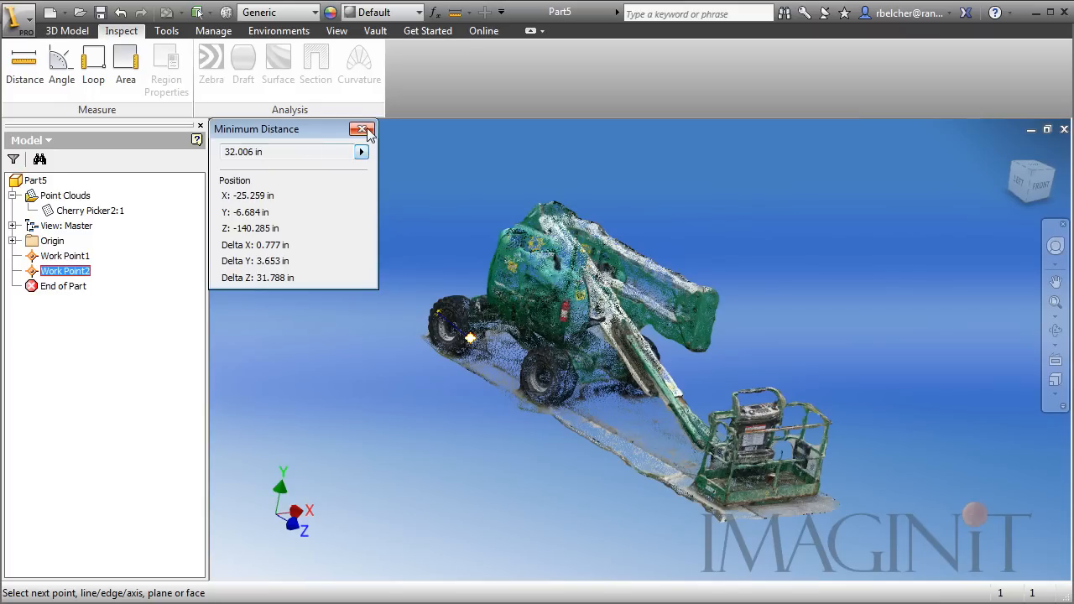
click(362, 127)
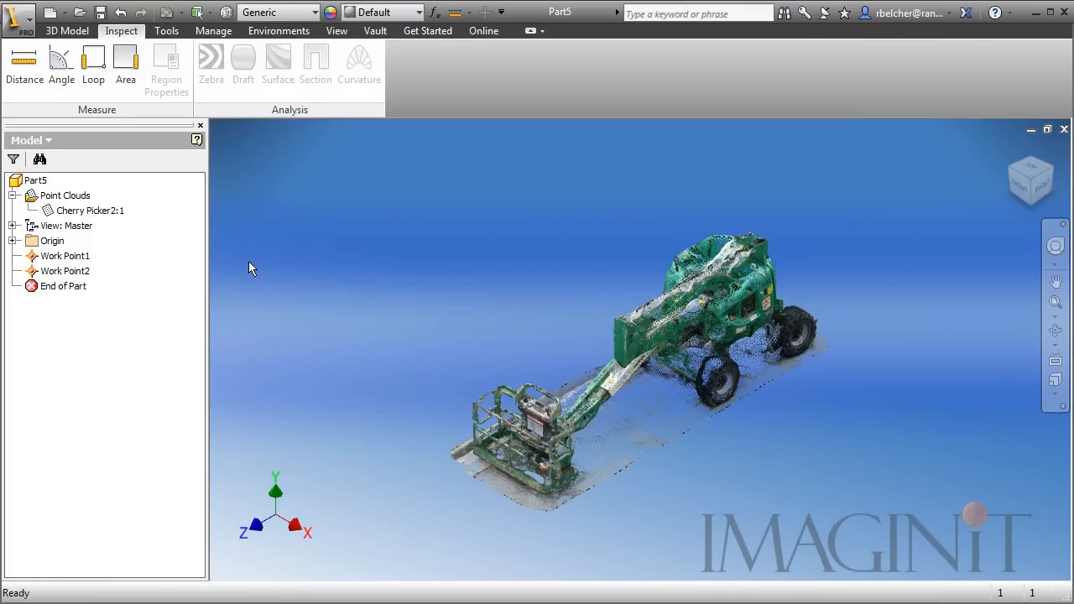
right_click(64, 270)
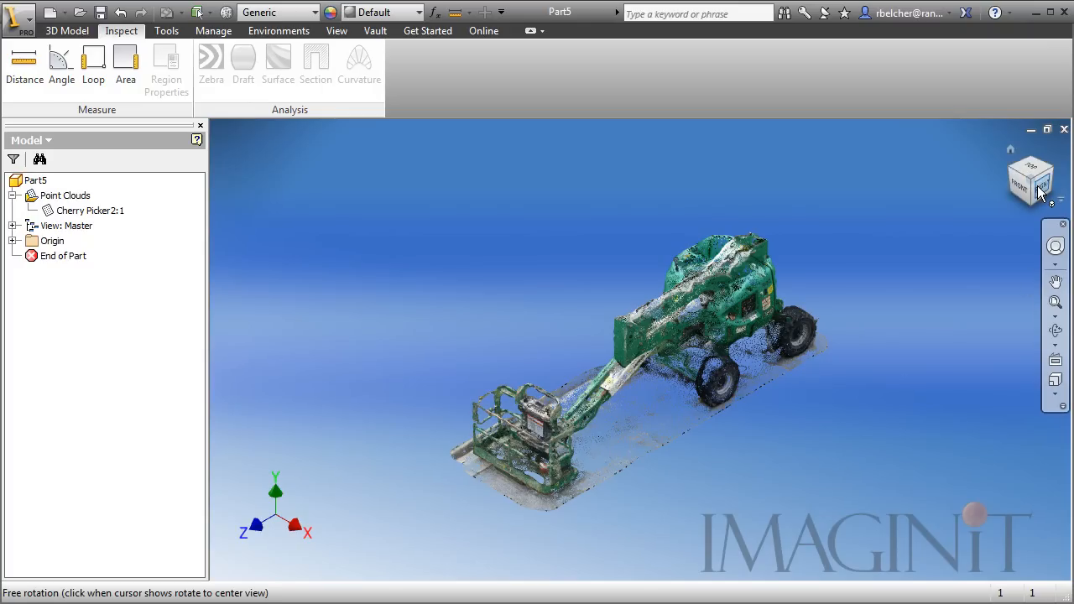
mouse_move(1041, 188)
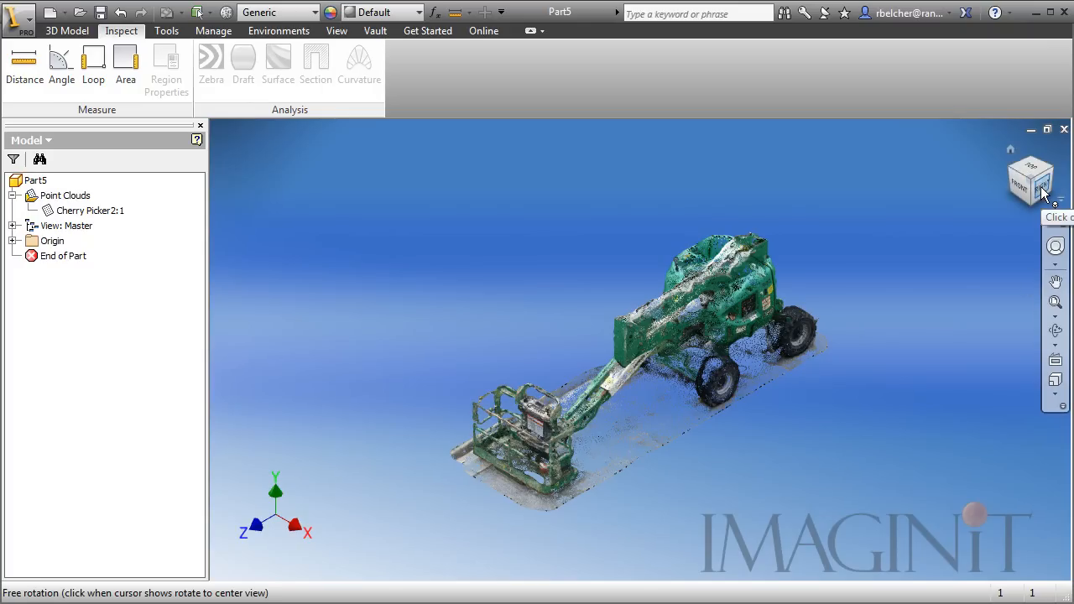
From a side view, draw a Box Crop region over a block of the lift's scan
click(1031, 183)
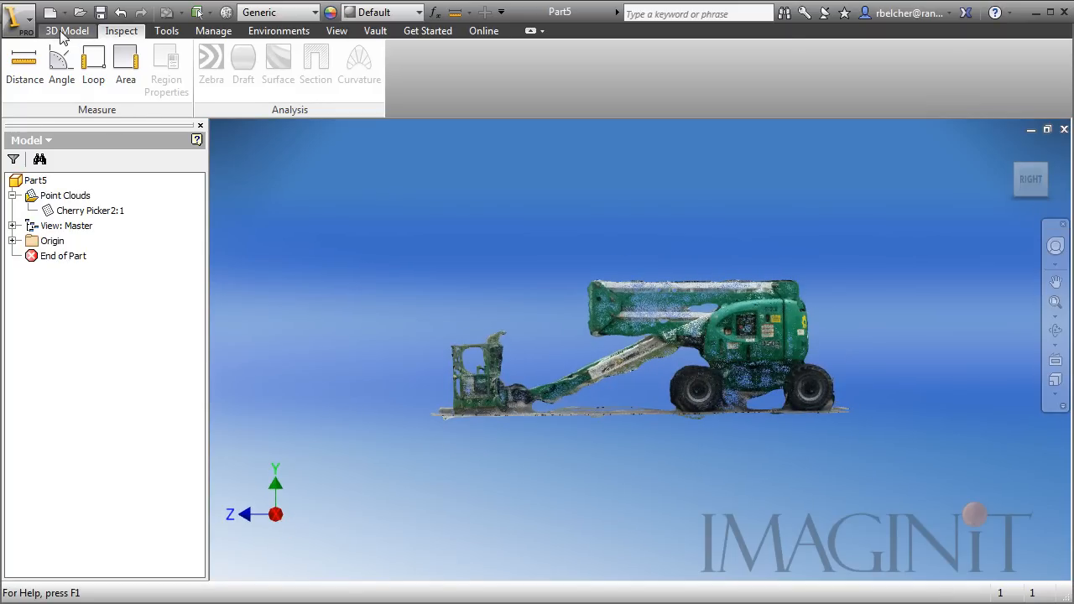
click(213, 30)
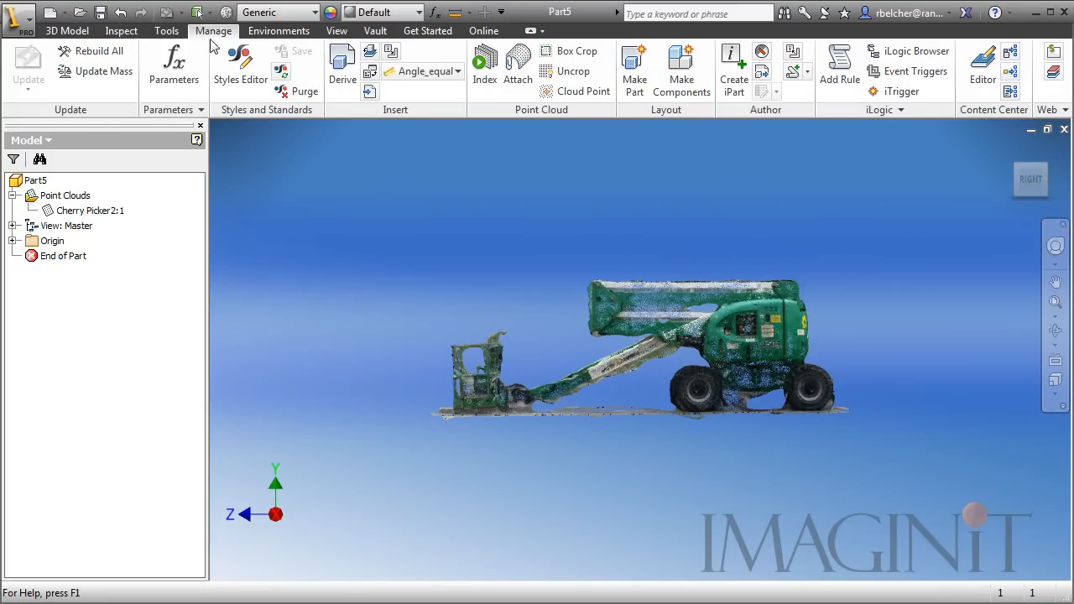
click(578, 50)
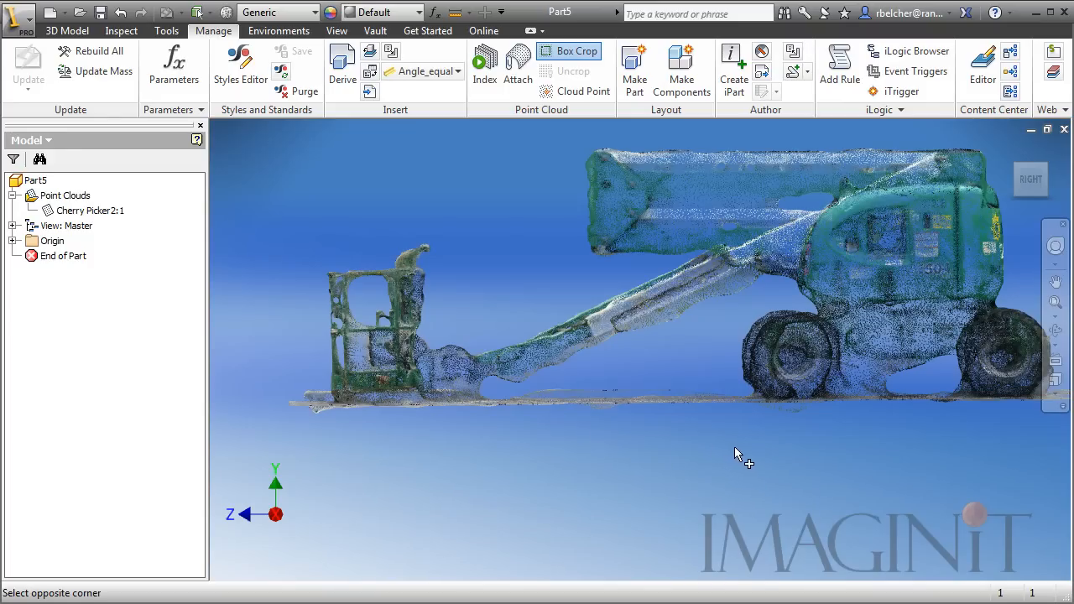
drag(507, 389, 735, 452)
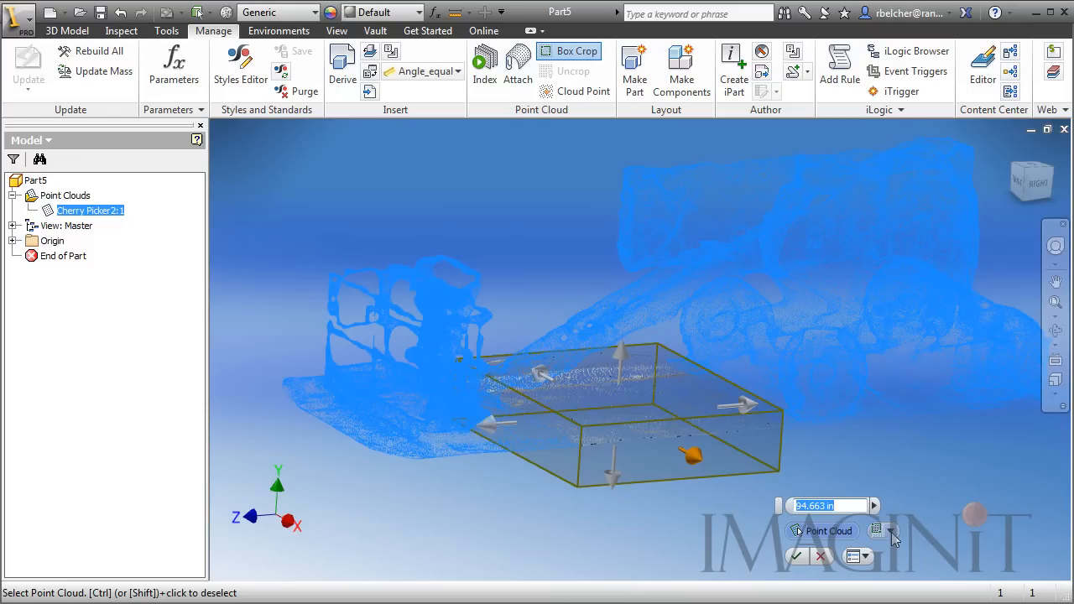
Set the crop to Keep Outside and confirm, removing the points inside the box
click(893, 530)
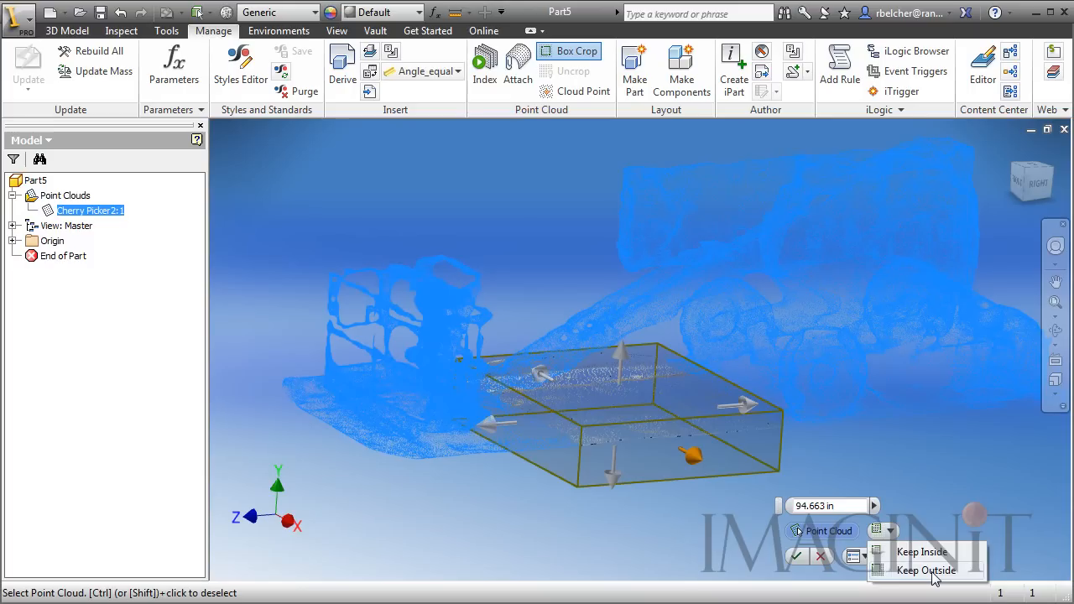
click(927, 571)
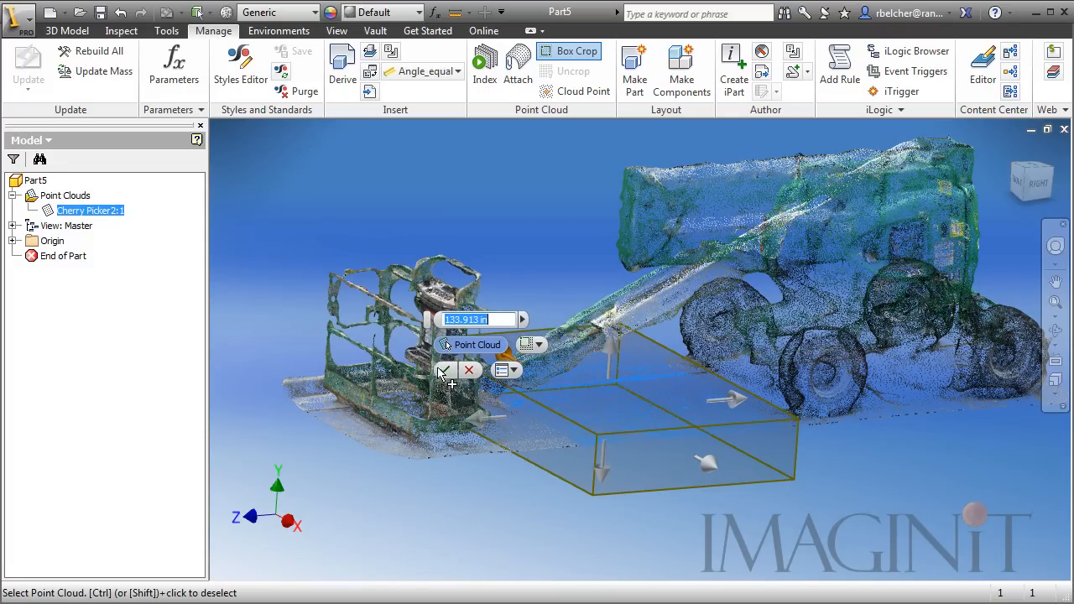
click(443, 371)
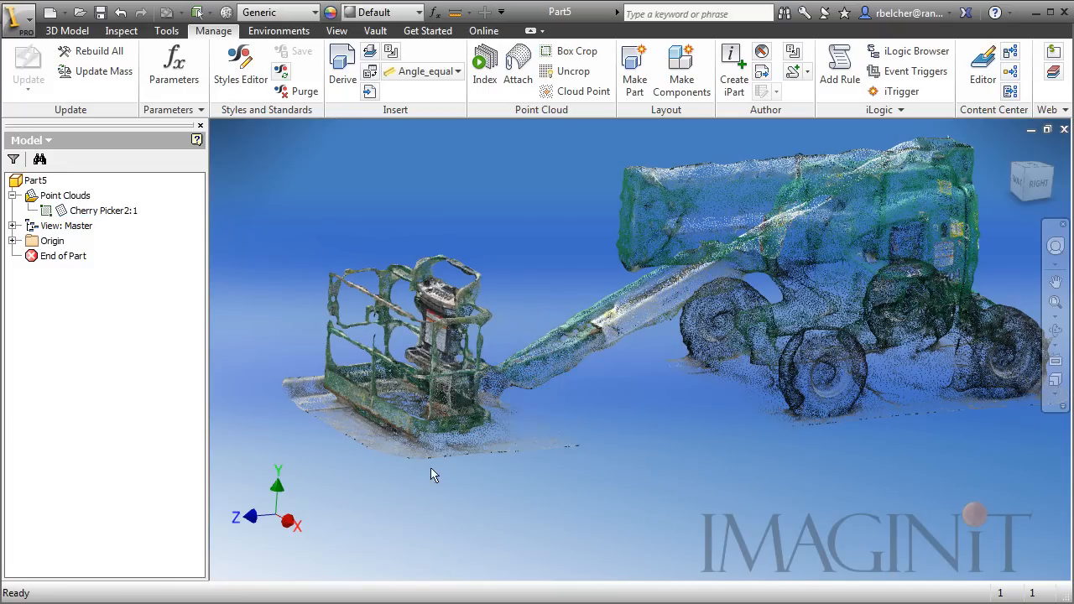
drag(435, 473, 648, 535)
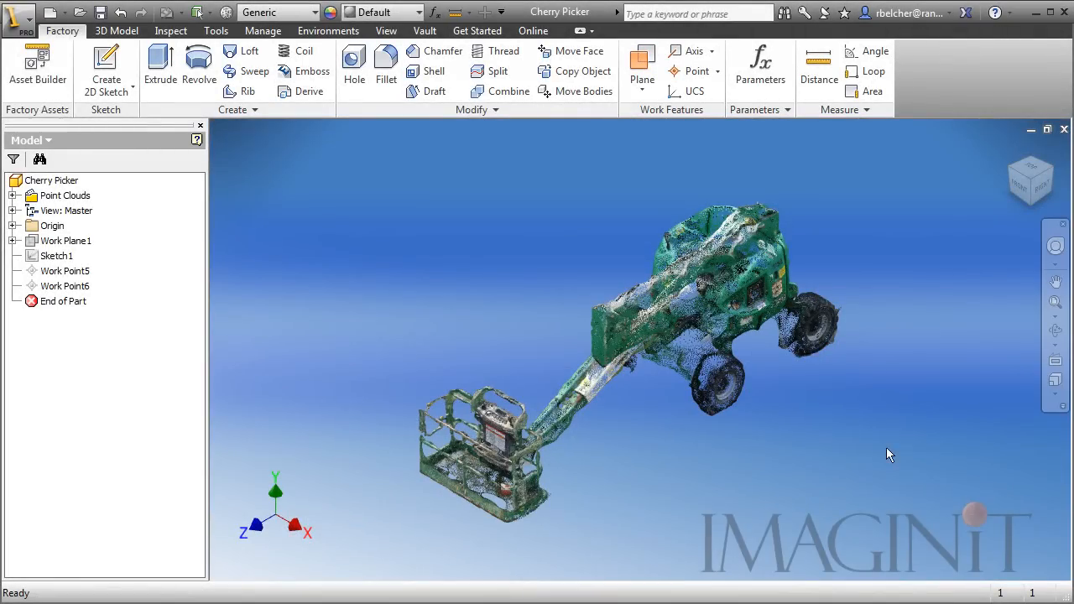
Turn on Work Plane1's visibility and orbit to see it beneath the lift
drag(889, 455, 806, 470)
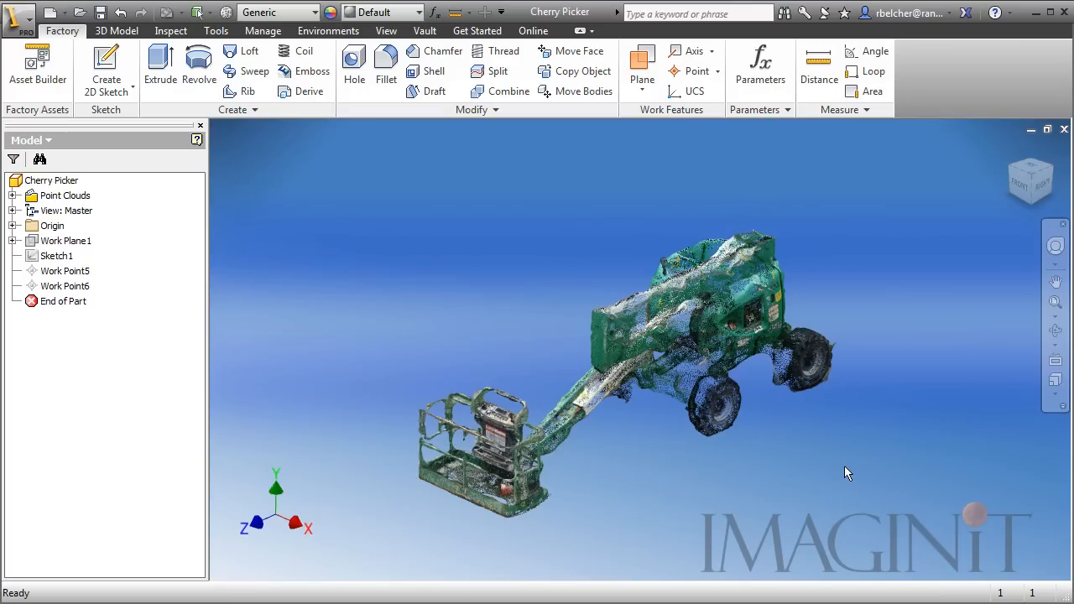
mouse_move(634, 337)
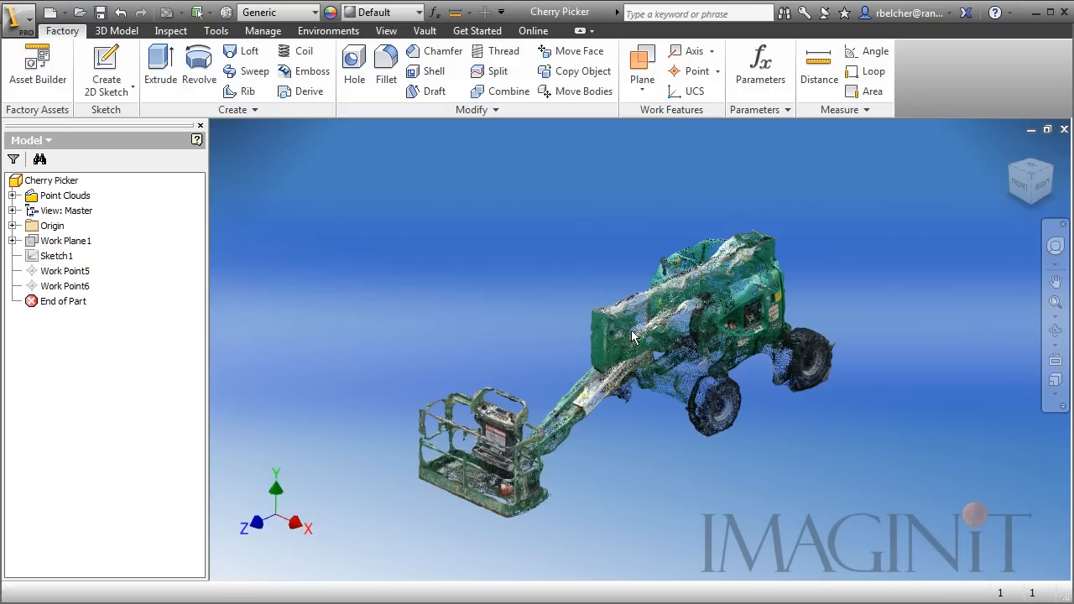
mouse_move(282, 282)
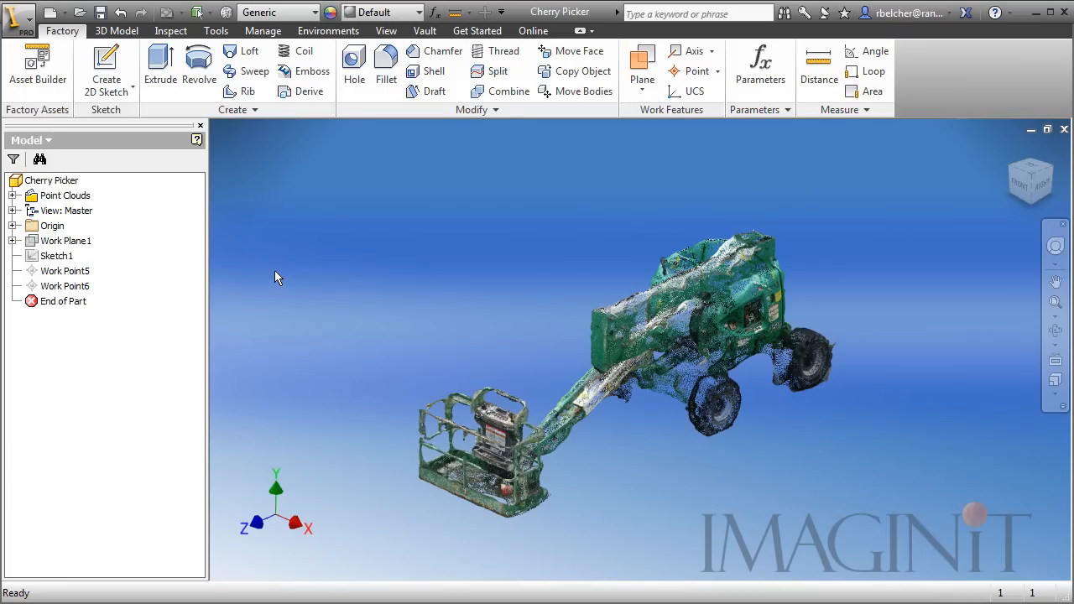
mouse_move(114, 261)
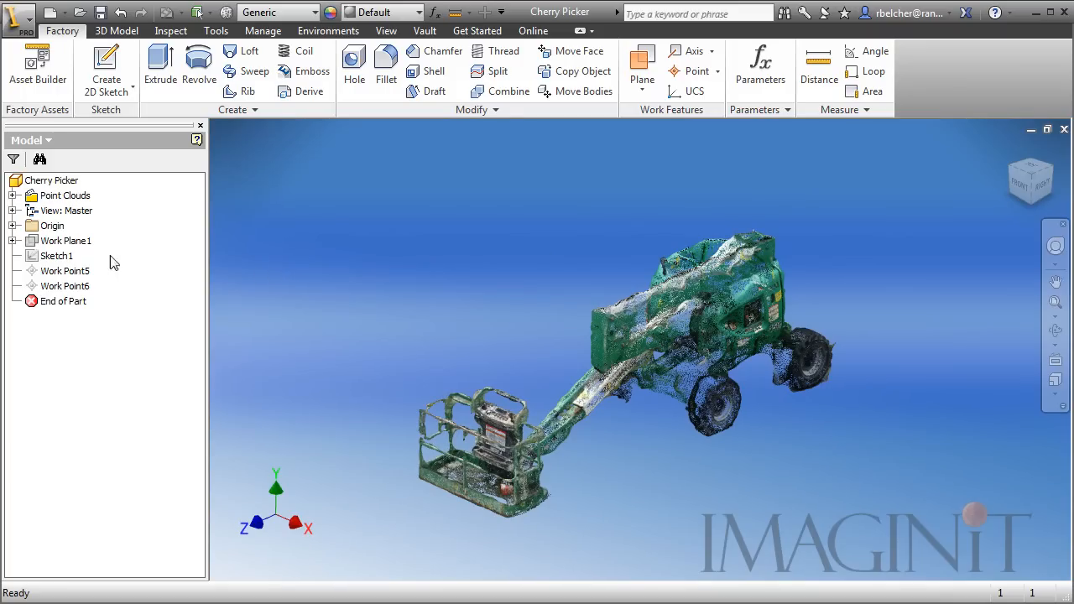
right_click(65, 242)
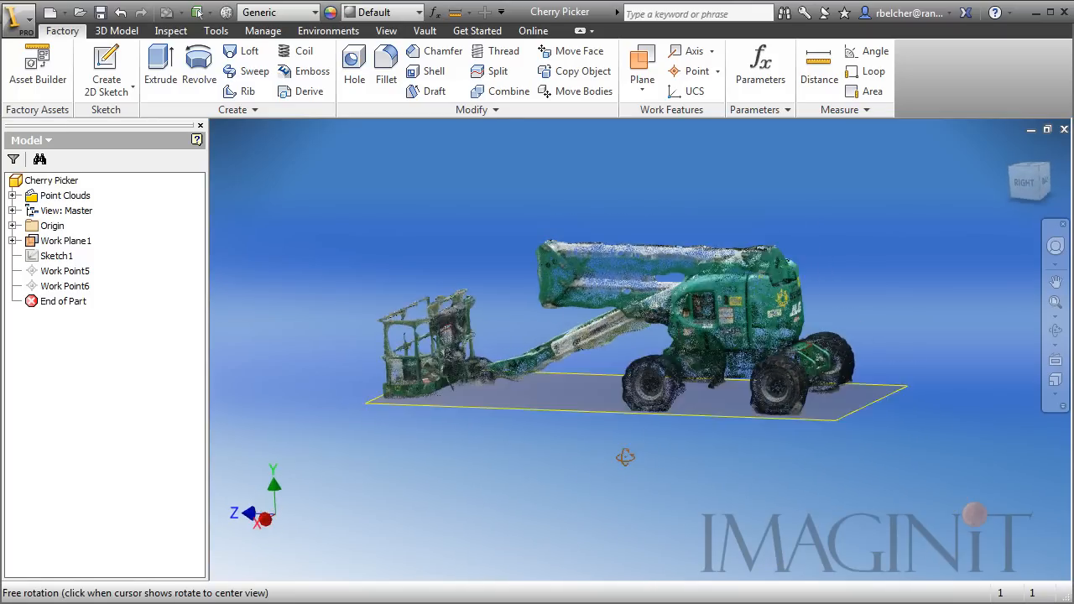
drag(624, 457, 630, 474)
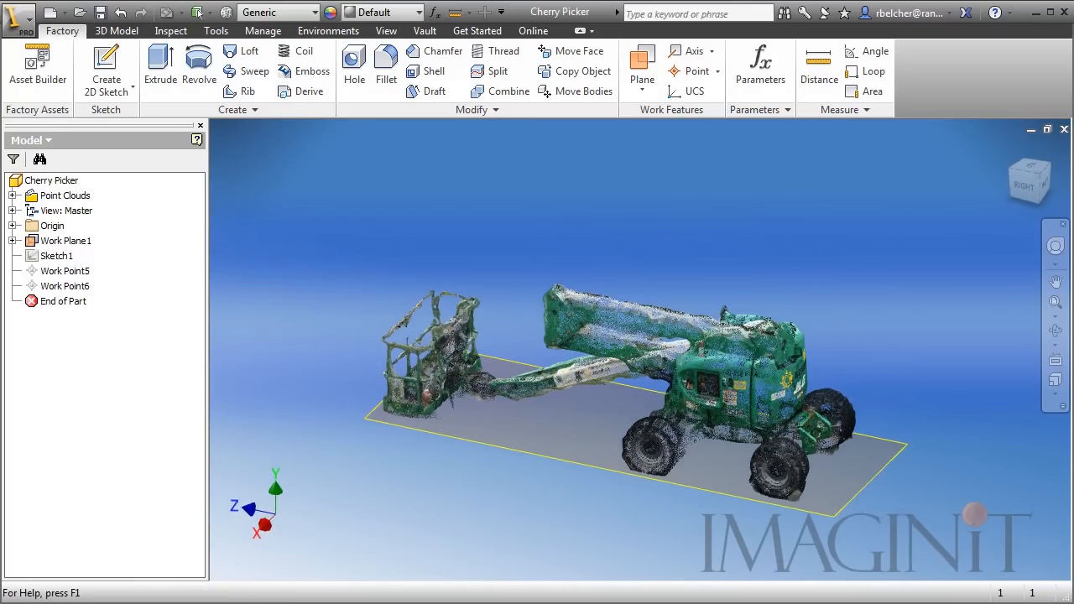
Make Sketch1's lift footprint outline visible under the point cloud
click(57, 255)
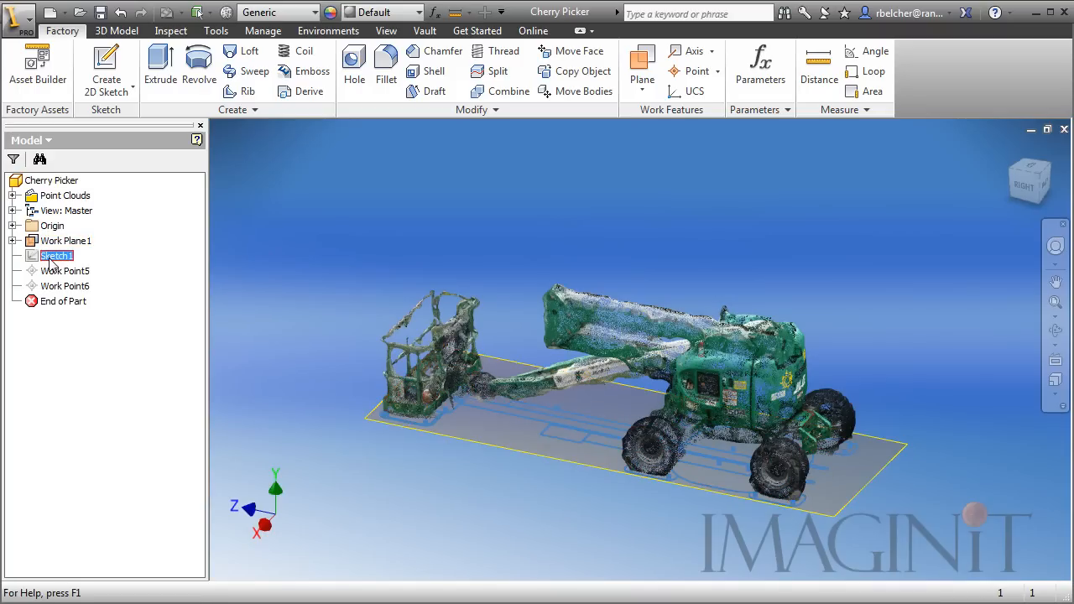
right_click(58, 255)
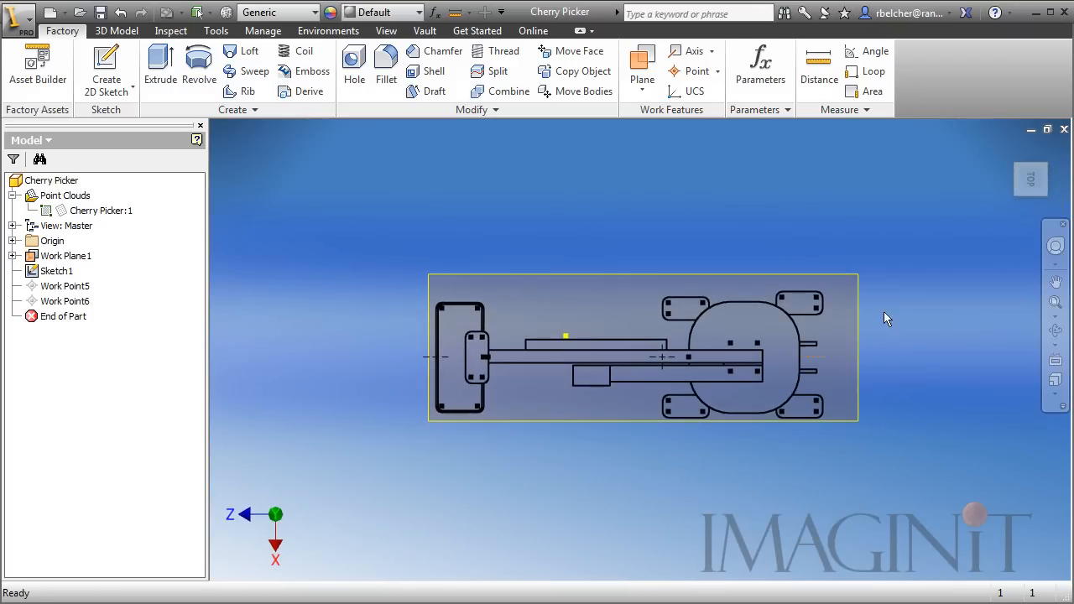
mouse_move(779, 504)
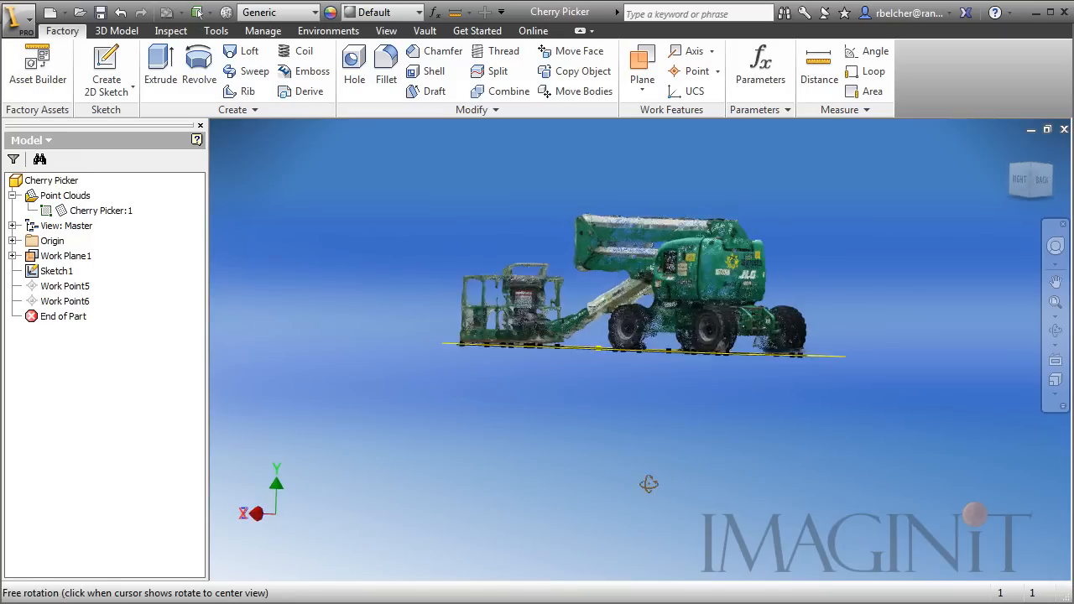
Show Work Point5 and Work Point6 on the footprint sketch, then enter Asset Builder
drag(649, 484, 491, 453)
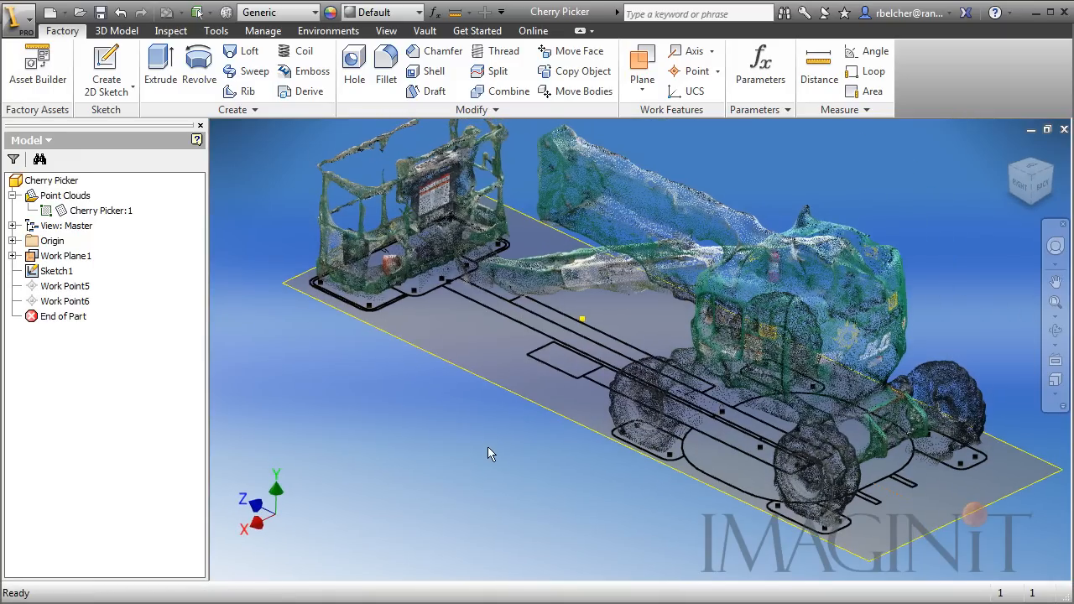
drag(490, 453, 601, 389)
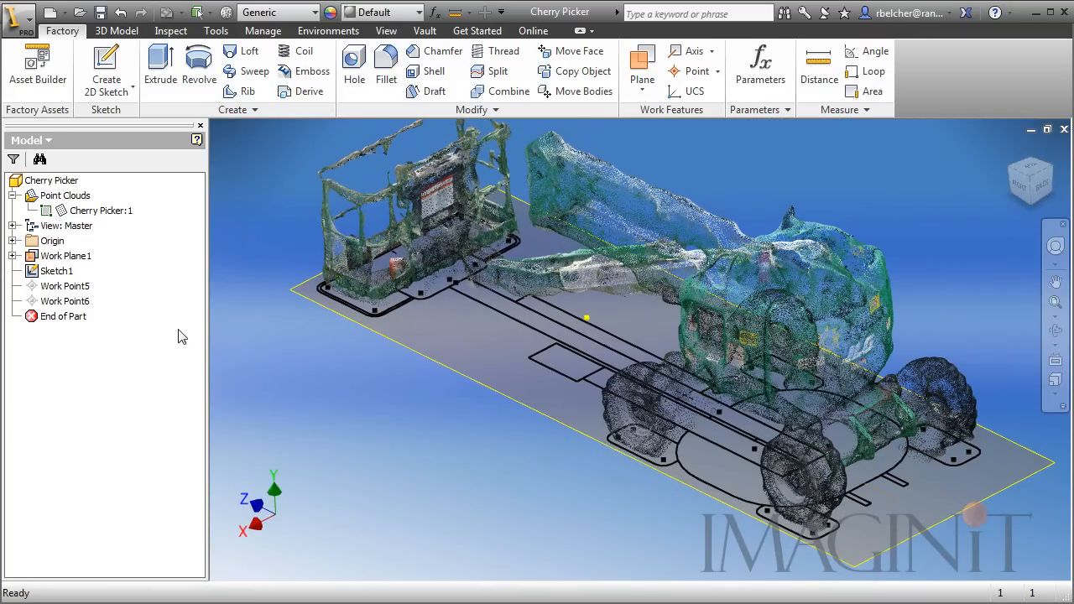
click(66, 285)
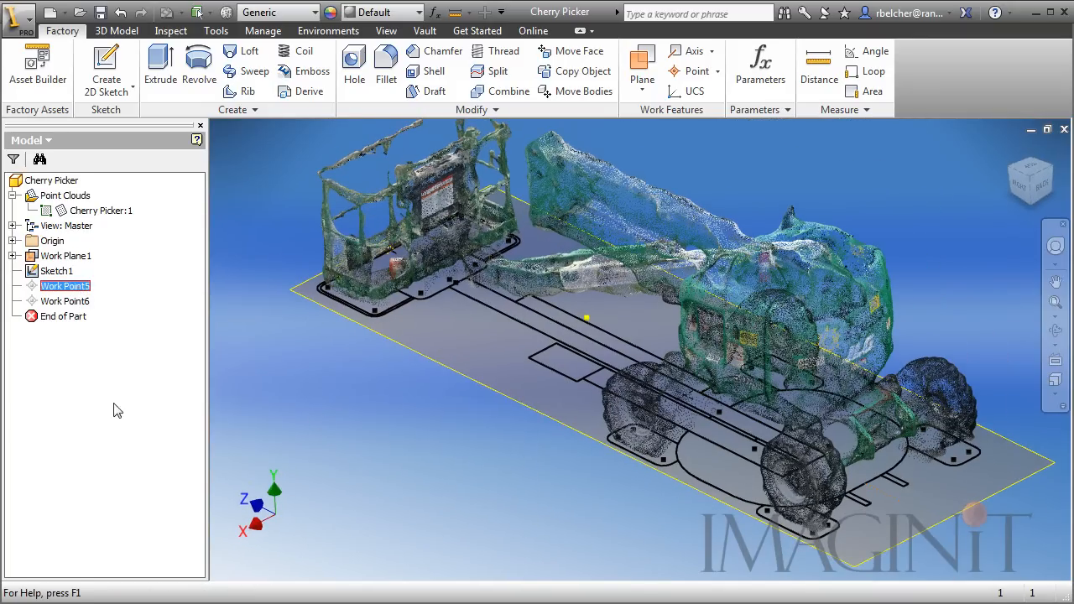
right_click(64, 301)
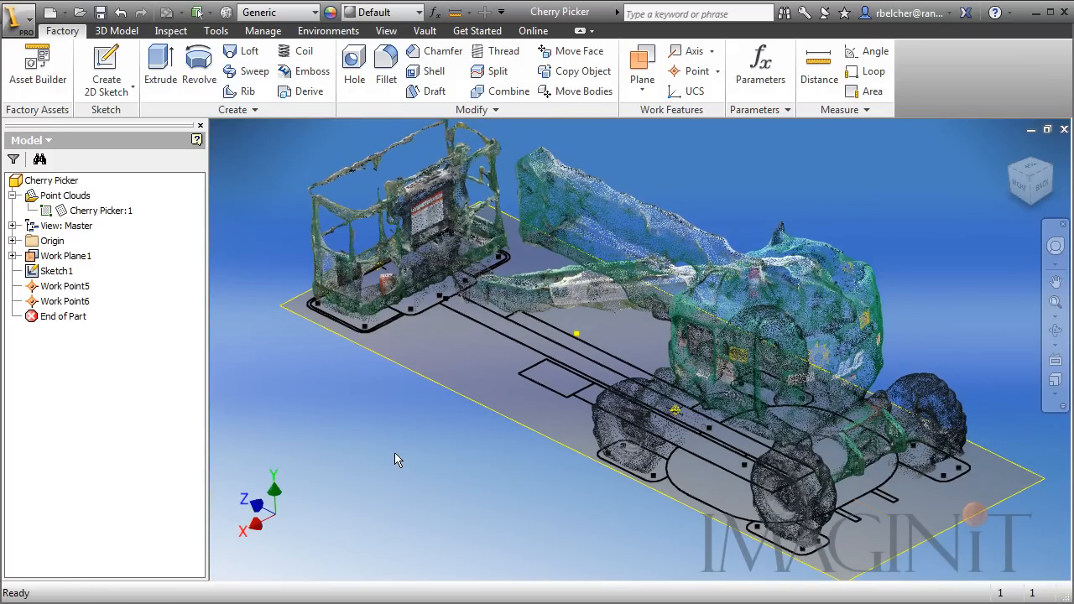
mouse_move(494, 487)
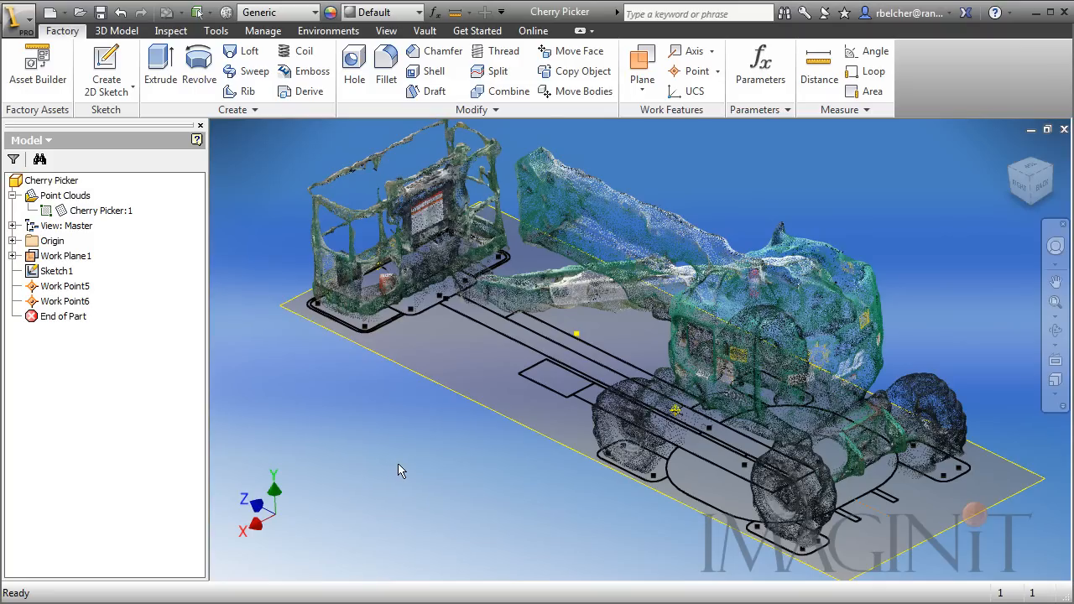
click(37, 67)
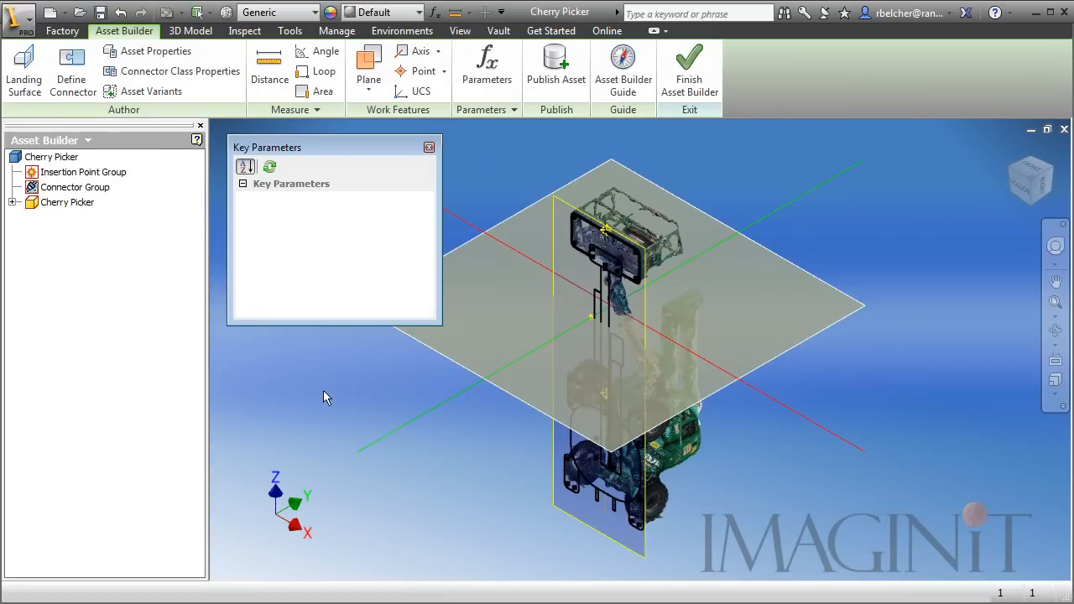
Define the asset's Landing Surface on the ground plane with its insertion point and confirm
click(23, 70)
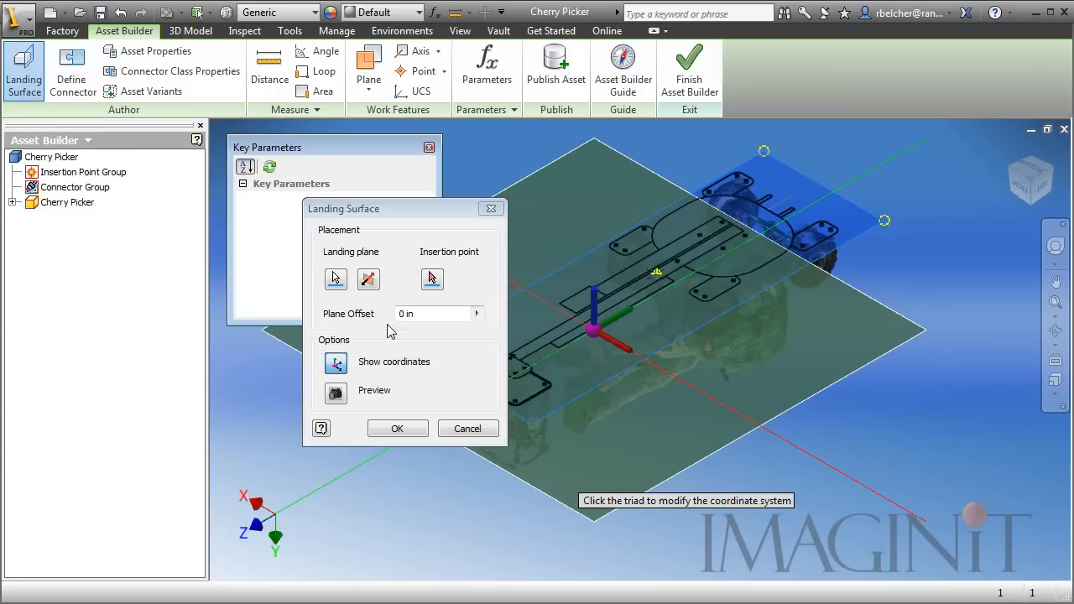
click(369, 278)
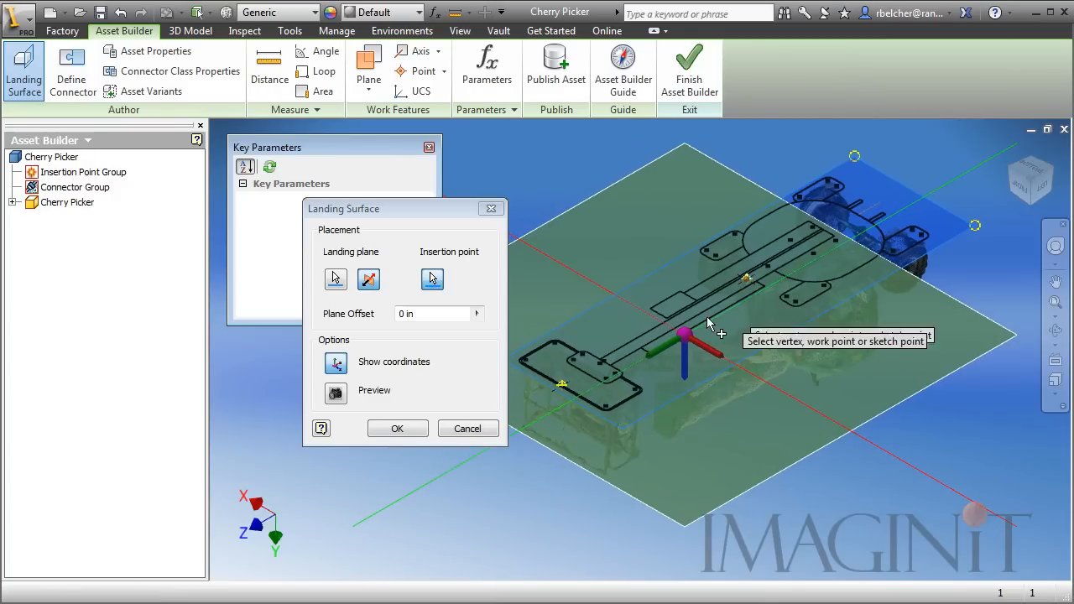
mouse_move(554, 507)
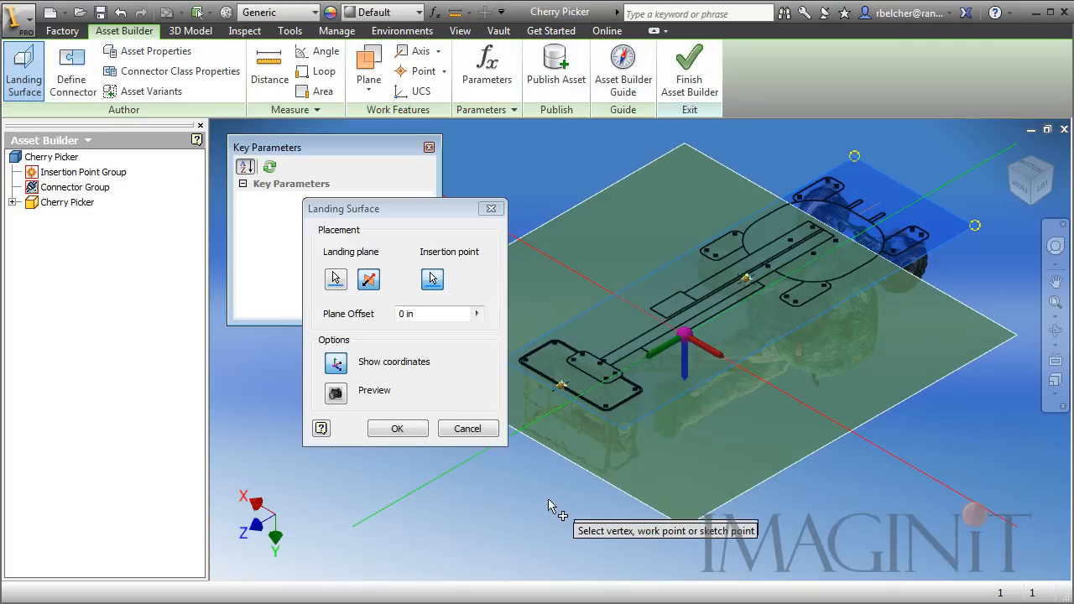
click(396, 428)
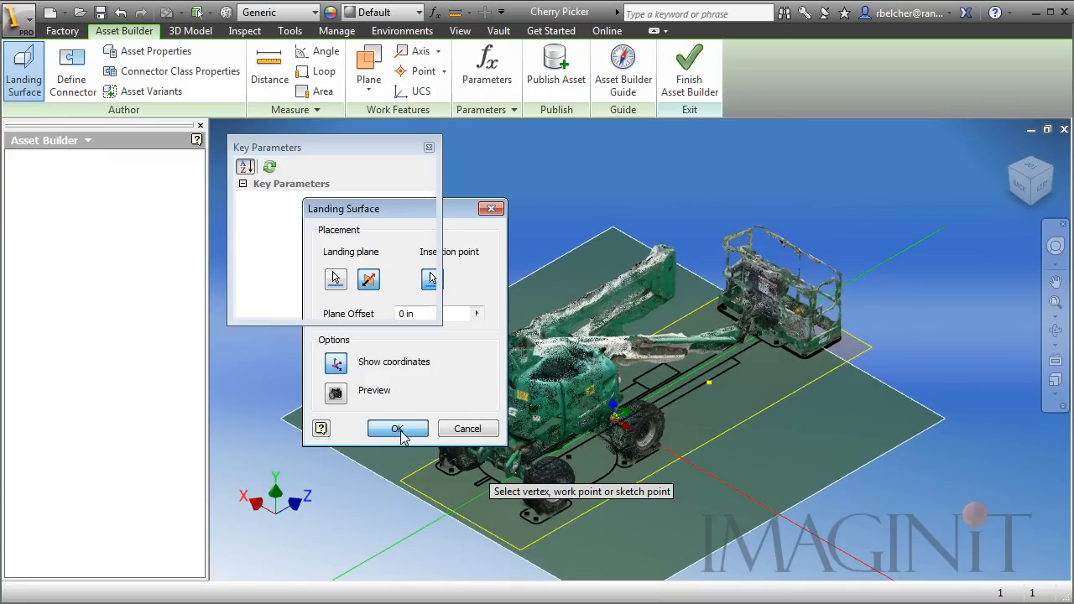
click(398, 430)
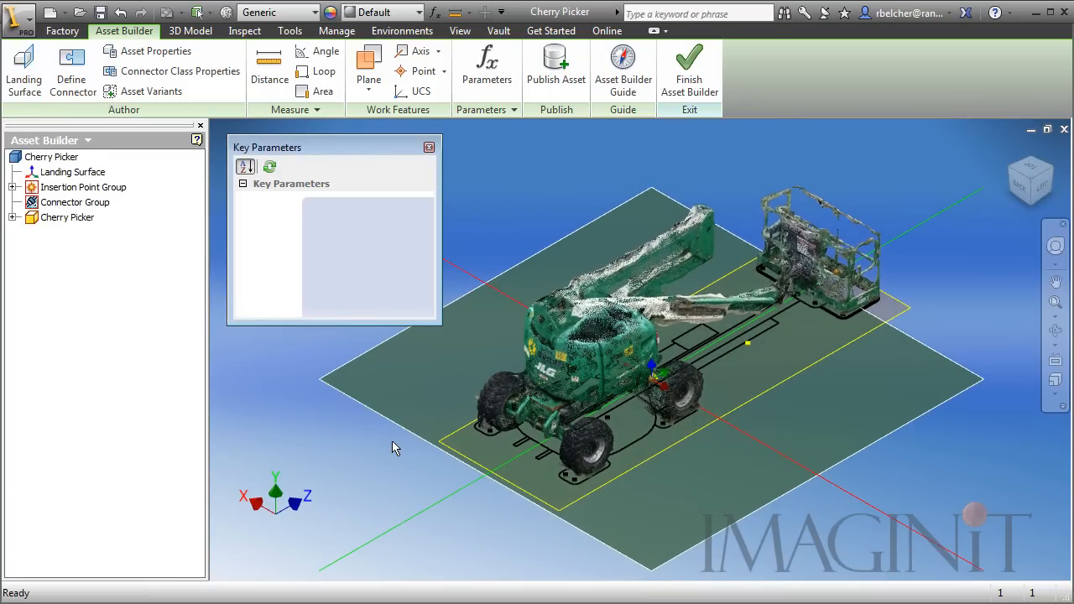
right_click(909, 306)
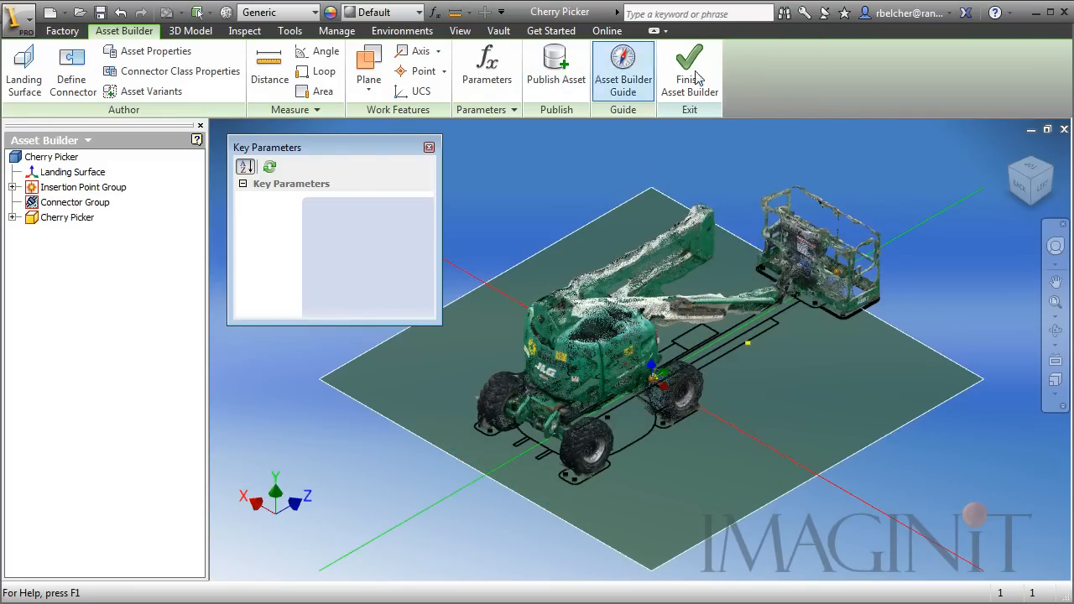
Finish Asset Builder, leaving two insertion points listed in the browser
click(688, 71)
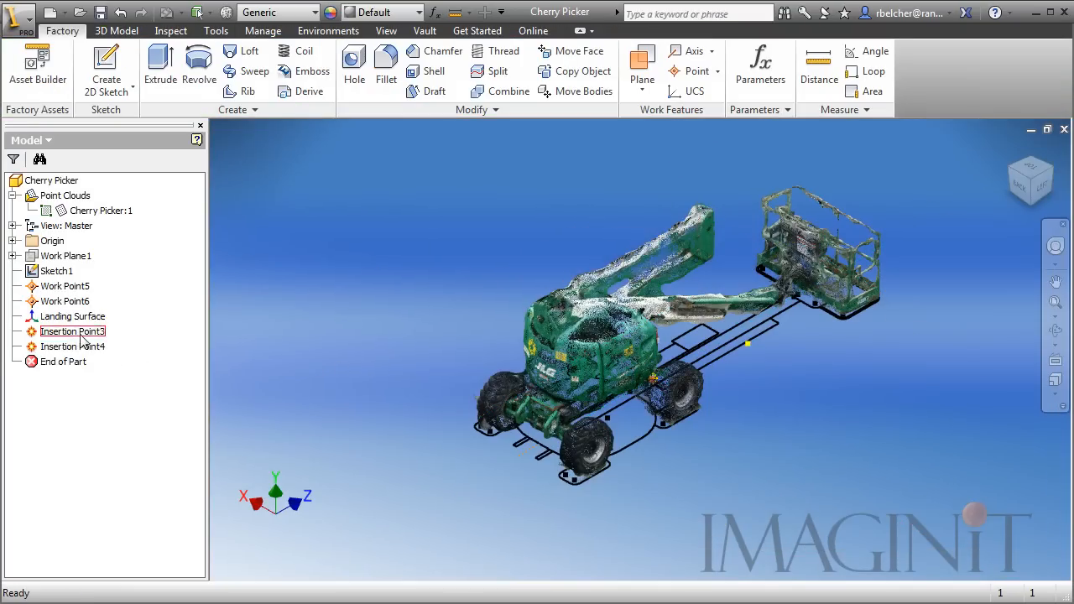
right_click(74, 330)
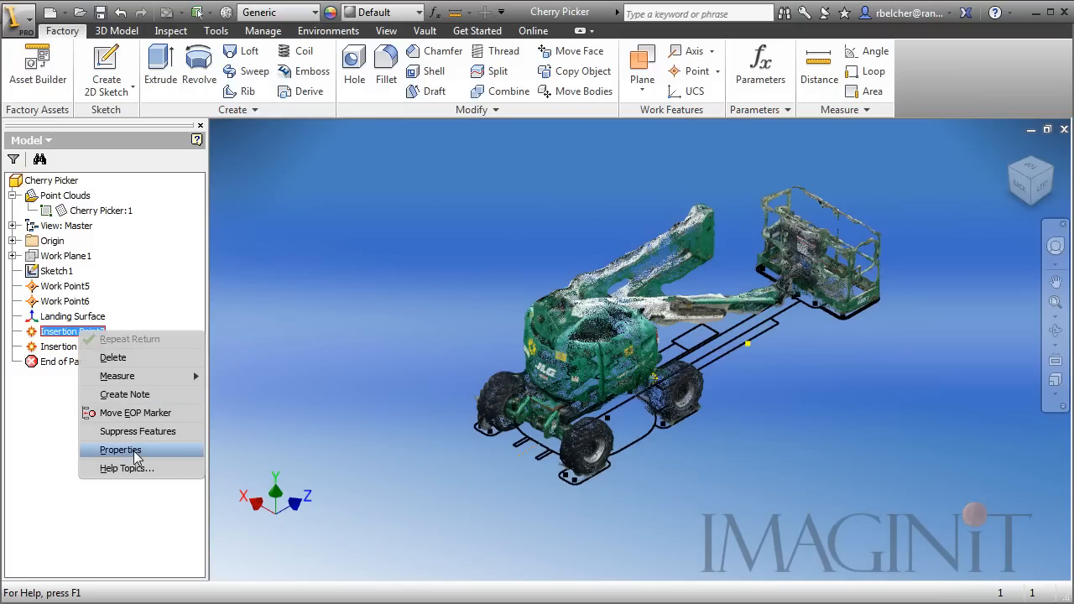
mouse_move(117, 376)
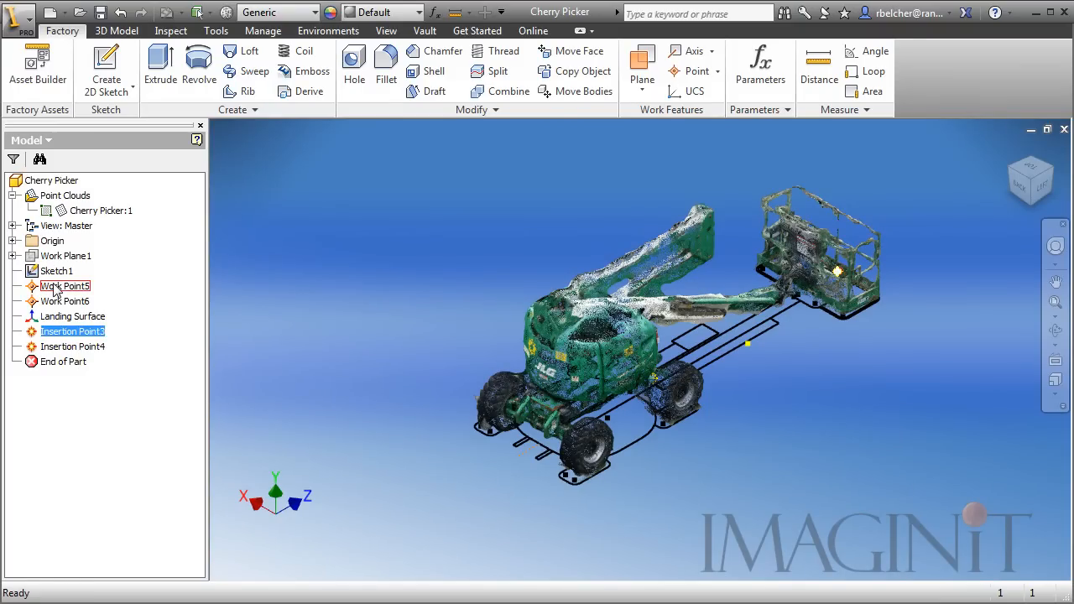
click(65, 285)
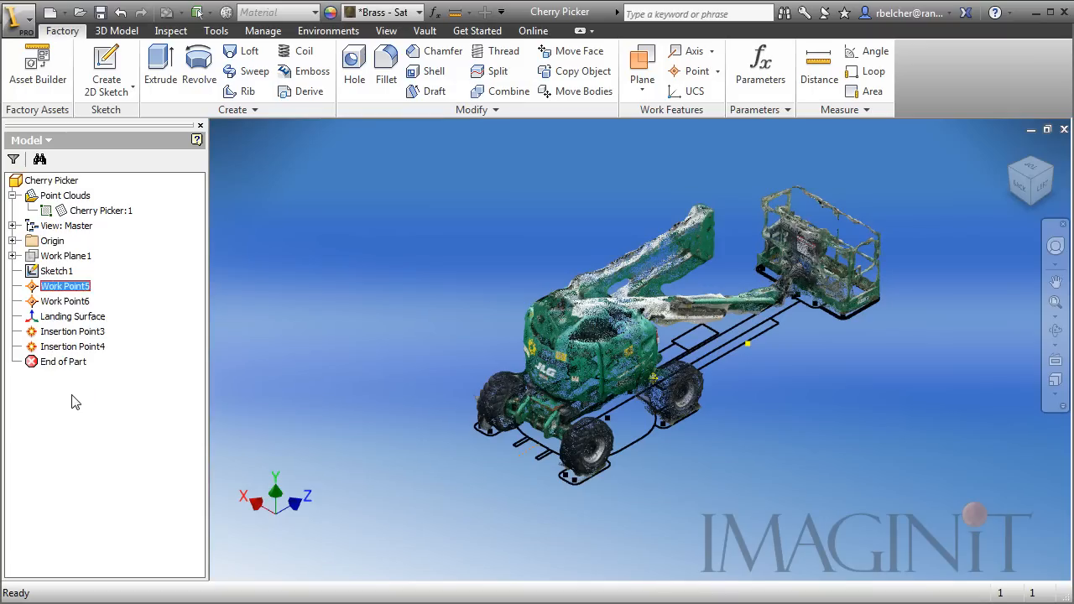
Turn off visibility of the work points and the footprint sketch, leaving only the point cloud
right_click(66, 301)
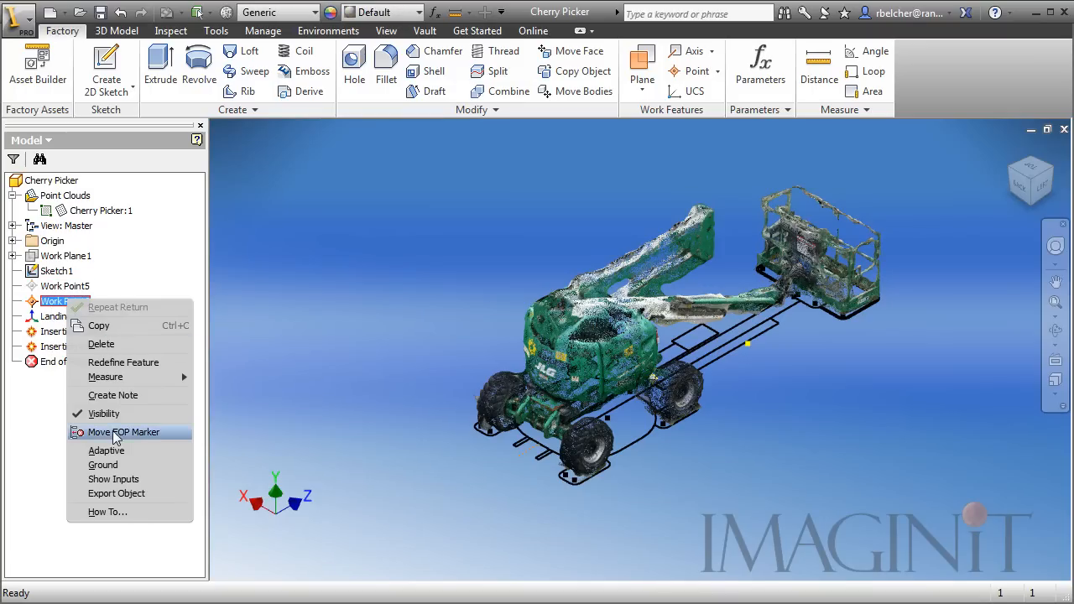
click(124, 431)
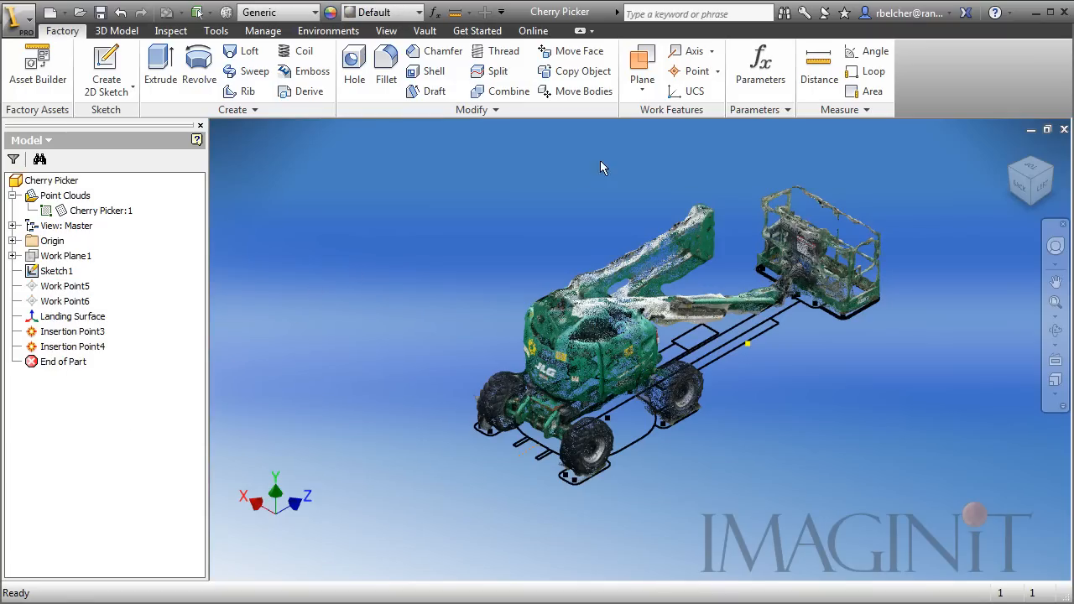
click(37, 67)
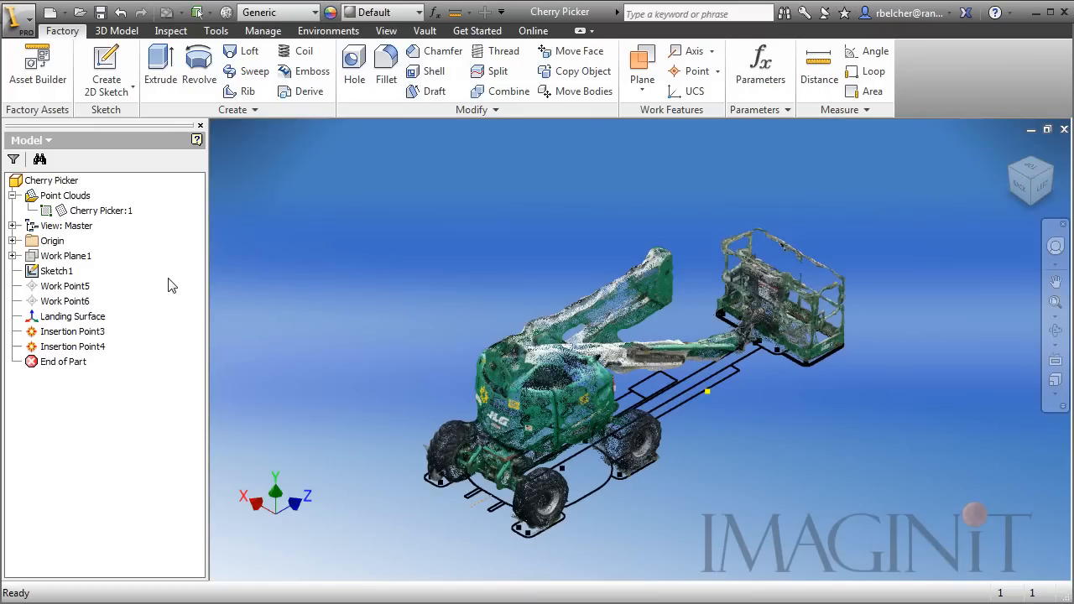
right_click(57, 270)
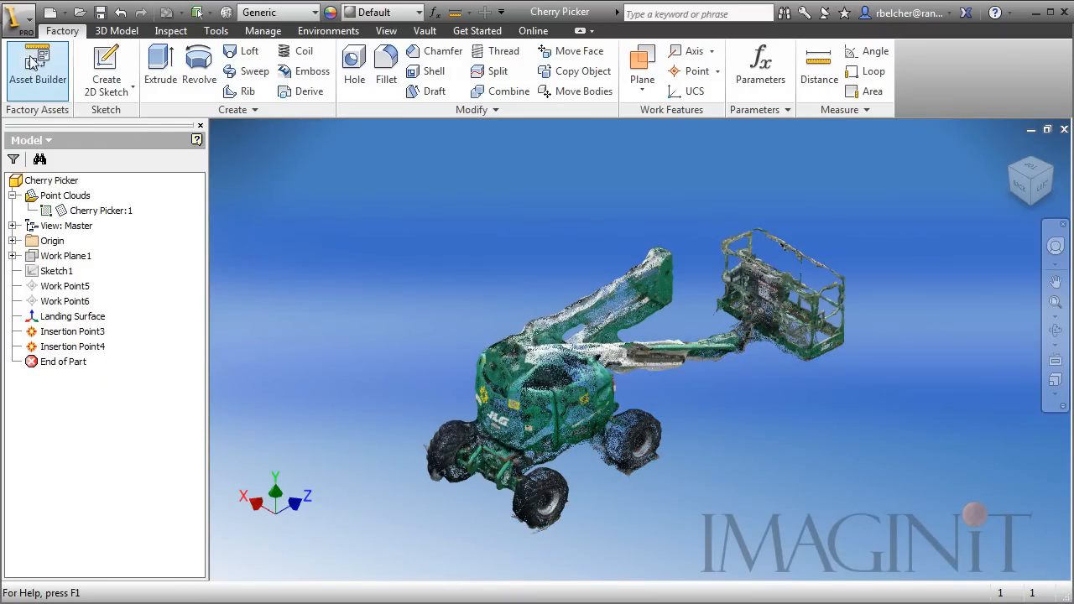
Set asset properties: title JLG Lift - Cherry Picker, category Construction Equipment, keywords Cherry Picker JLG
click(37, 67)
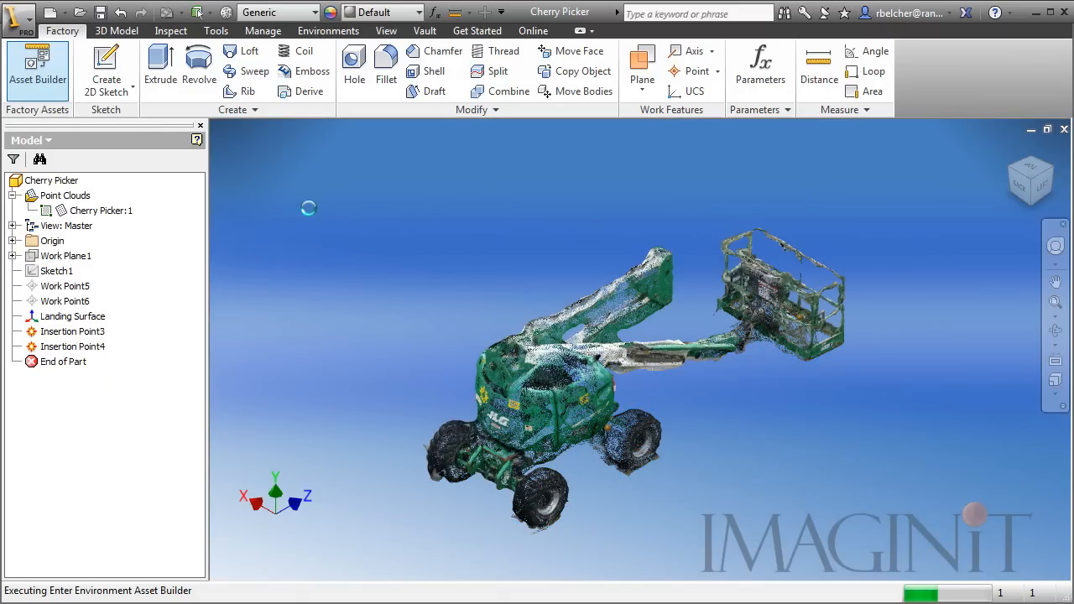
click(37, 67)
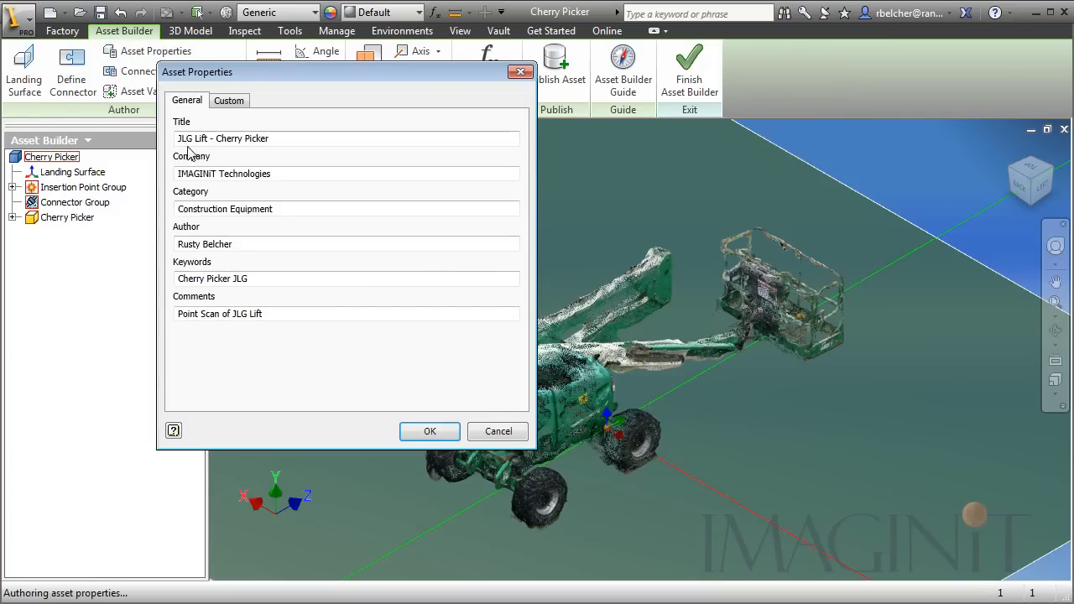
mouse_move(245, 203)
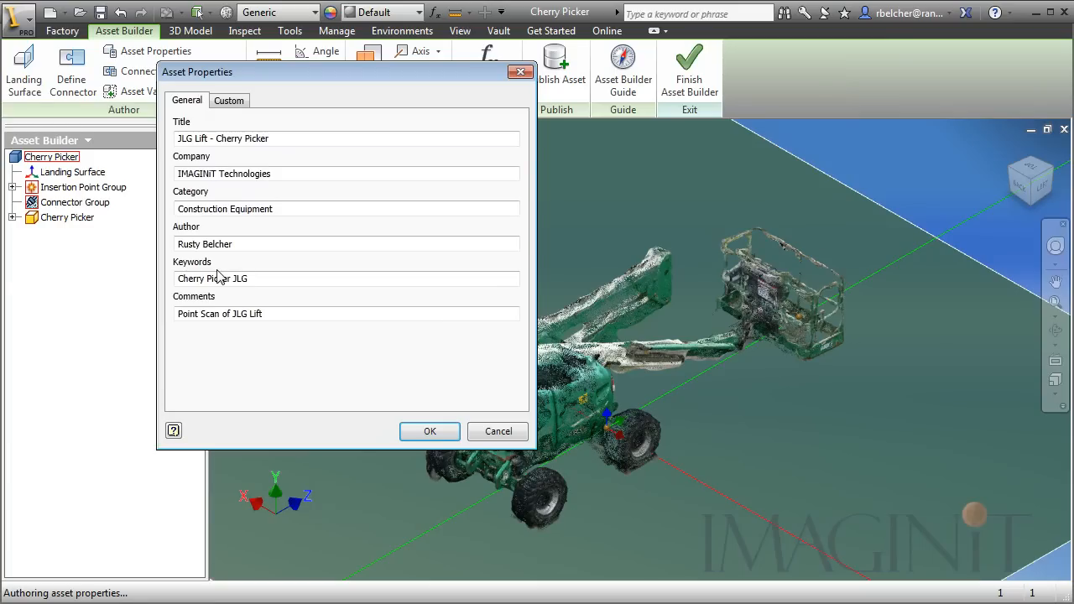
click(429, 432)
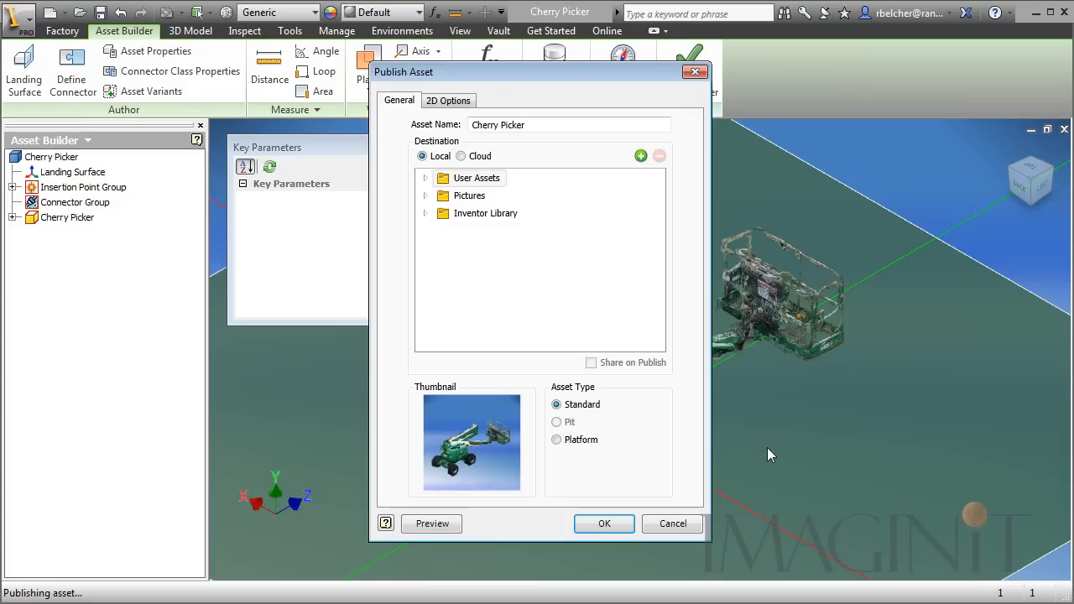
mouse_move(500, 216)
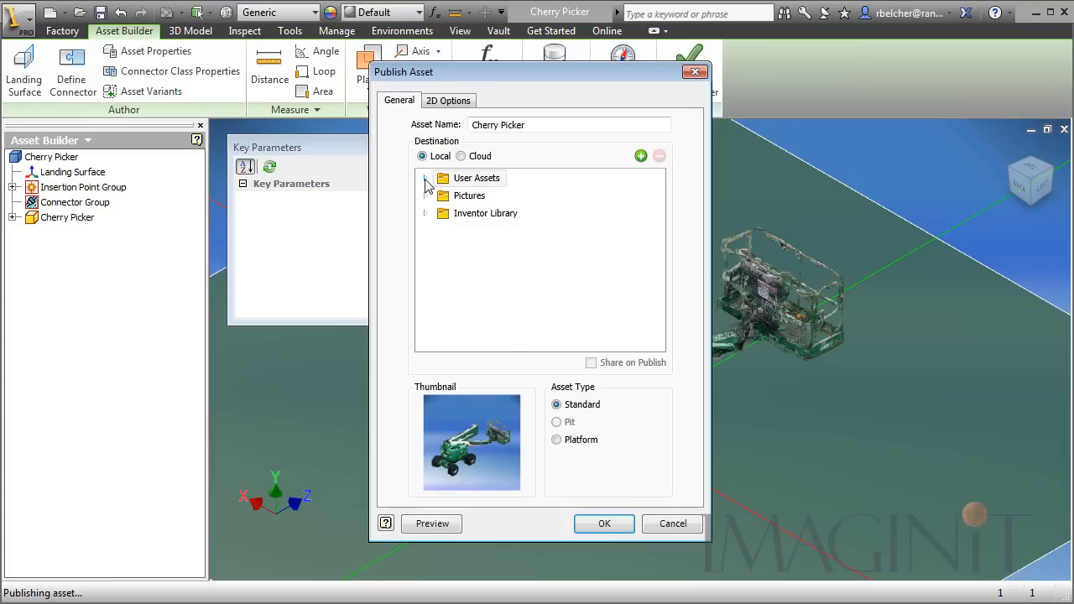
Choose the Point Cloud folder under User Assets as the publish destination
click(425, 178)
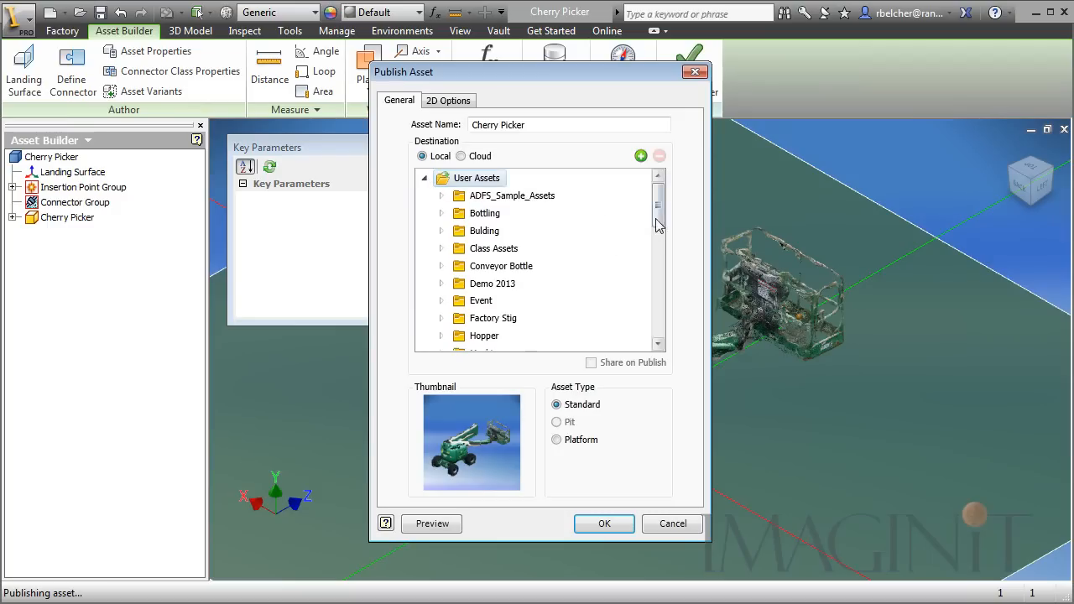
scroll(down, 3)
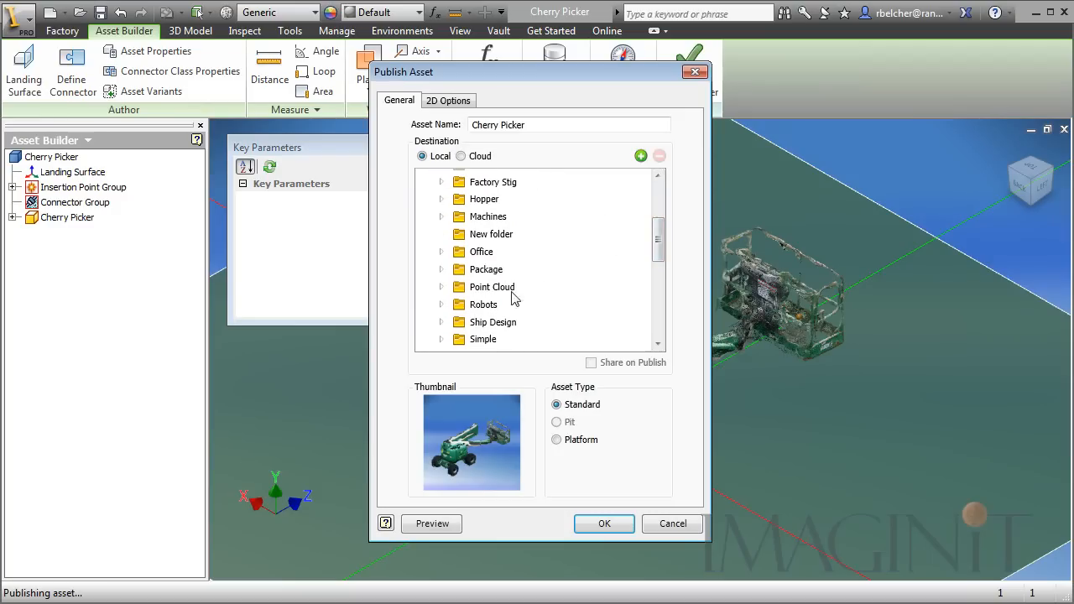
click(492, 287)
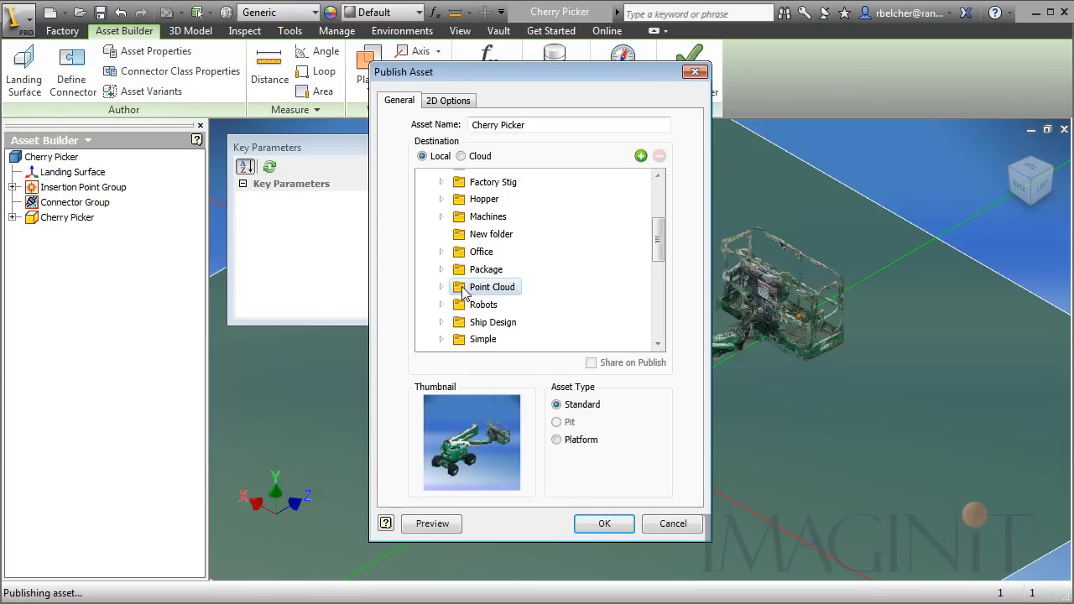
mouse_move(455, 294)
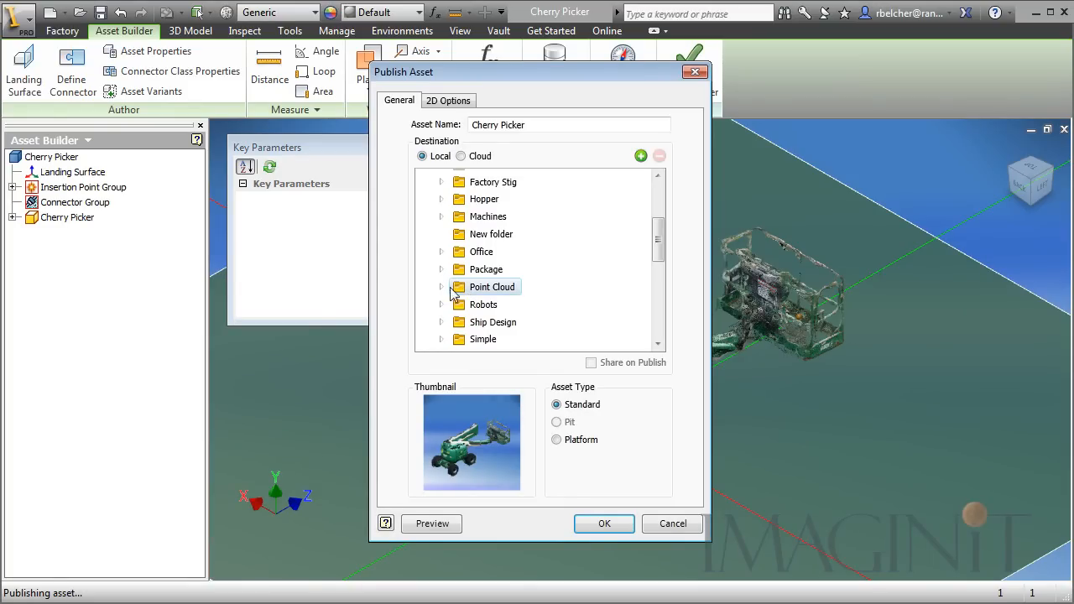
Enable Publish Sketch with Sketch1 in 2D Options and publish the Cherry Picker asset
click(448, 101)
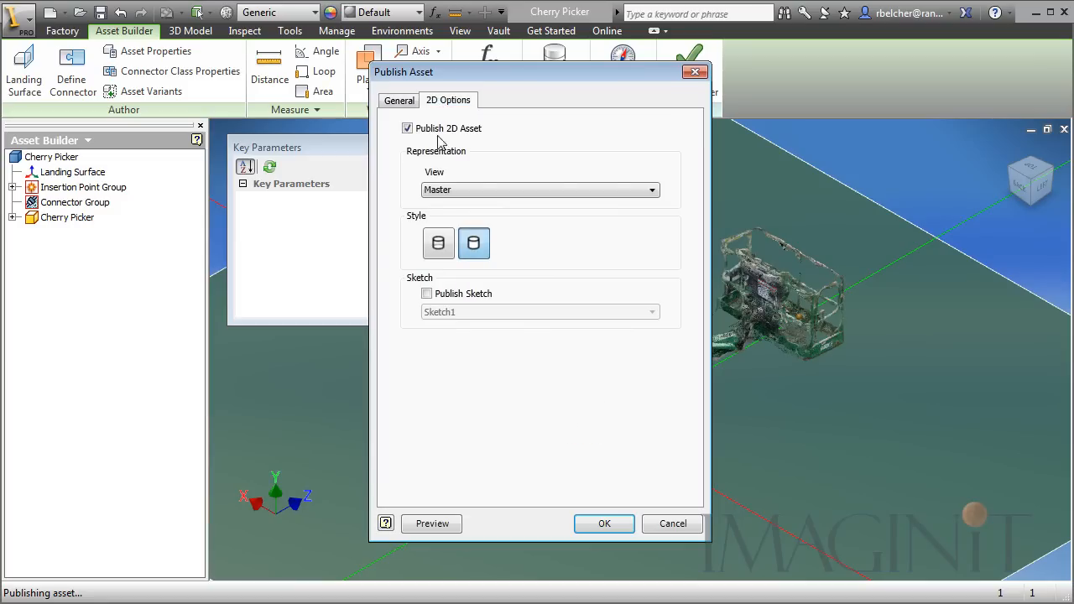
click(426, 292)
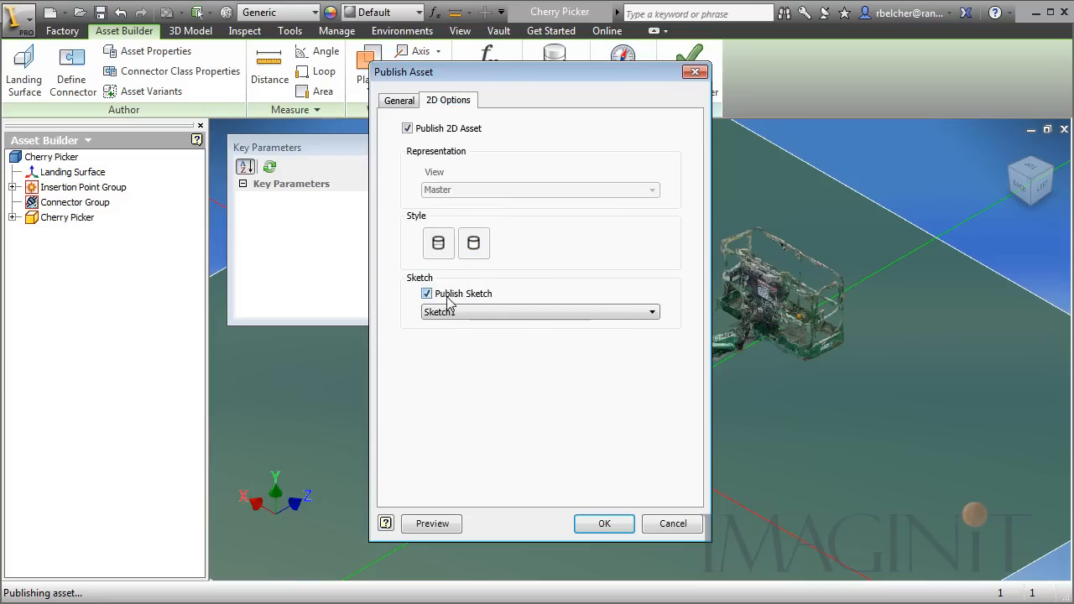
click(537, 310)
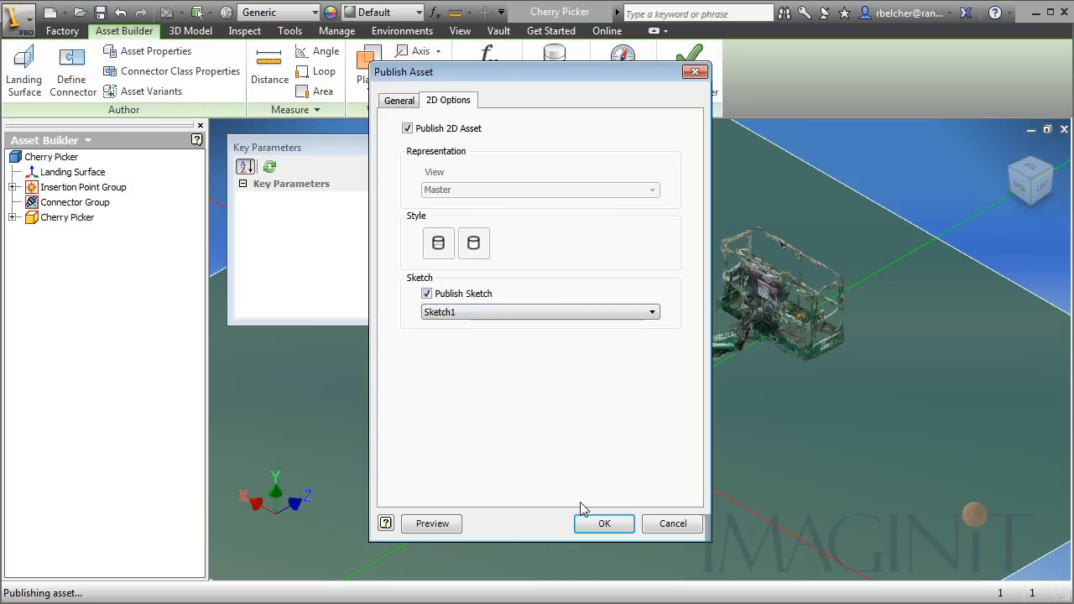
click(400, 101)
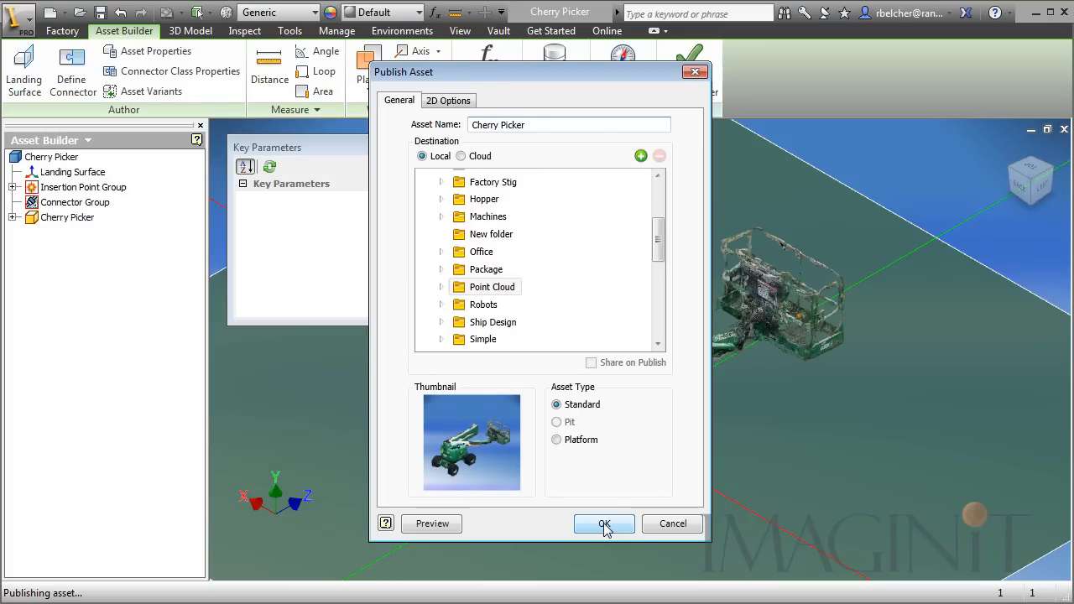
click(605, 524)
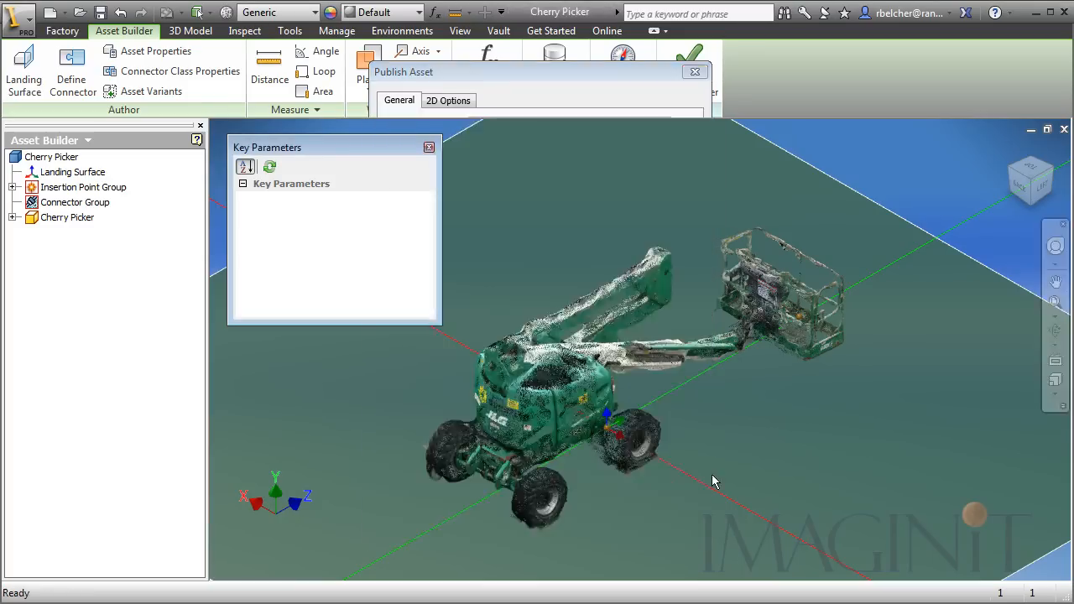
Start a new factory layout assembly (Assembly4) for placing assets
click(695, 70)
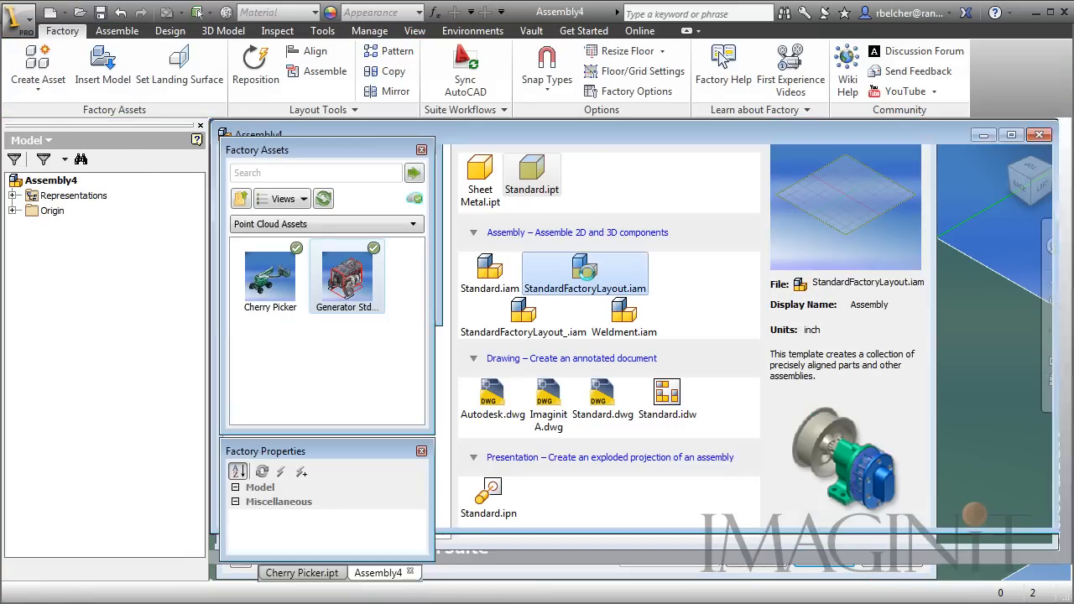
double_click(584, 272)
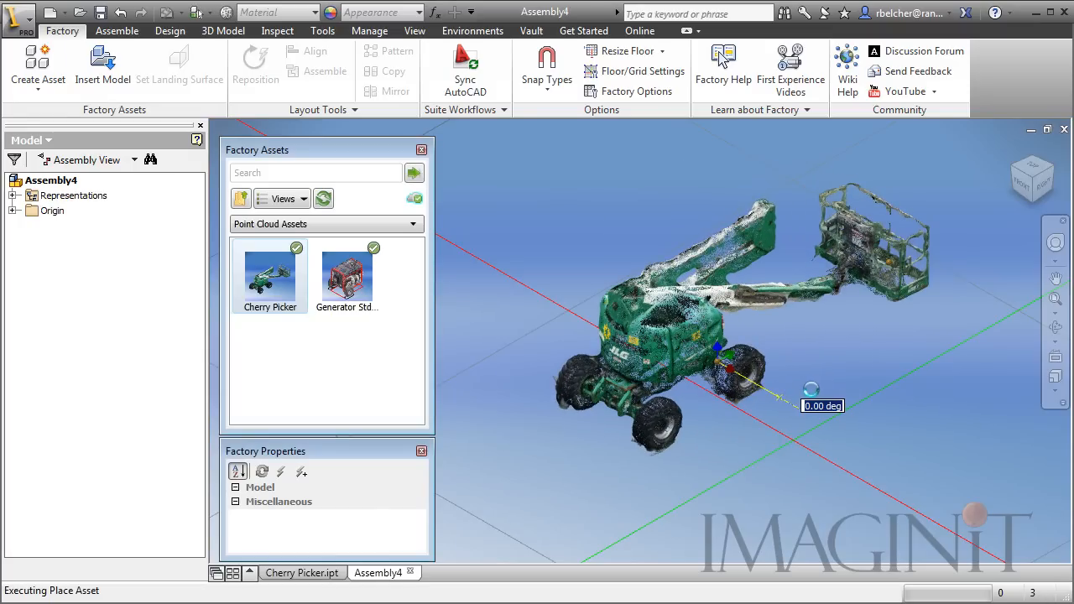
Place a Cherry Picker asset into the assembly and rotate it a few degrees
click(873, 437)
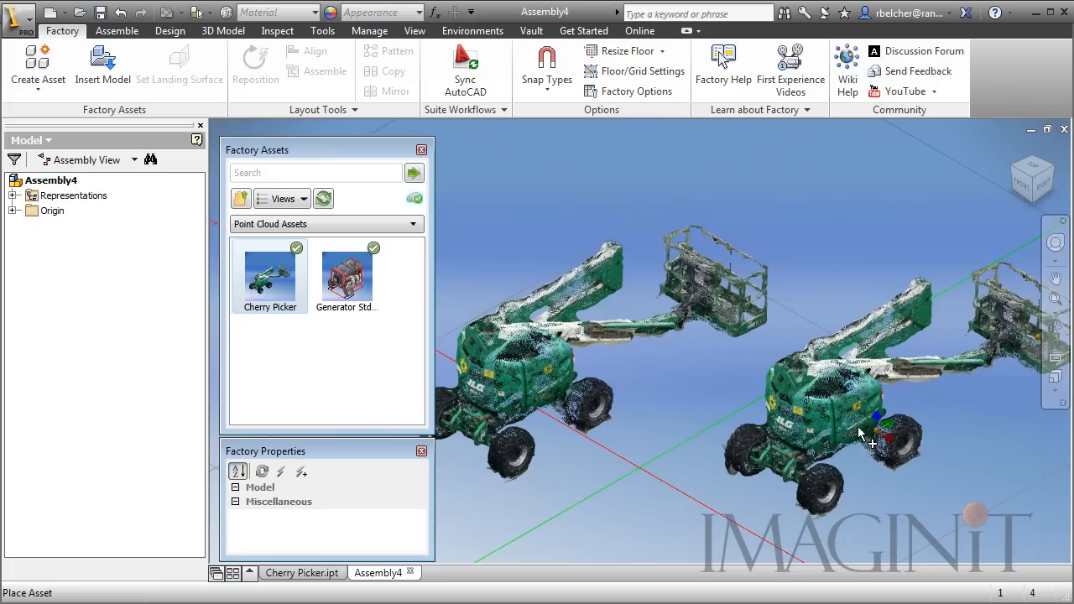
click(873, 440)
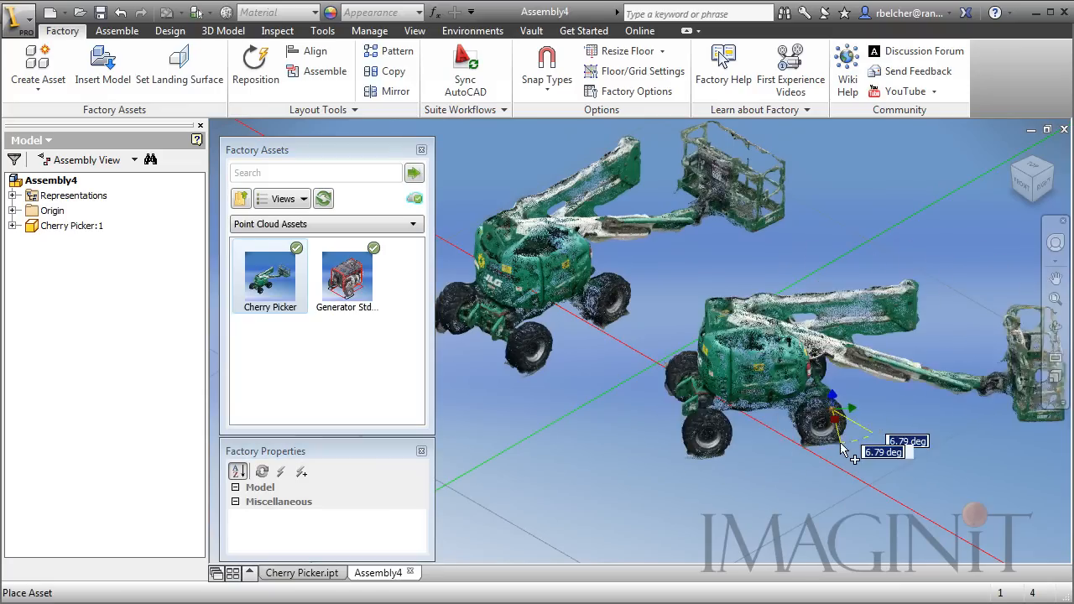
drag(842, 449, 713, 487)
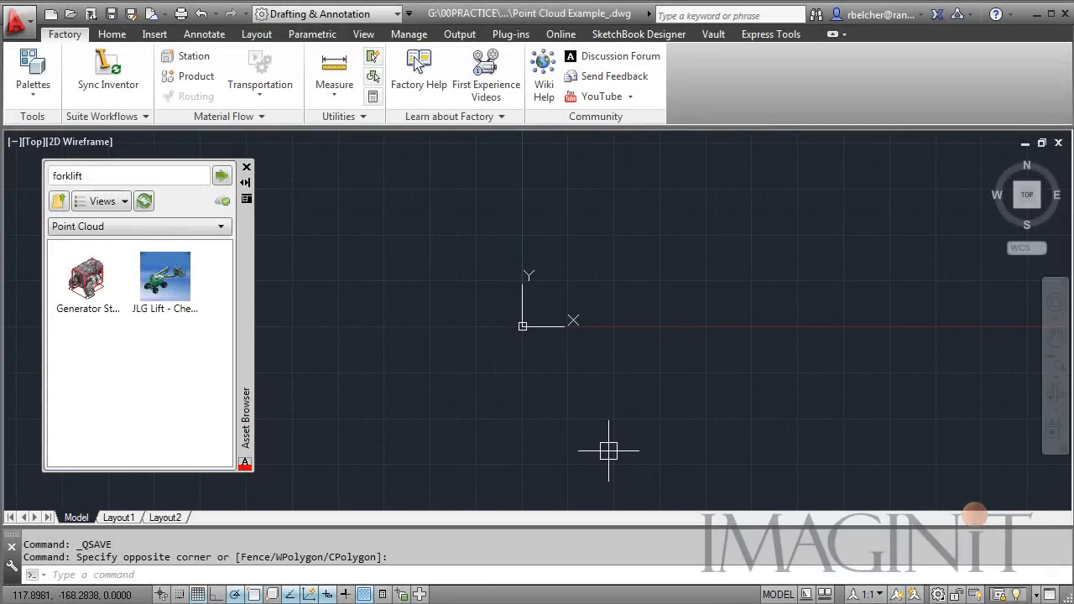
mouse_move(302, 292)
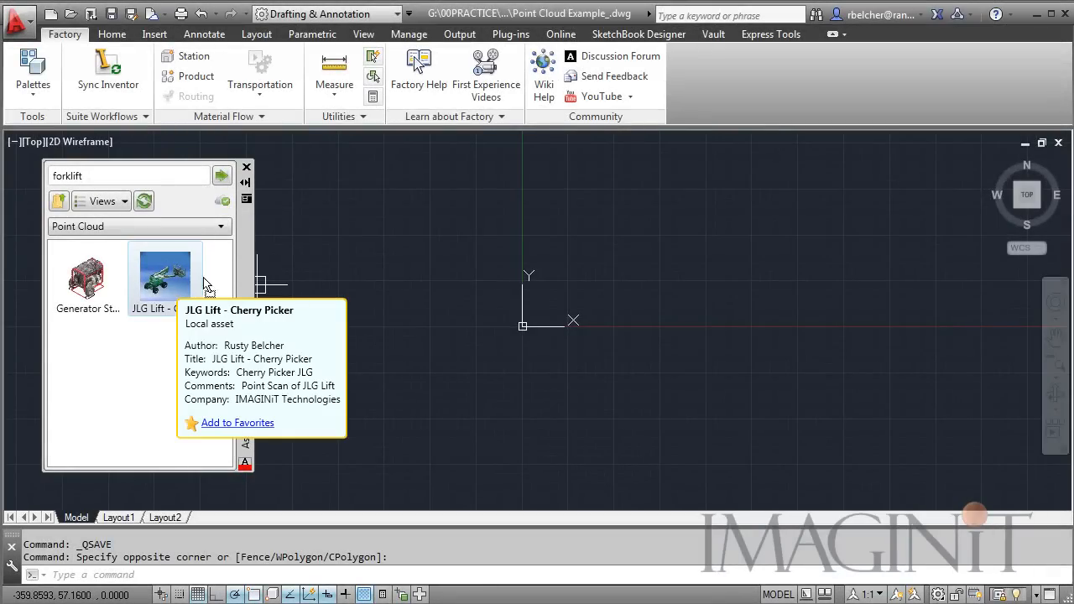
Insert a JLG Lift outline and copy it into a column of three lifts
double_click(164, 270)
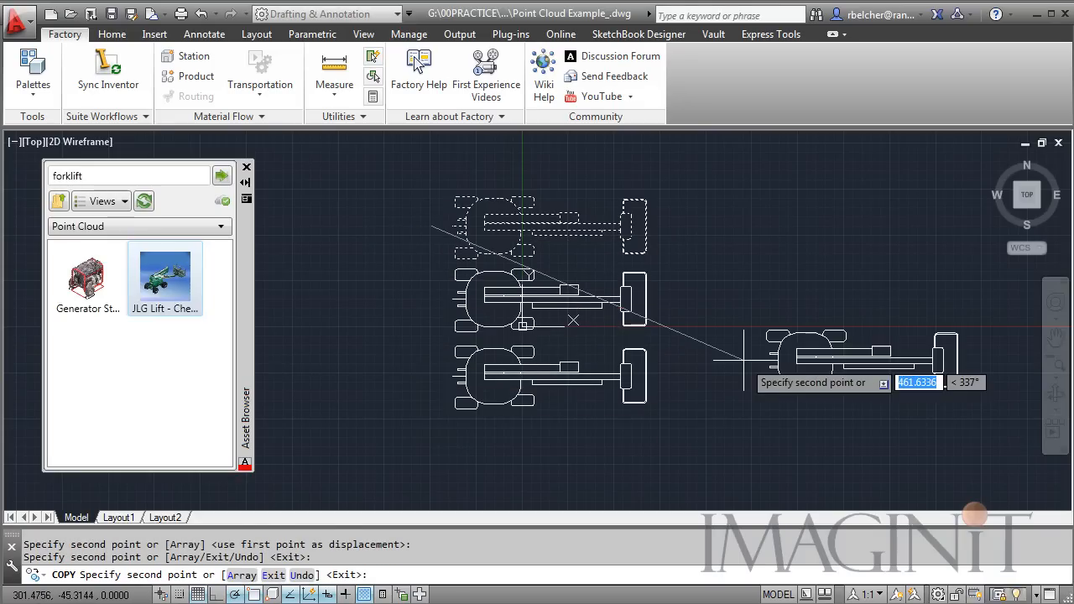
key(Escape)
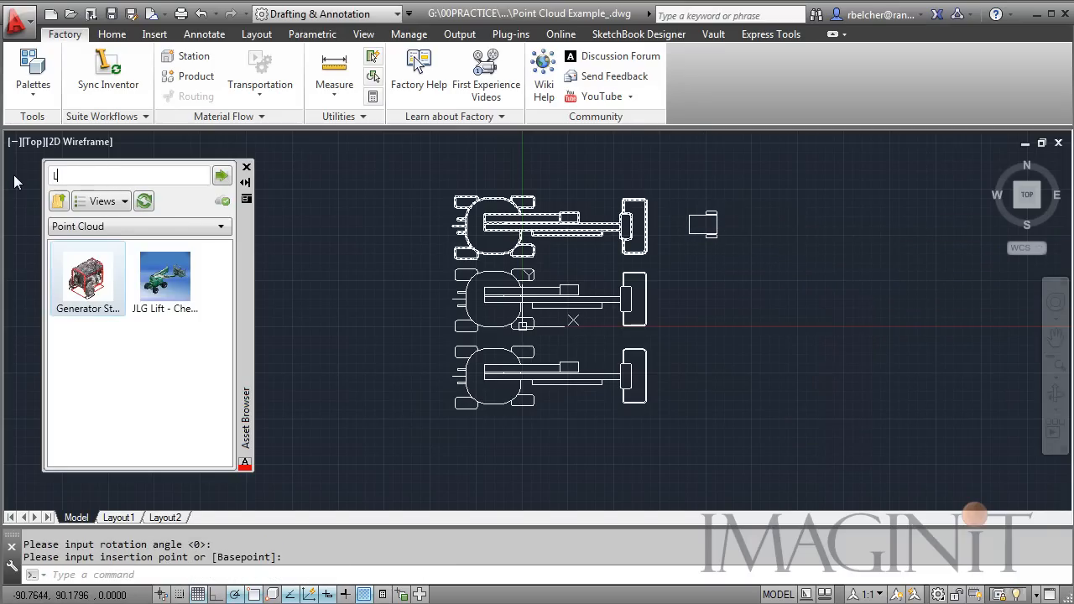
Search the Asset Browser for Light and insert the Light Tower near the lifts
text(ighj)
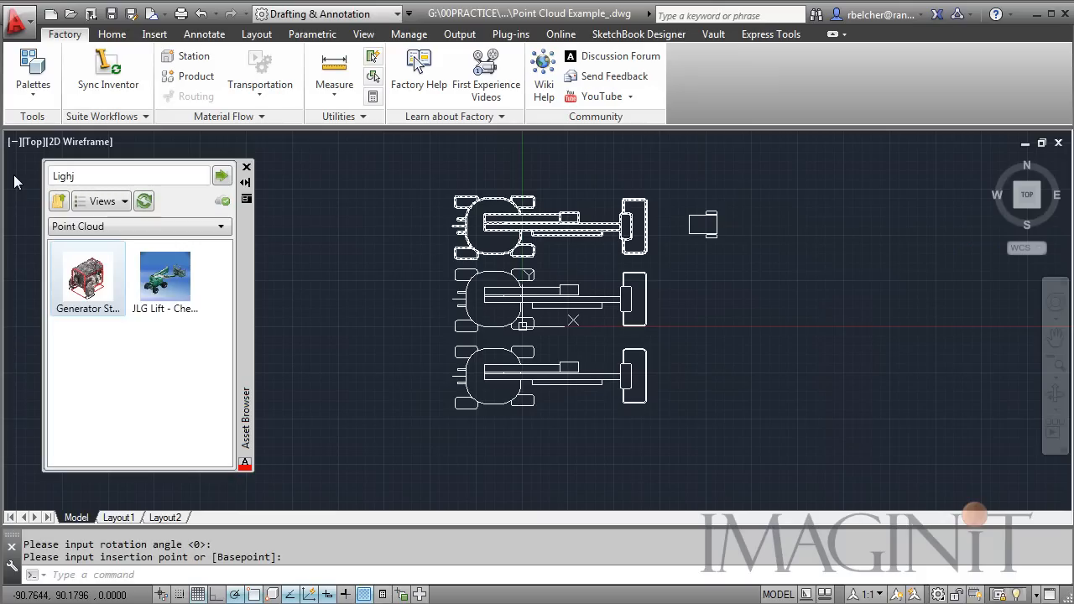
text(Light)
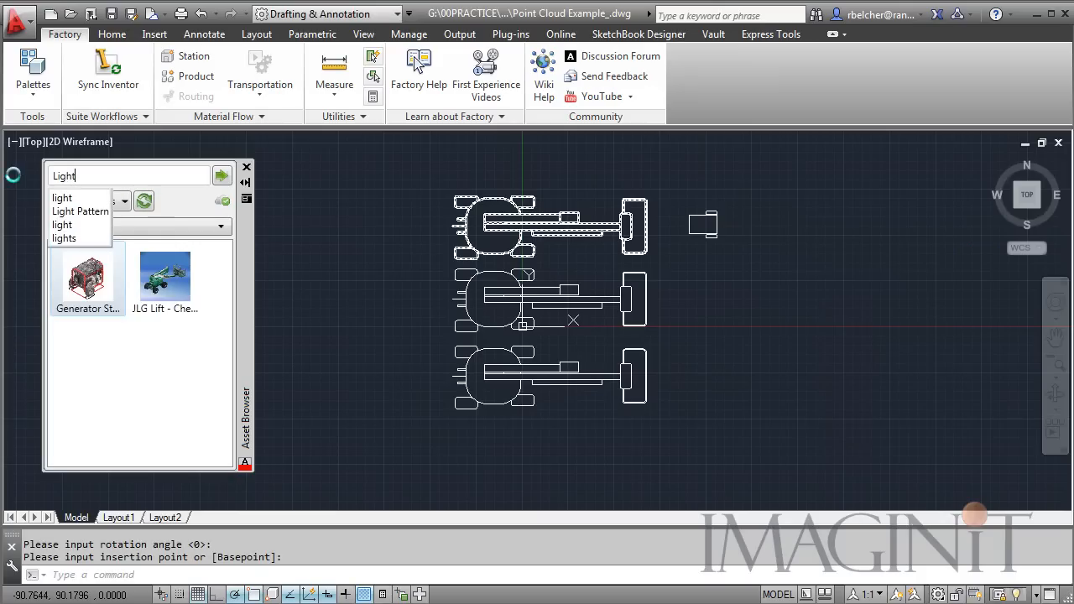
click(221, 175)
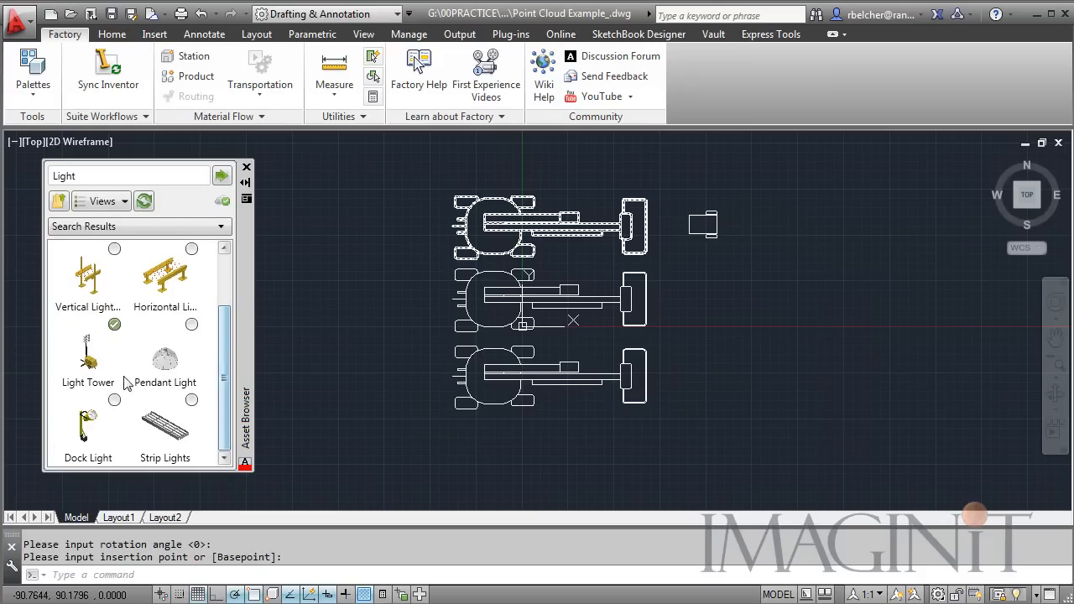
click(88, 353)
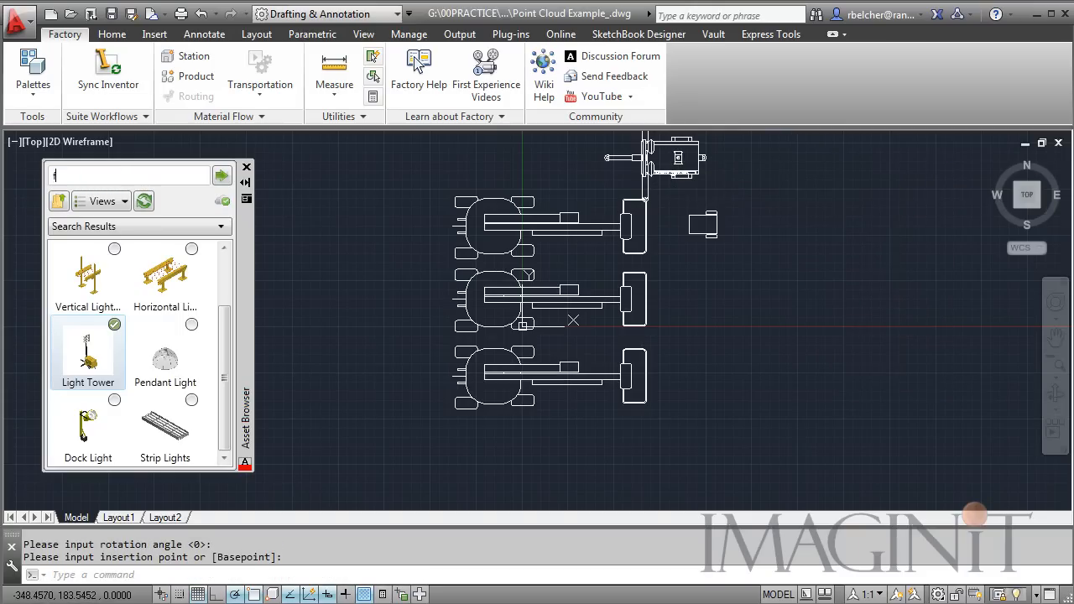
Search for forklift, insert the Forklift Truck, and start syncing to Inventor
text(ork)
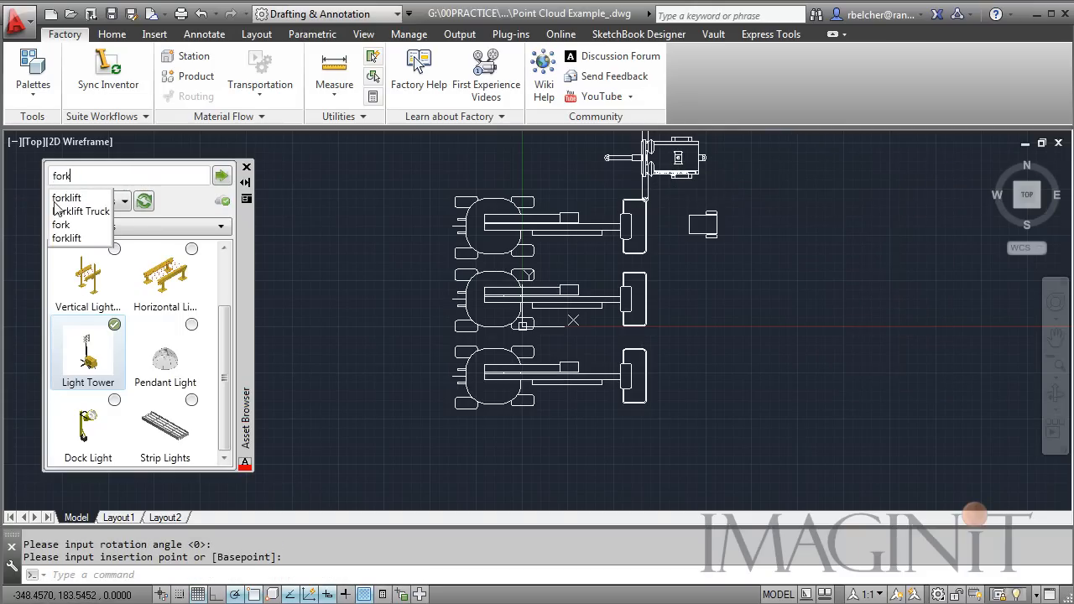
click(221, 176)
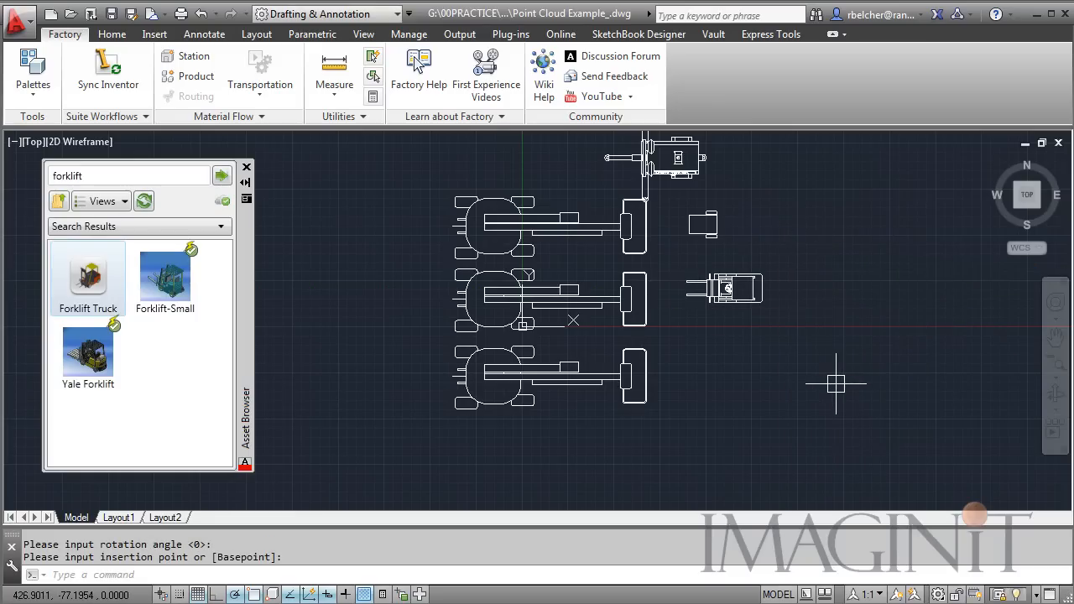
mouse_move(839, 325)
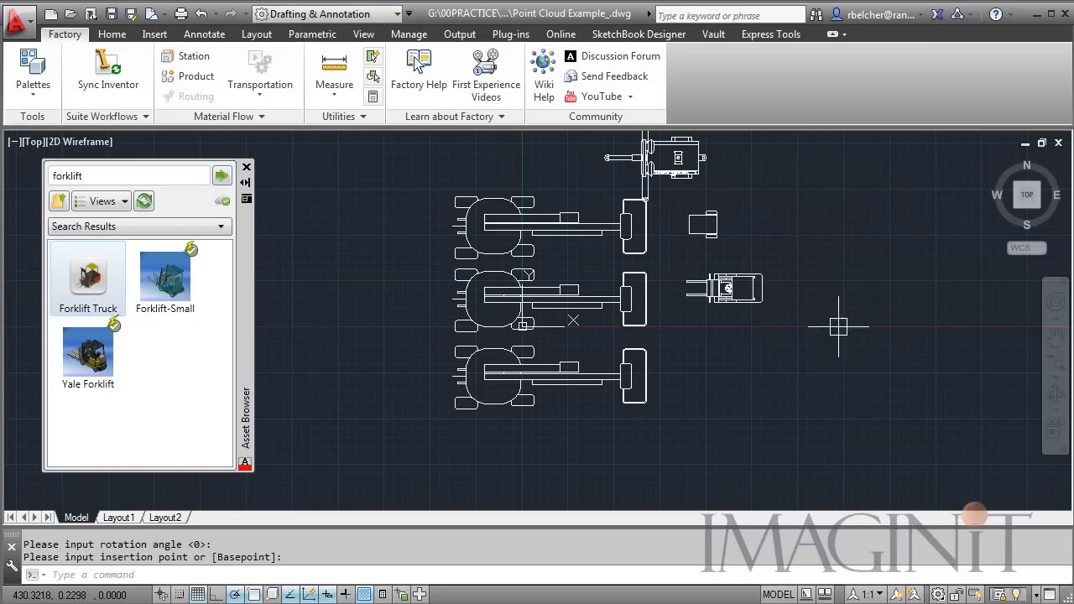
click(107, 67)
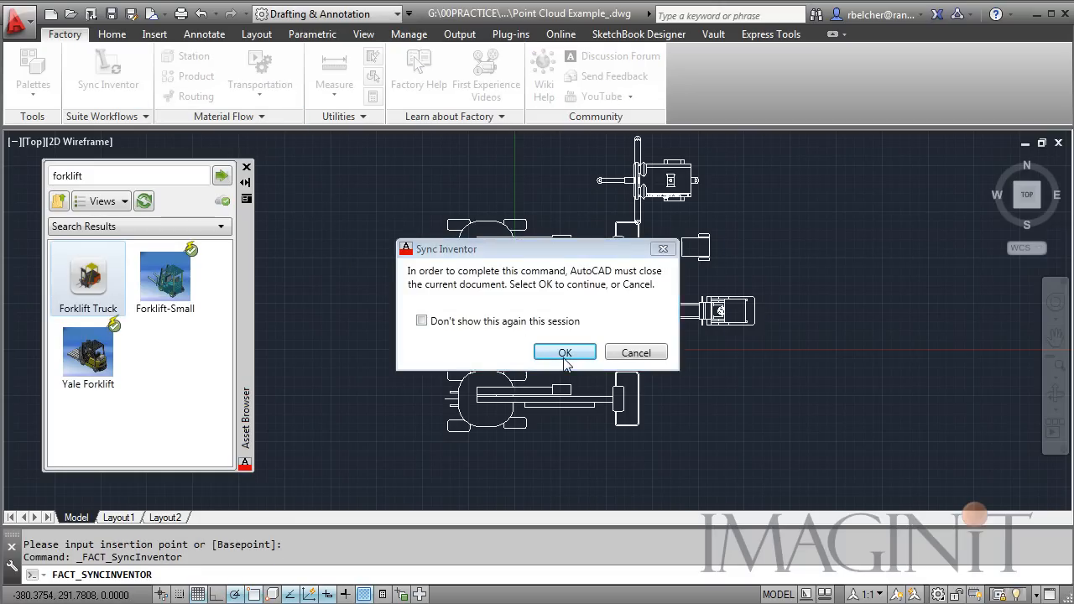
Confirm closing the drawing for the sync, then switch to Cherry Picker.ipt
click(563, 352)
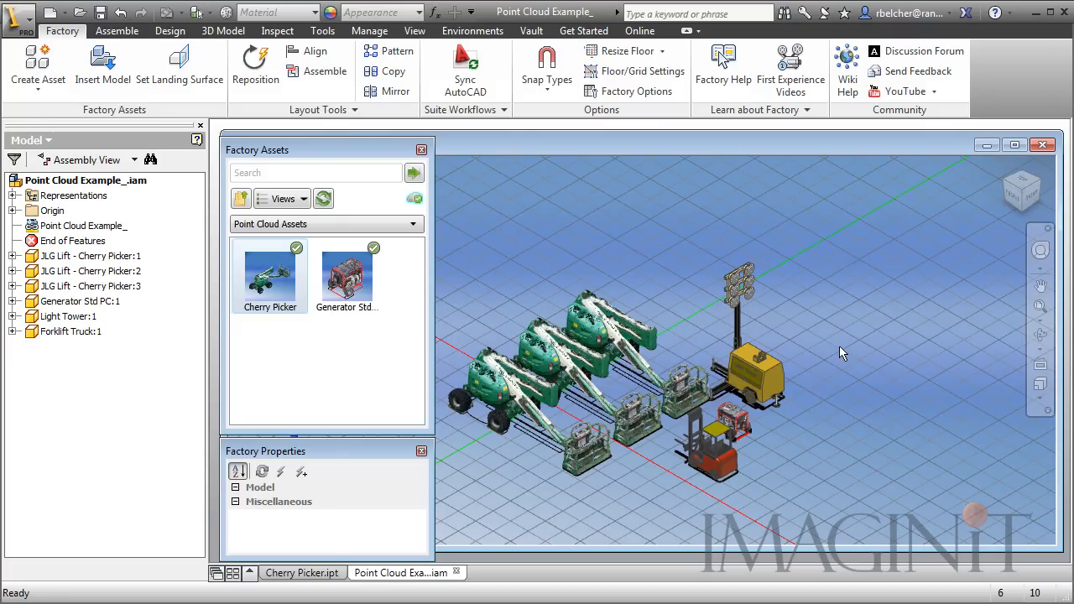
mouse_move(692, 165)
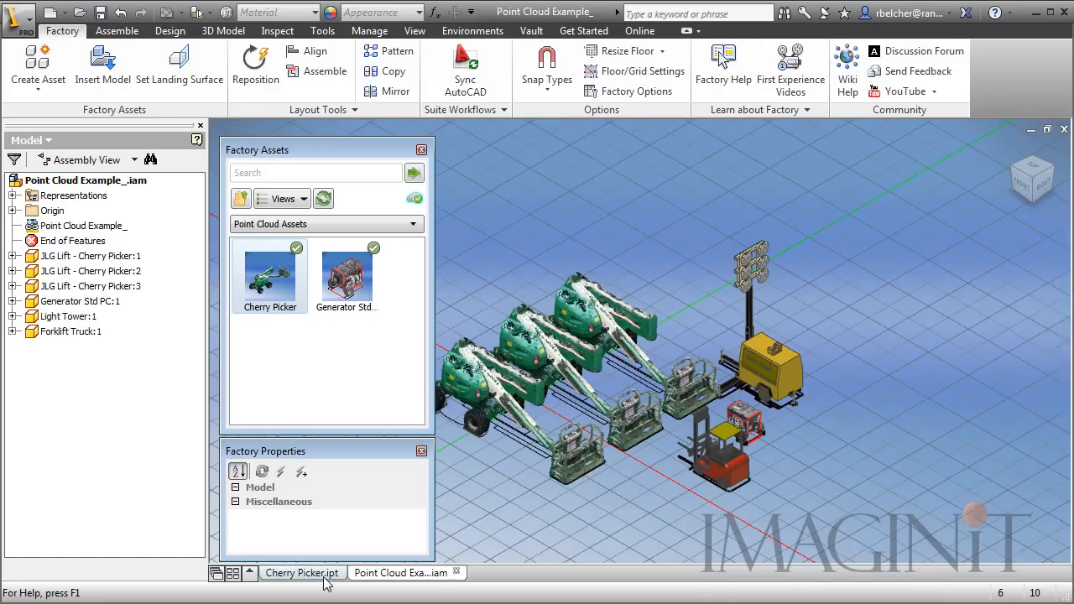
click(302, 573)
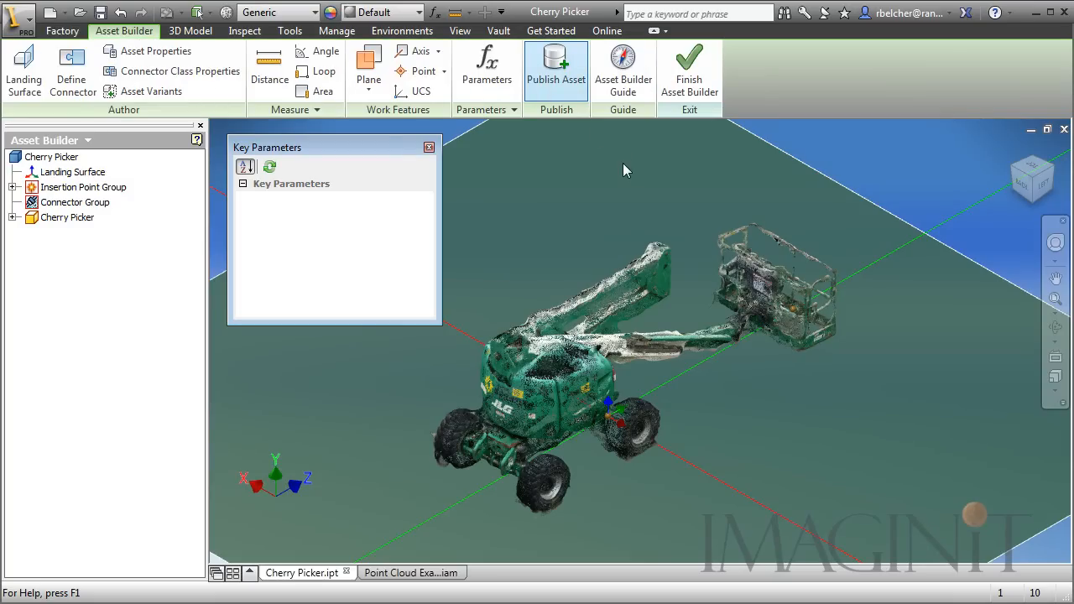
Set the Cherry Picker's Publish Asset destination to Cloud instead of local
click(556, 67)
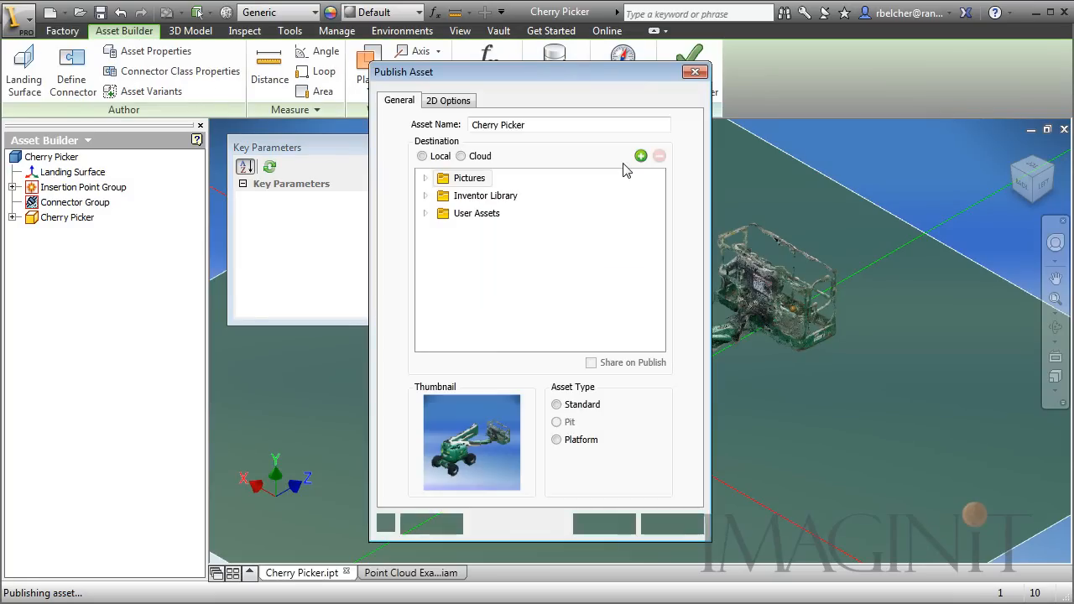
click(460, 157)
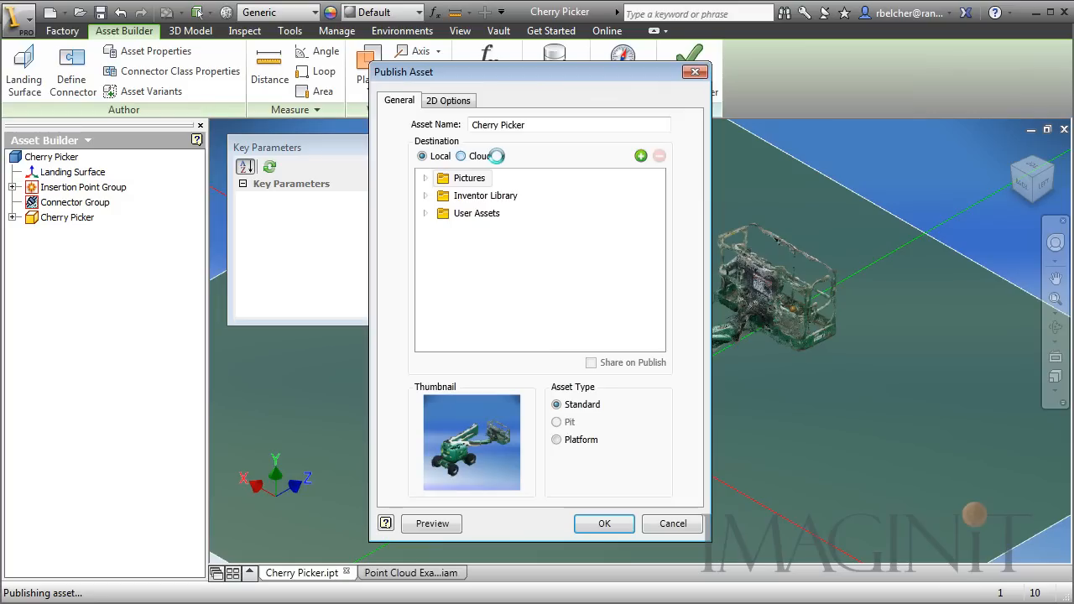
click(459, 156)
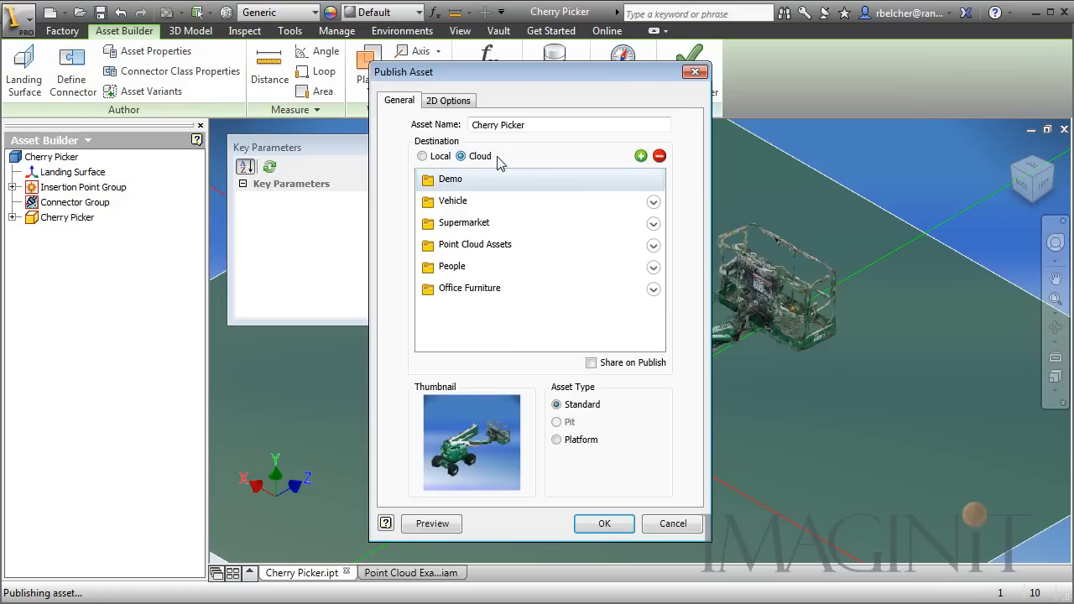
Enable Publish Sketch with Sketch1 as the 2D asset in the 2D Options
click(448, 100)
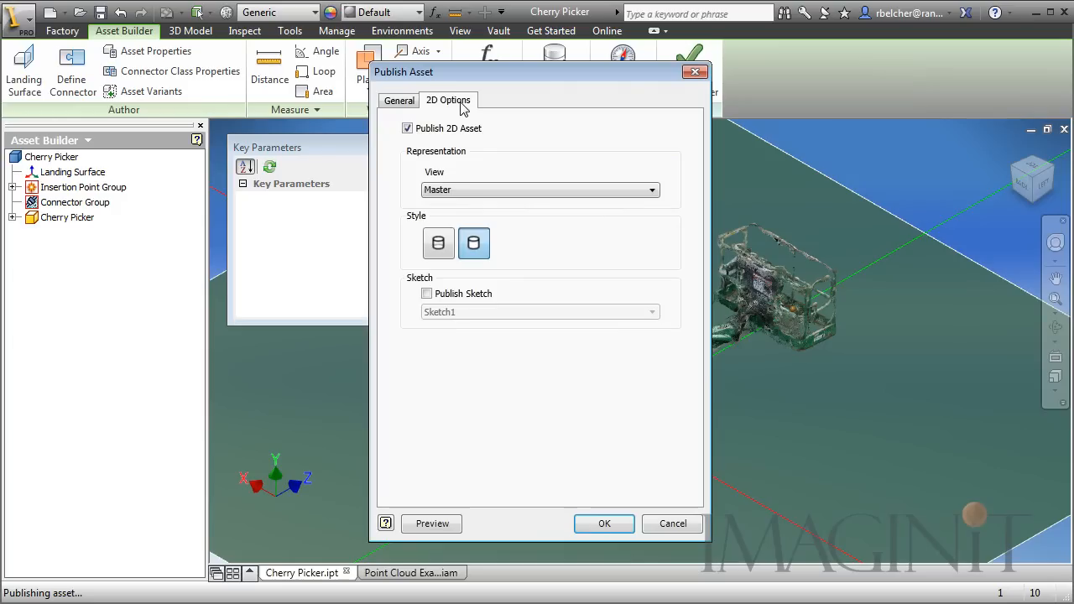
click(426, 292)
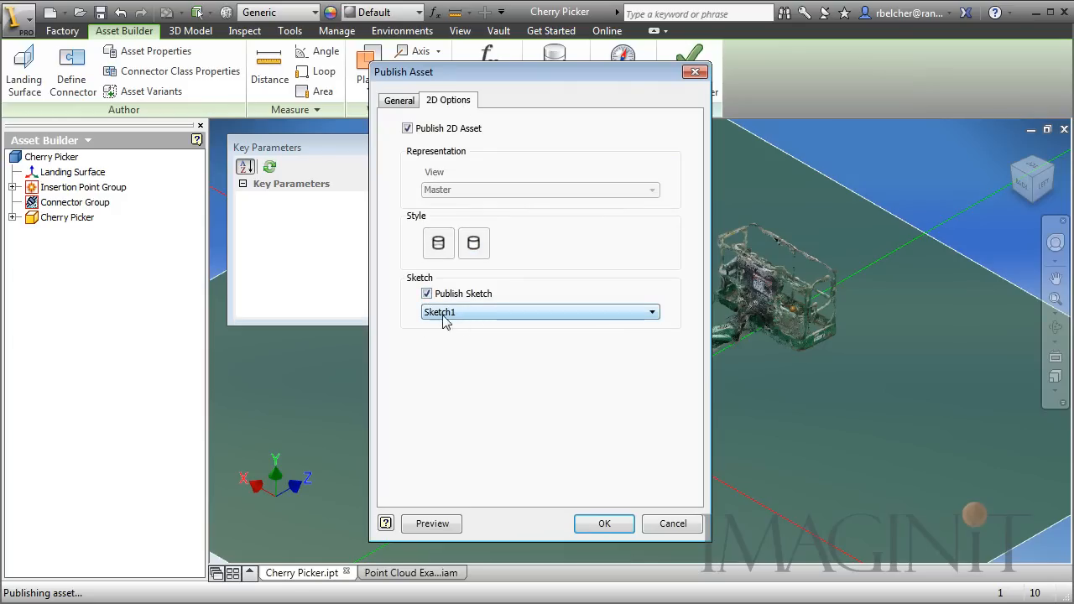
mouse_move(488, 304)
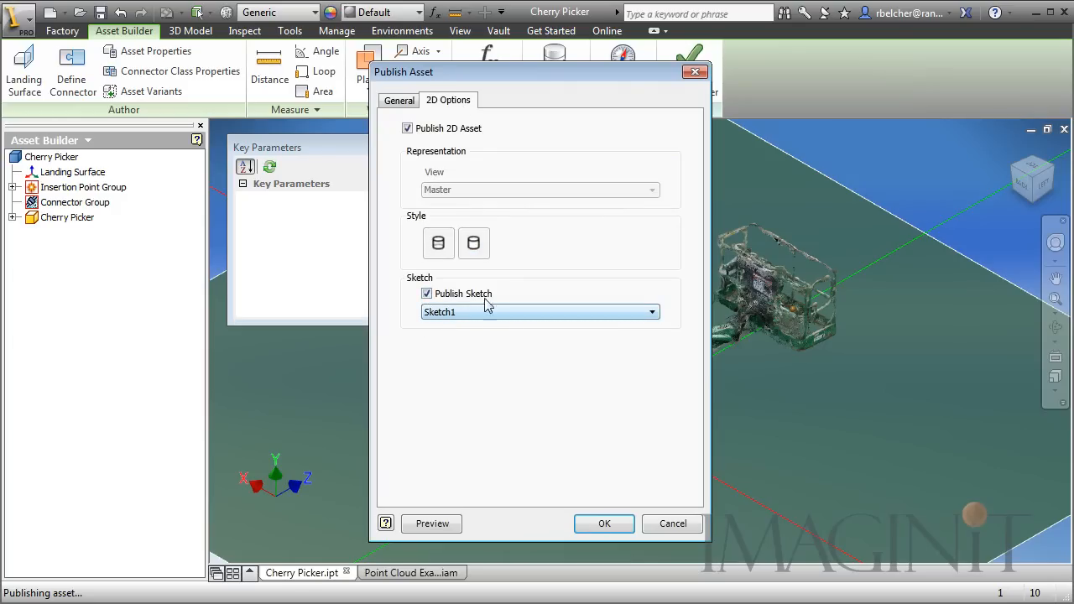
click(399, 101)
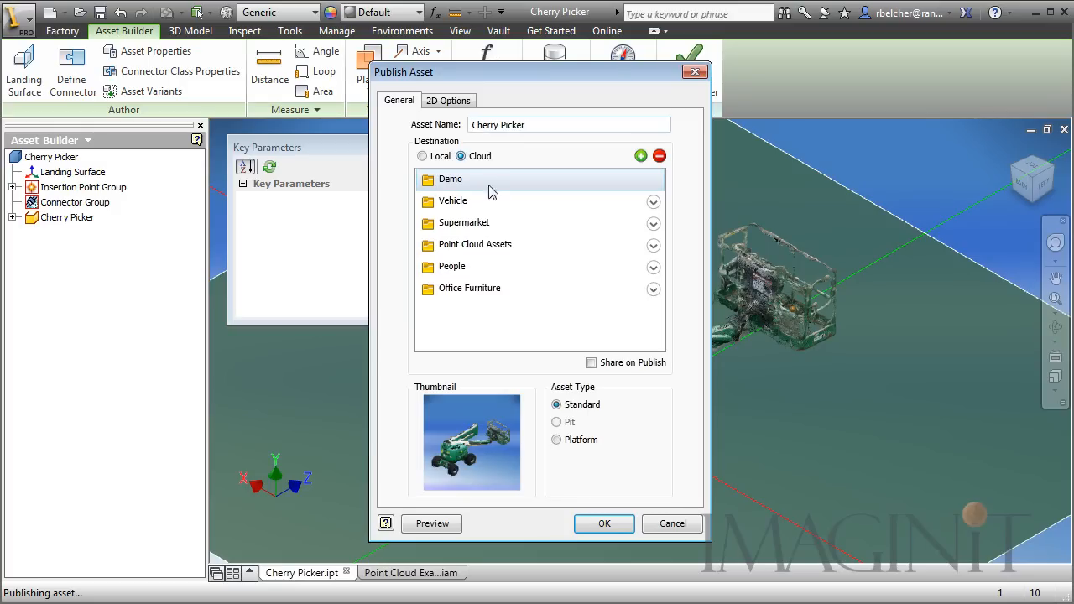
Target the Point Cloud Assets cloud folder and enable Share on Publish
click(475, 245)
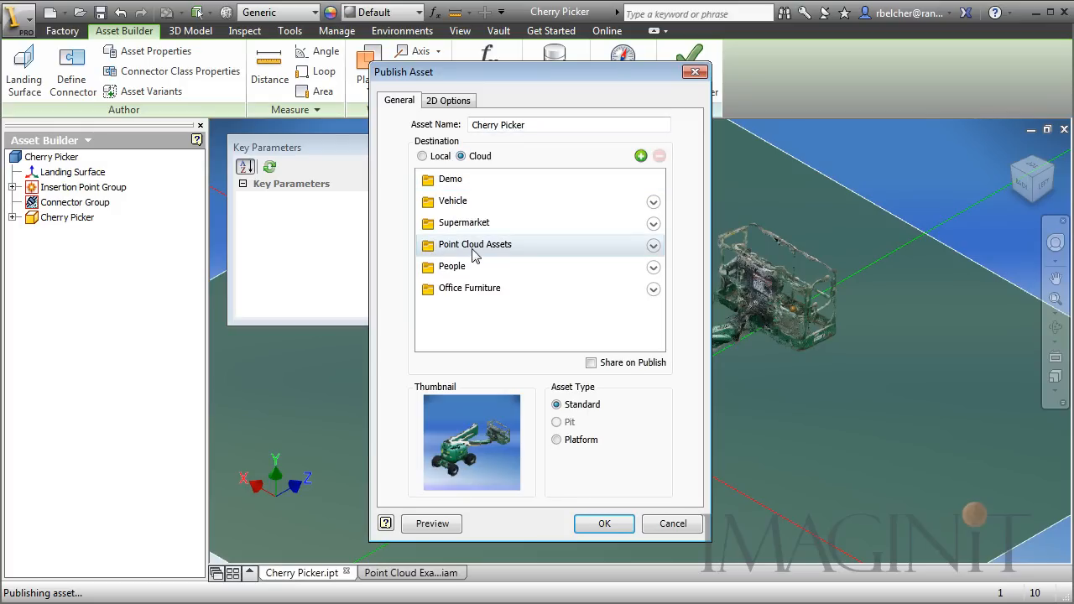
click(591, 363)
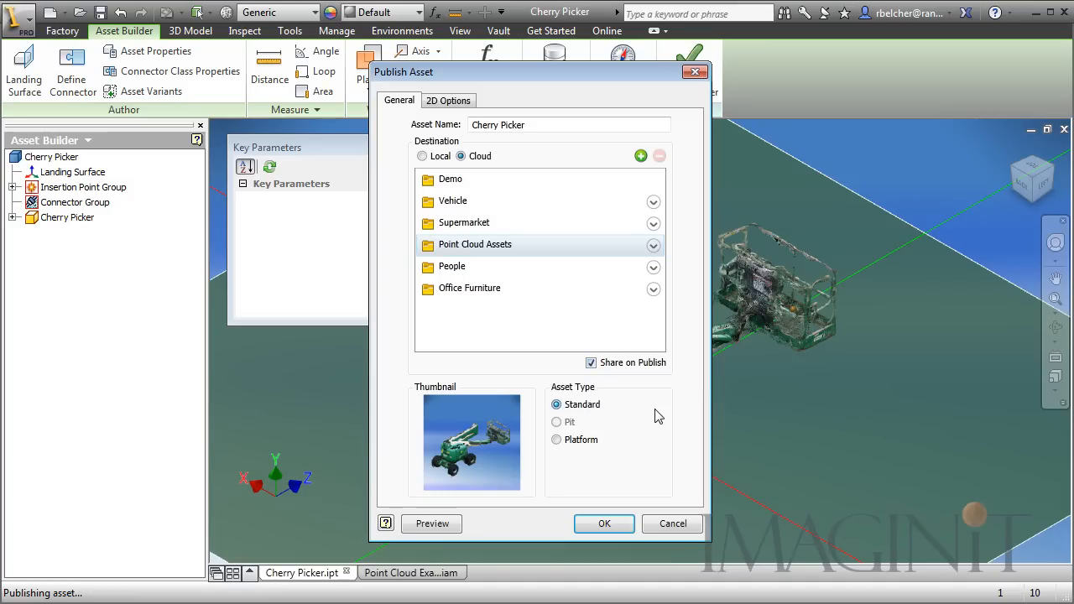
mouse_move(663, 411)
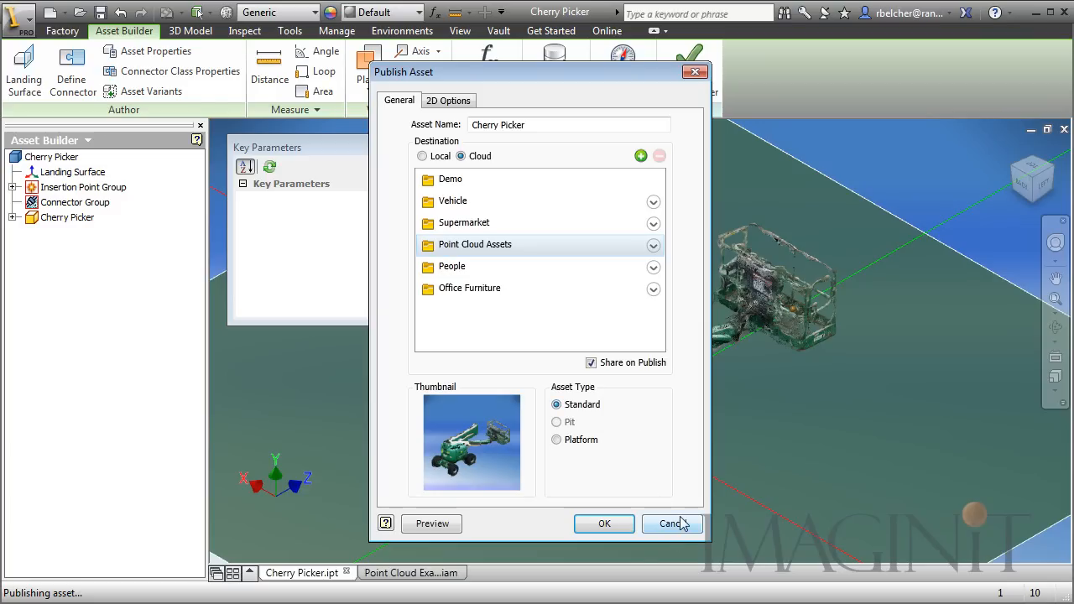
Cancel the publish settings and return to the Point Cloud Example assembly
click(671, 523)
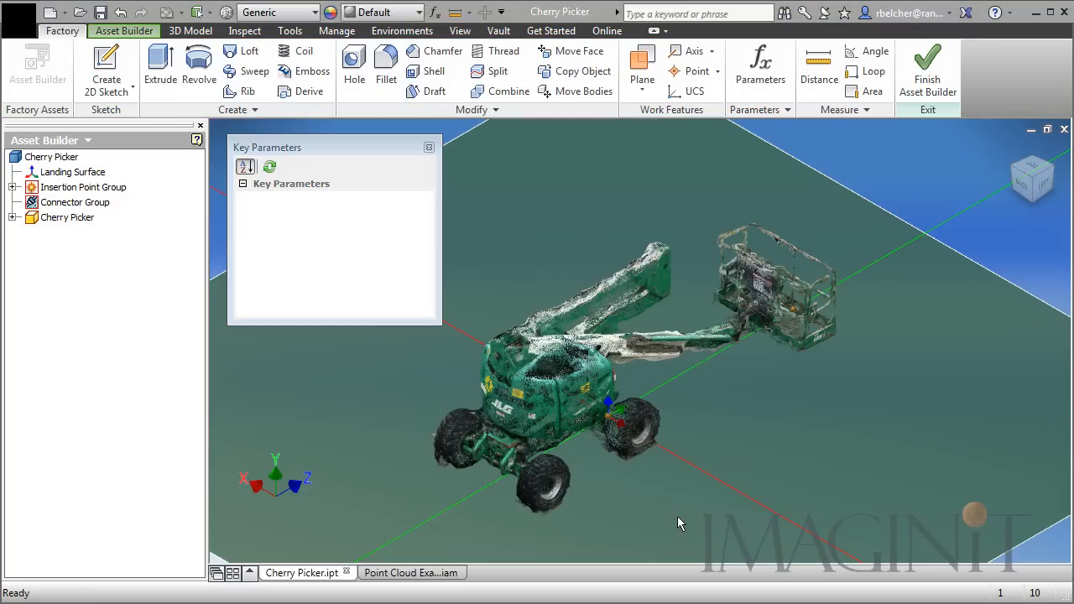
click(399, 572)
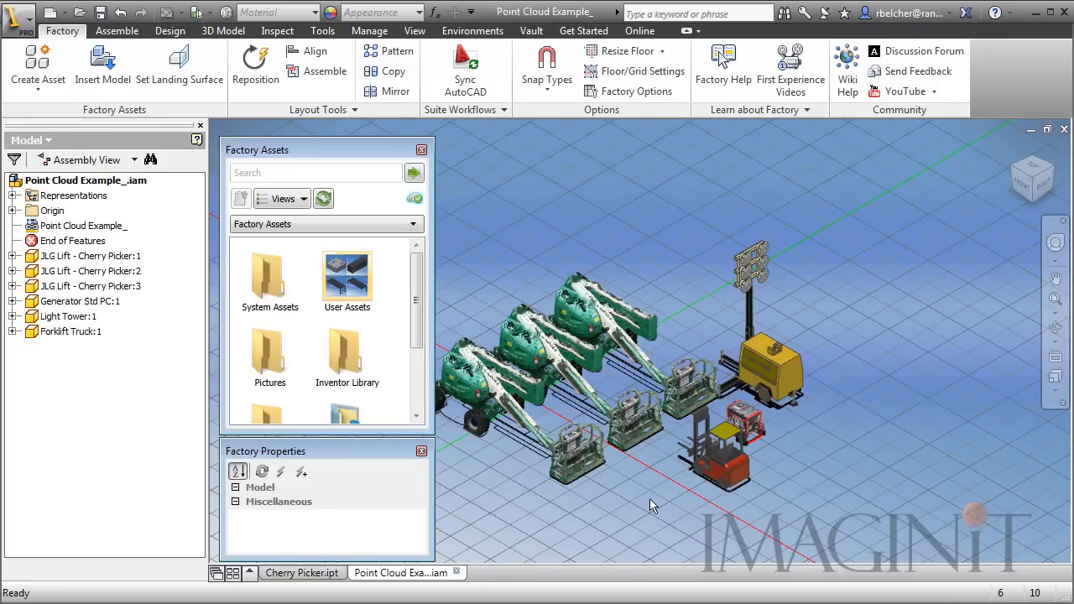